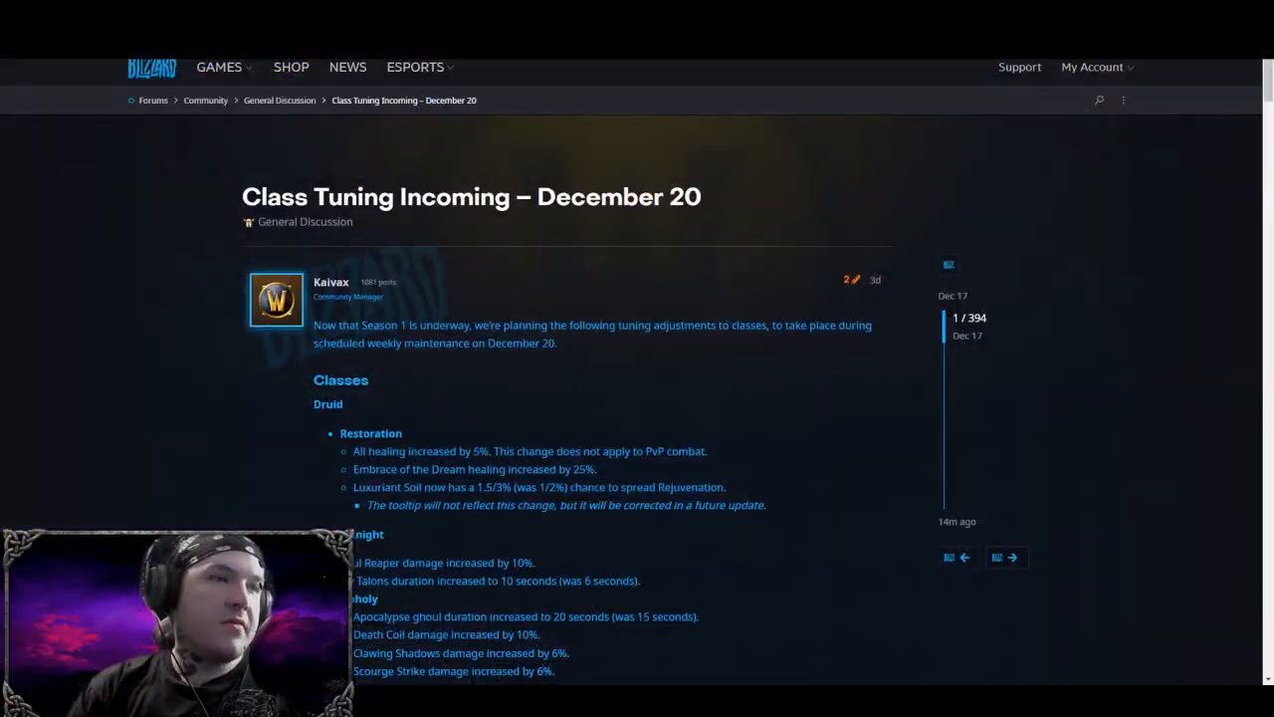
mouse_move(492, 372)
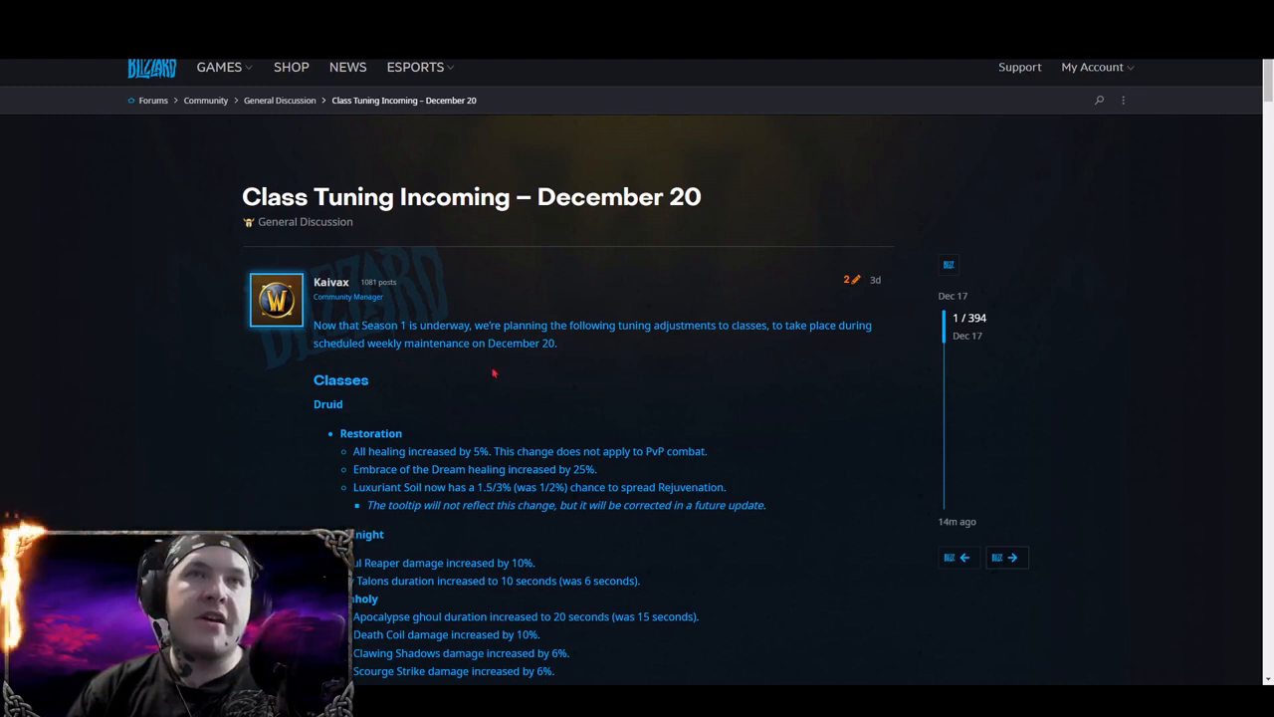
mouse_move(713, 344)
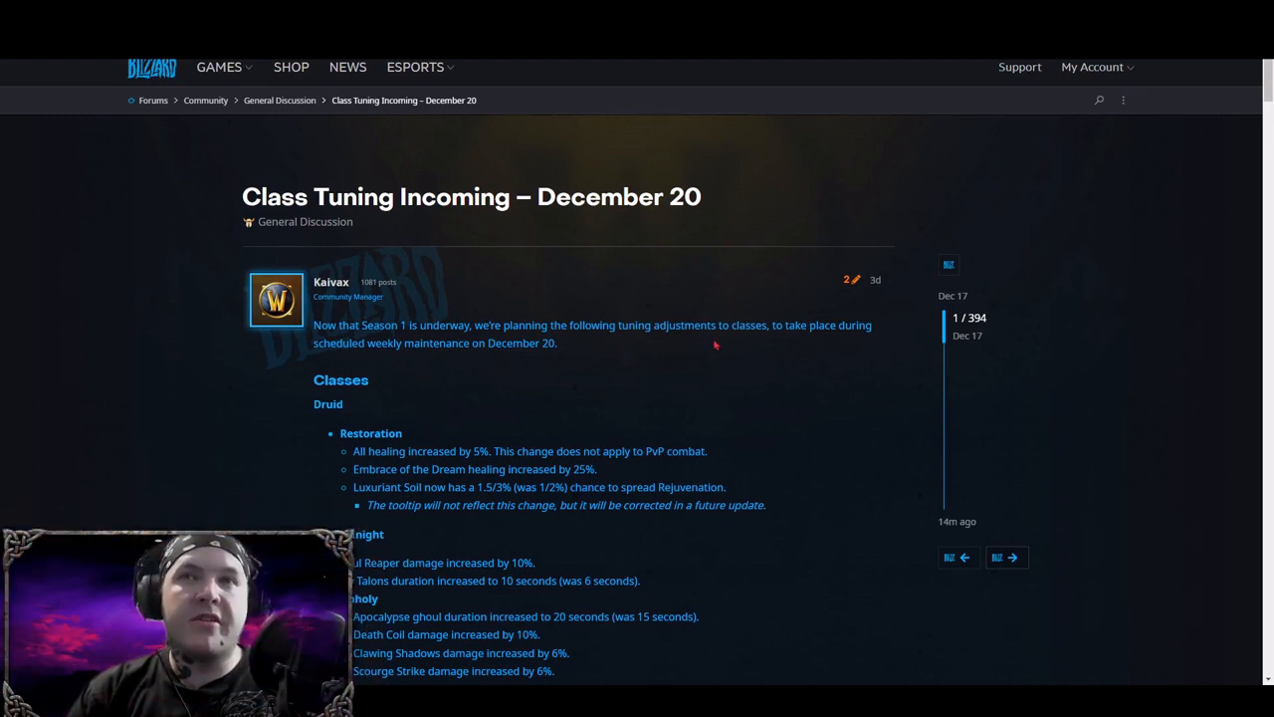
mouse_move(755, 360)
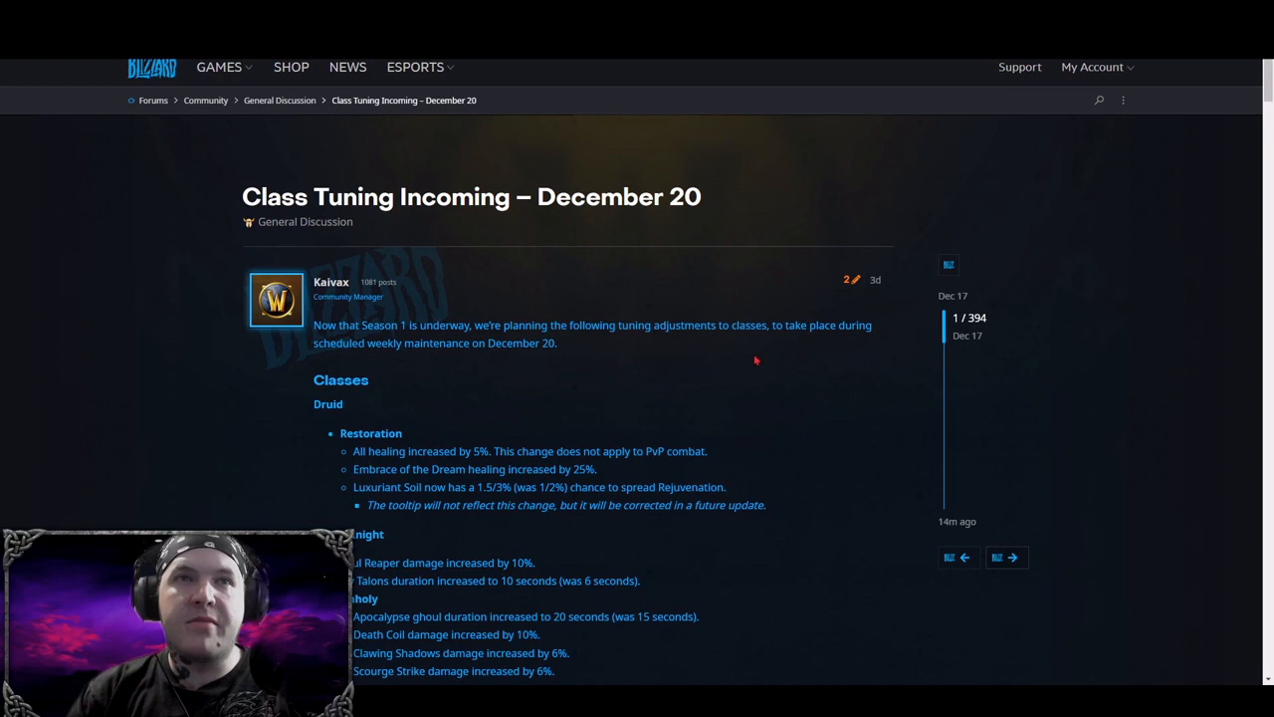
mouse_move(590, 360)
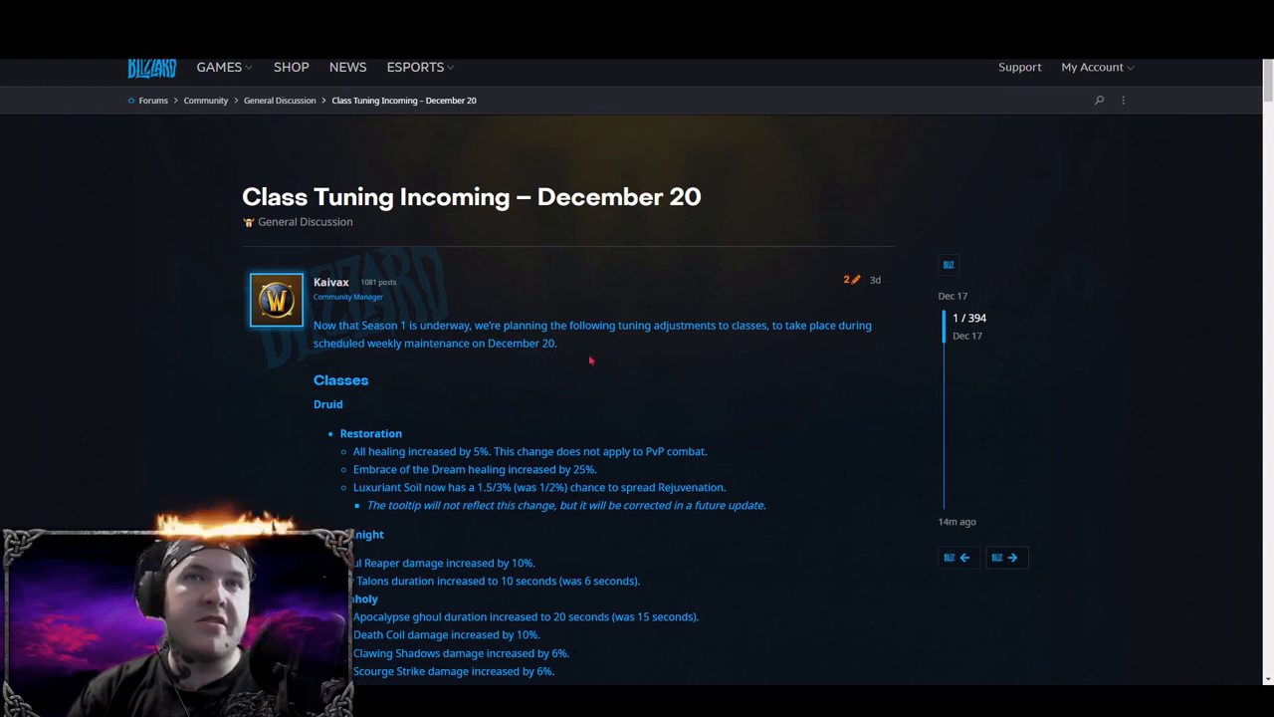
Scroll the Class Tuning post past Druid, Death Knight, Evoker, Hunter, Mage and Monk to Priest Shadow.
scroll(down, 3)
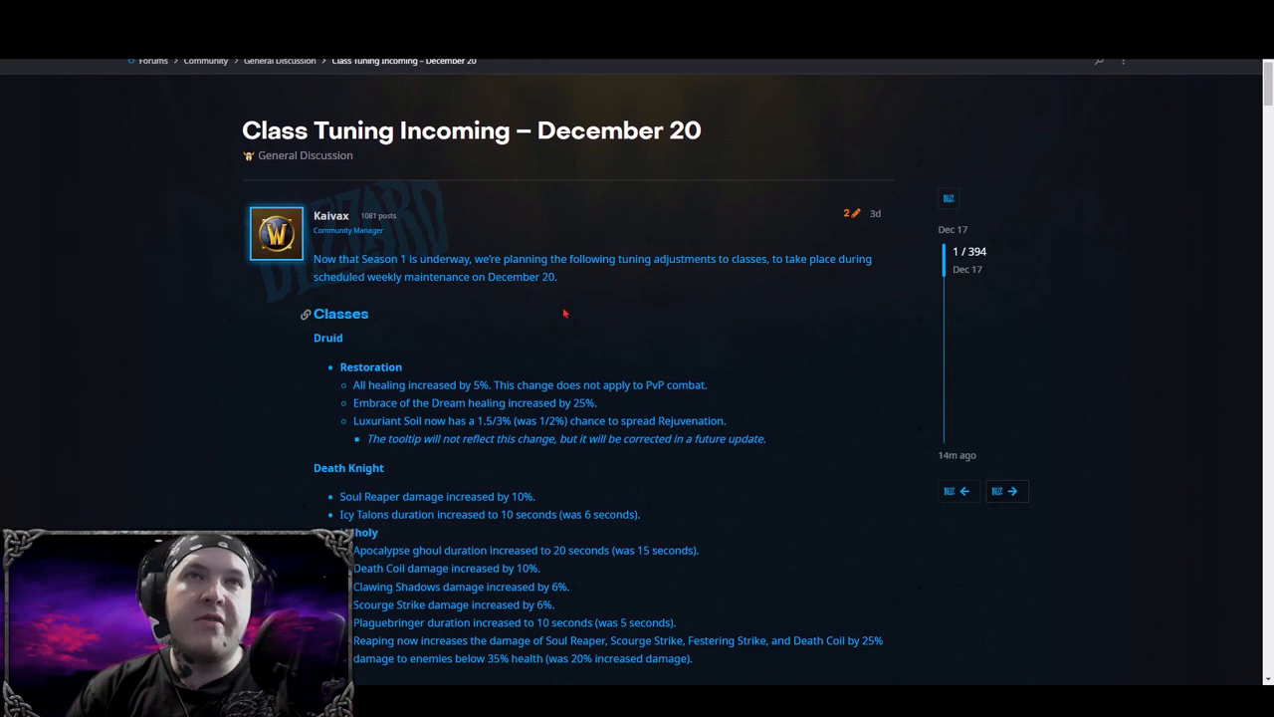
scroll(down, 3)
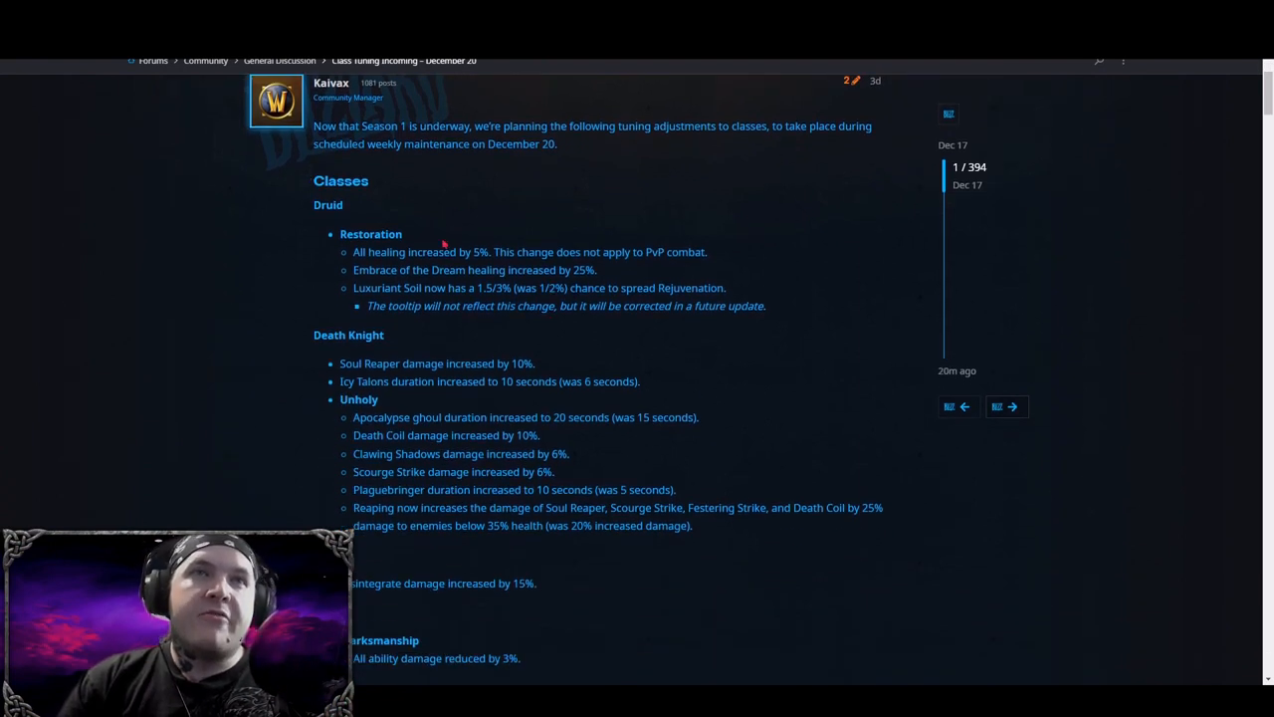
scroll(down, 3)
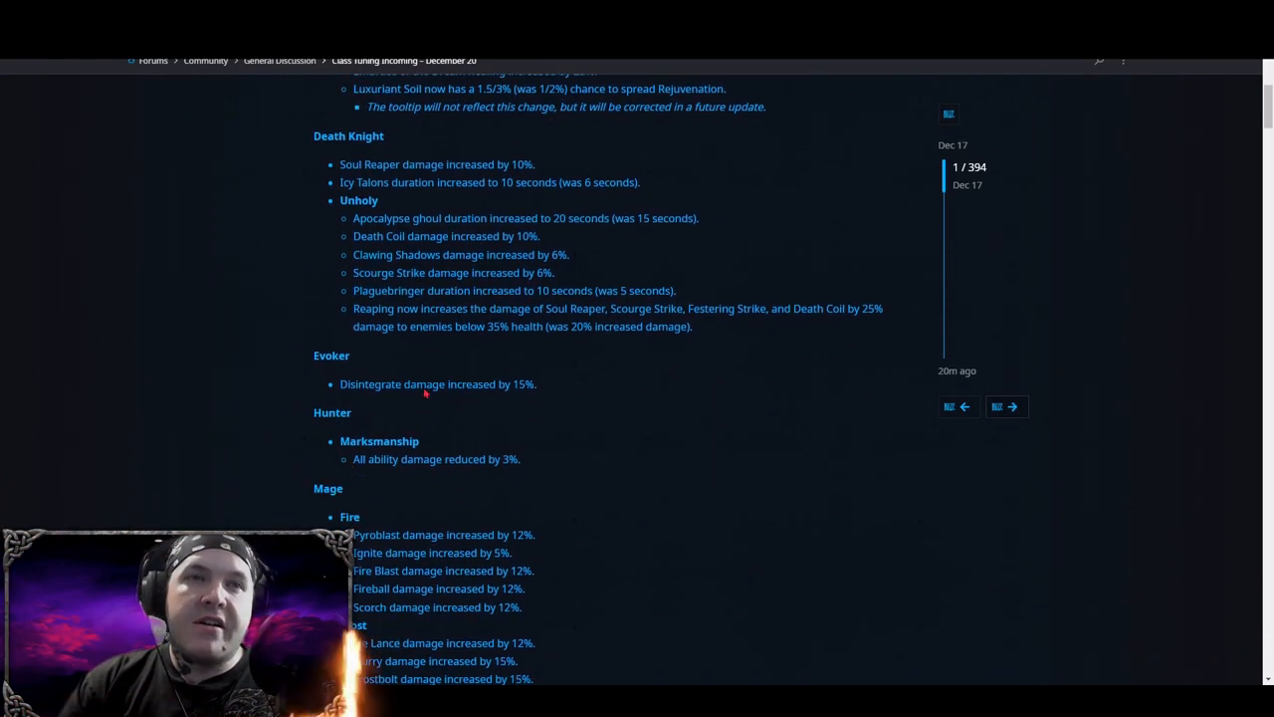
scroll(down, 3)
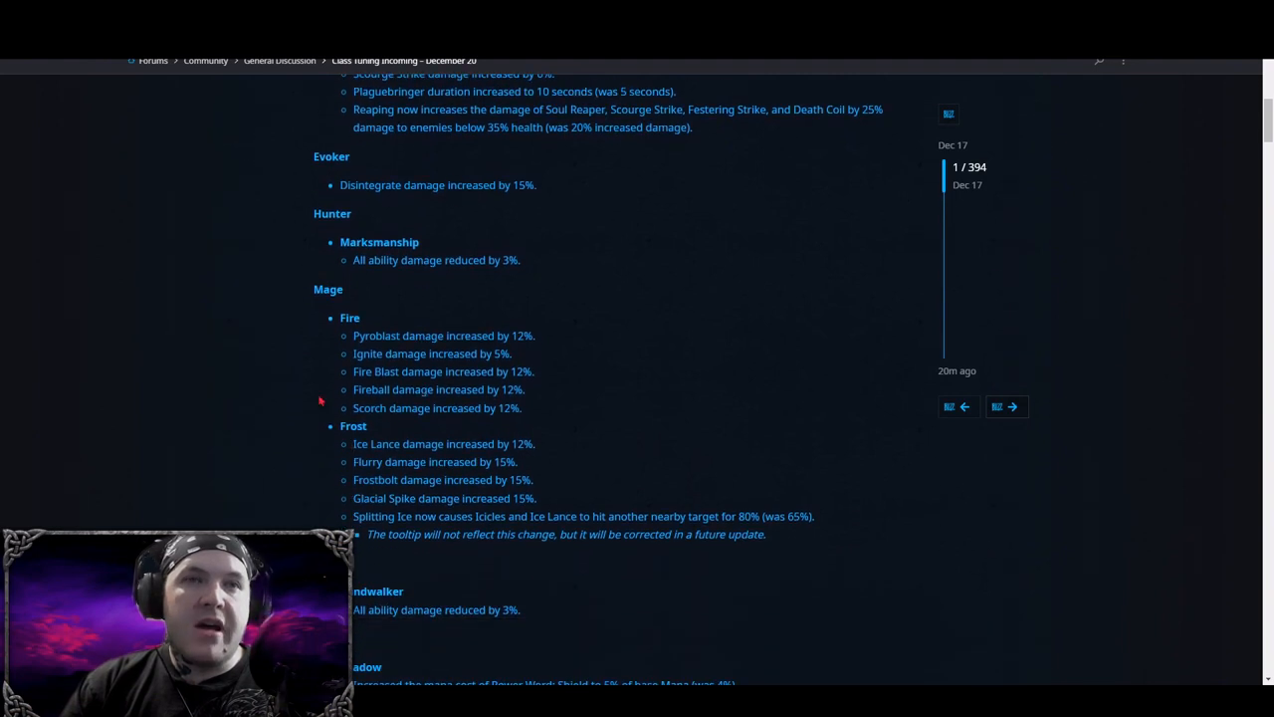
scroll(down, 3)
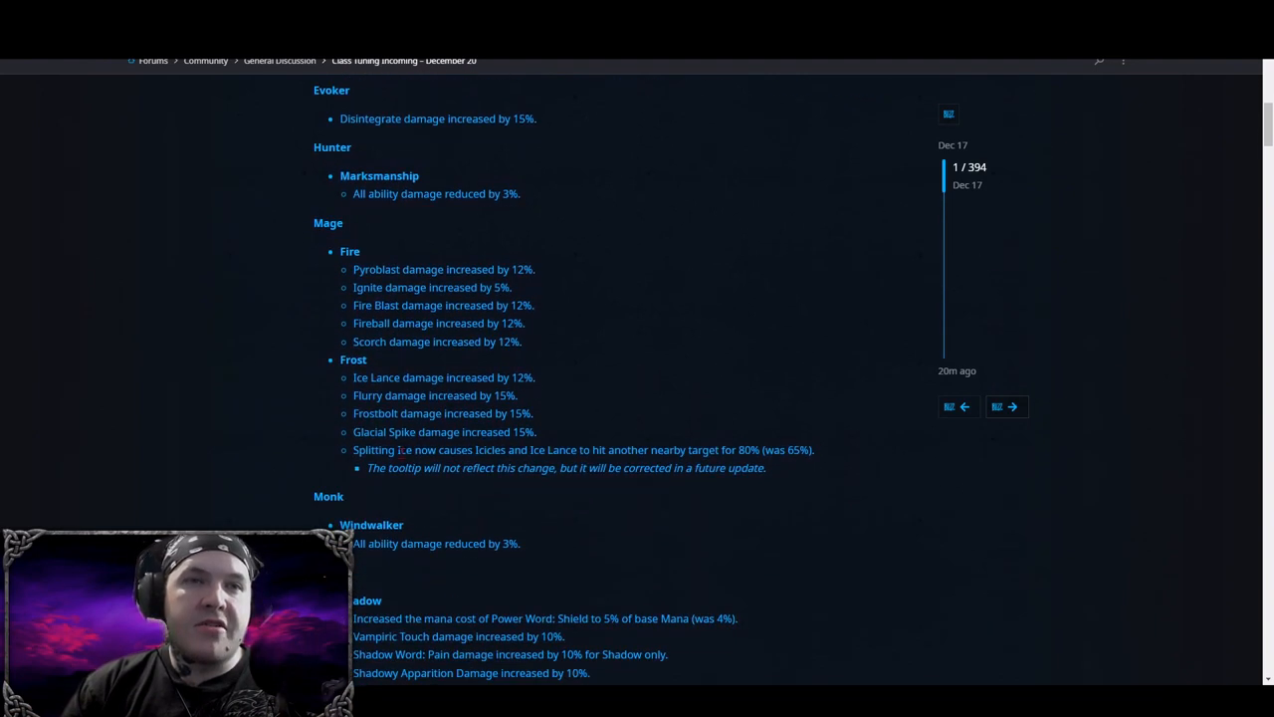
scroll(down, 3)
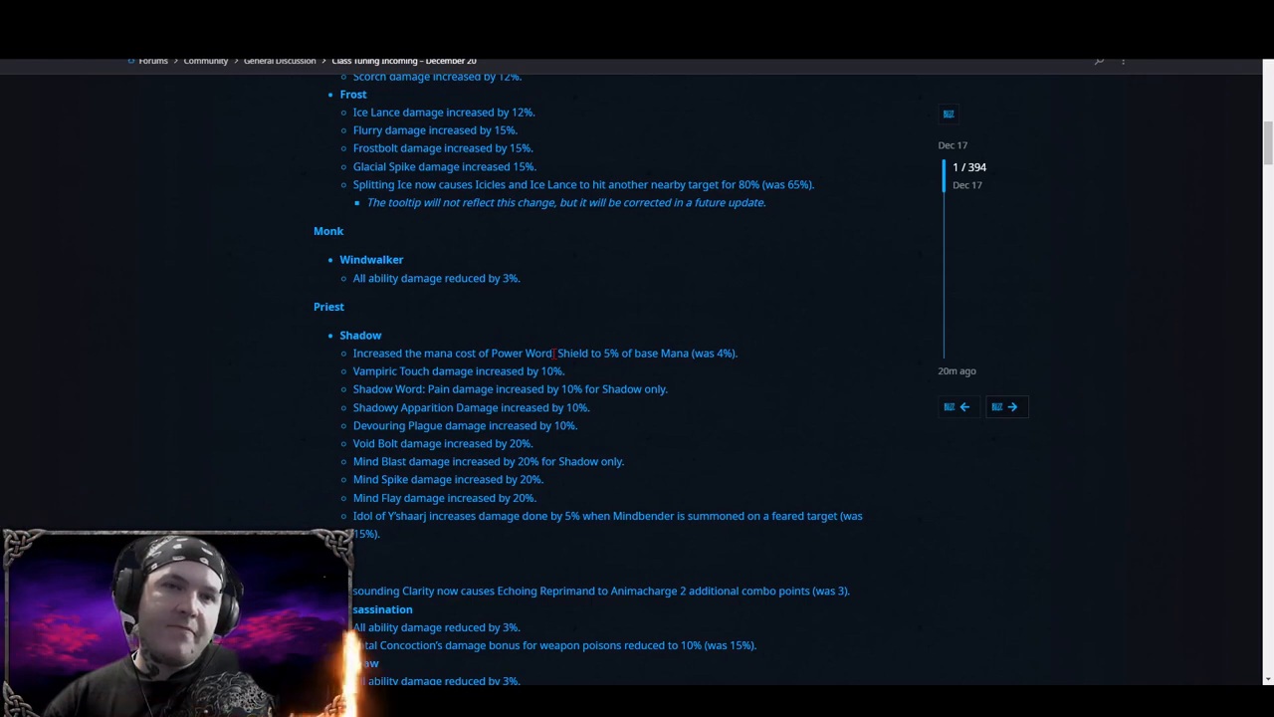
Scroll into the Player versus Player section to the Demon Hunter, Druid, Paladin and Priest Shadow entries.
scroll(down, 3)
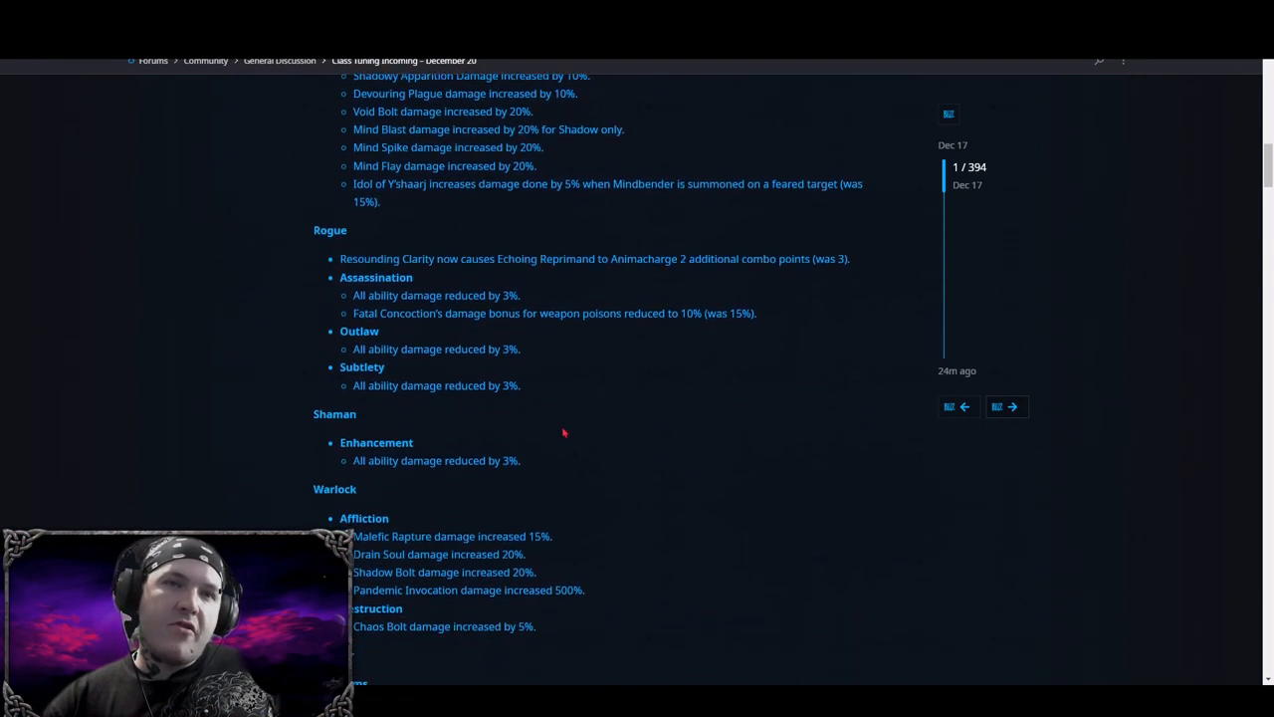
mouse_move(354, 460)
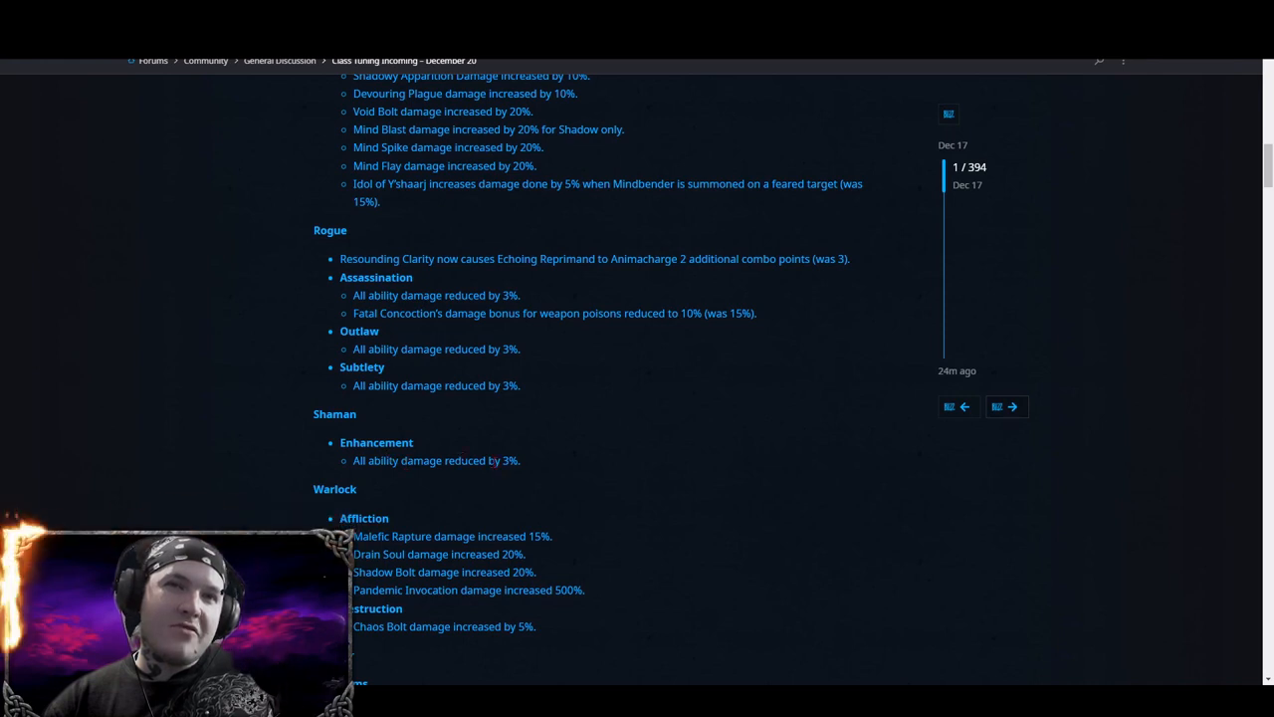
scroll(up, 3)
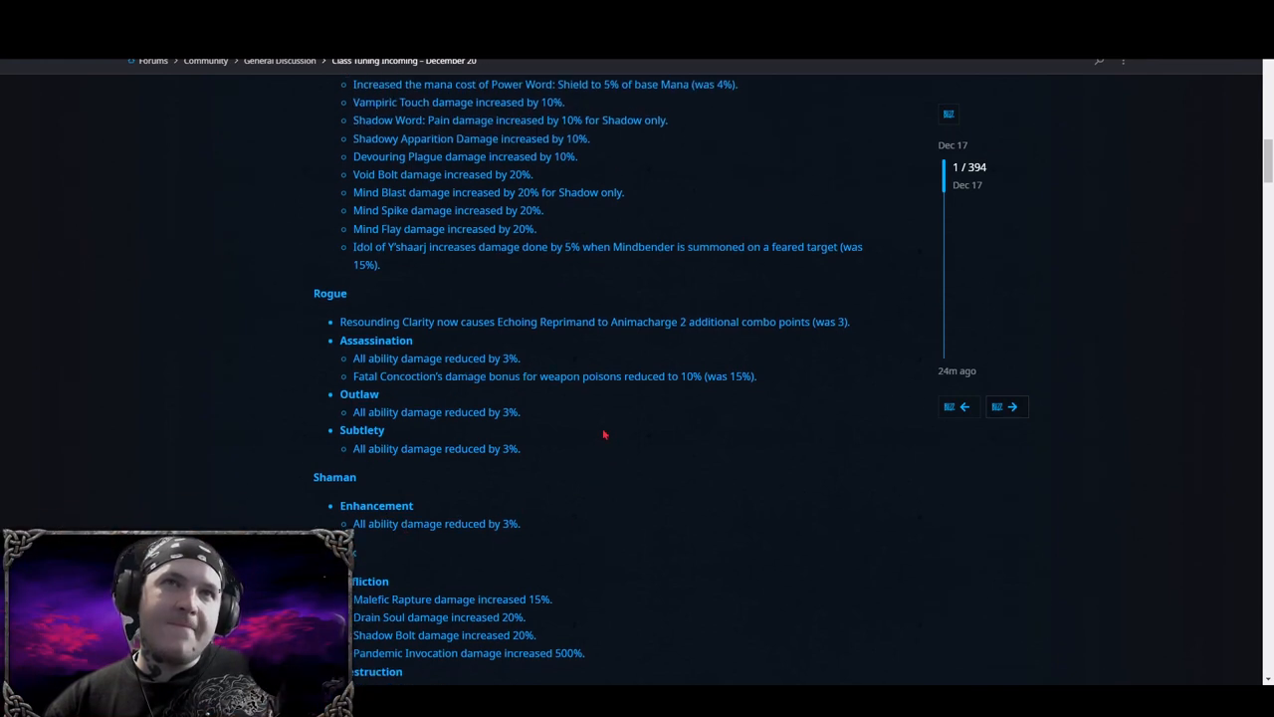
scroll(down, 3)
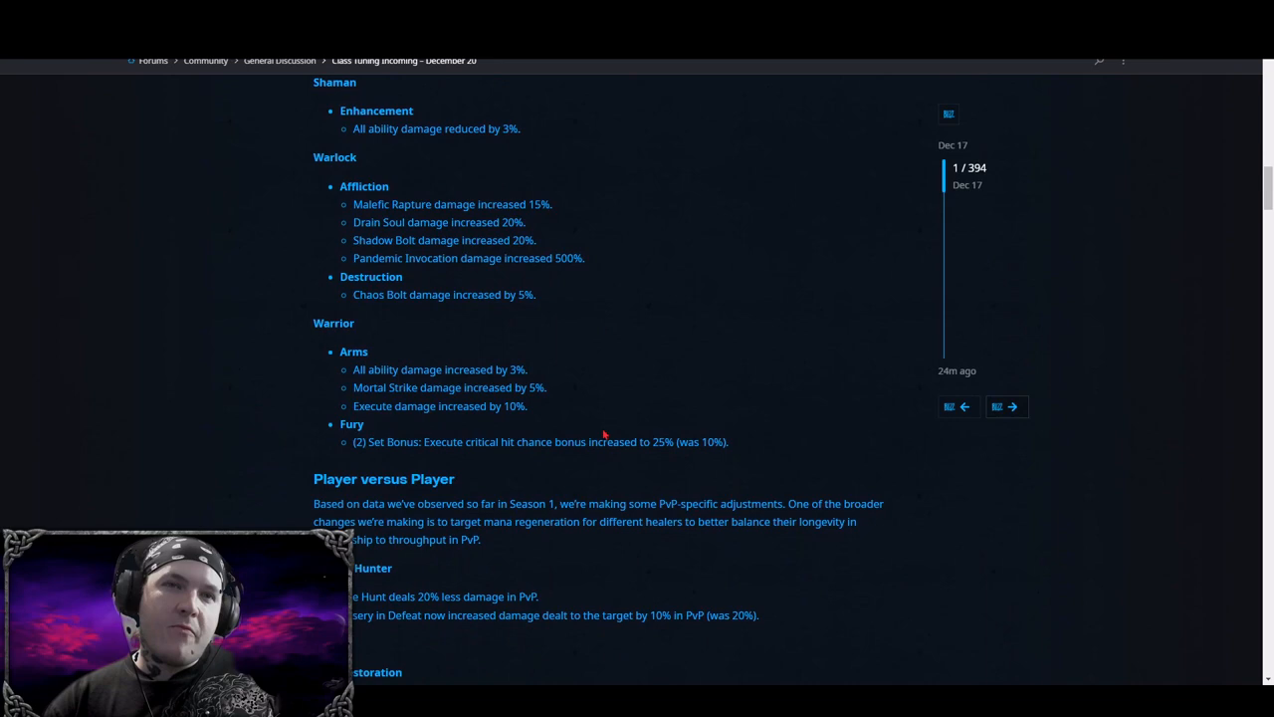
scroll(up, 3)
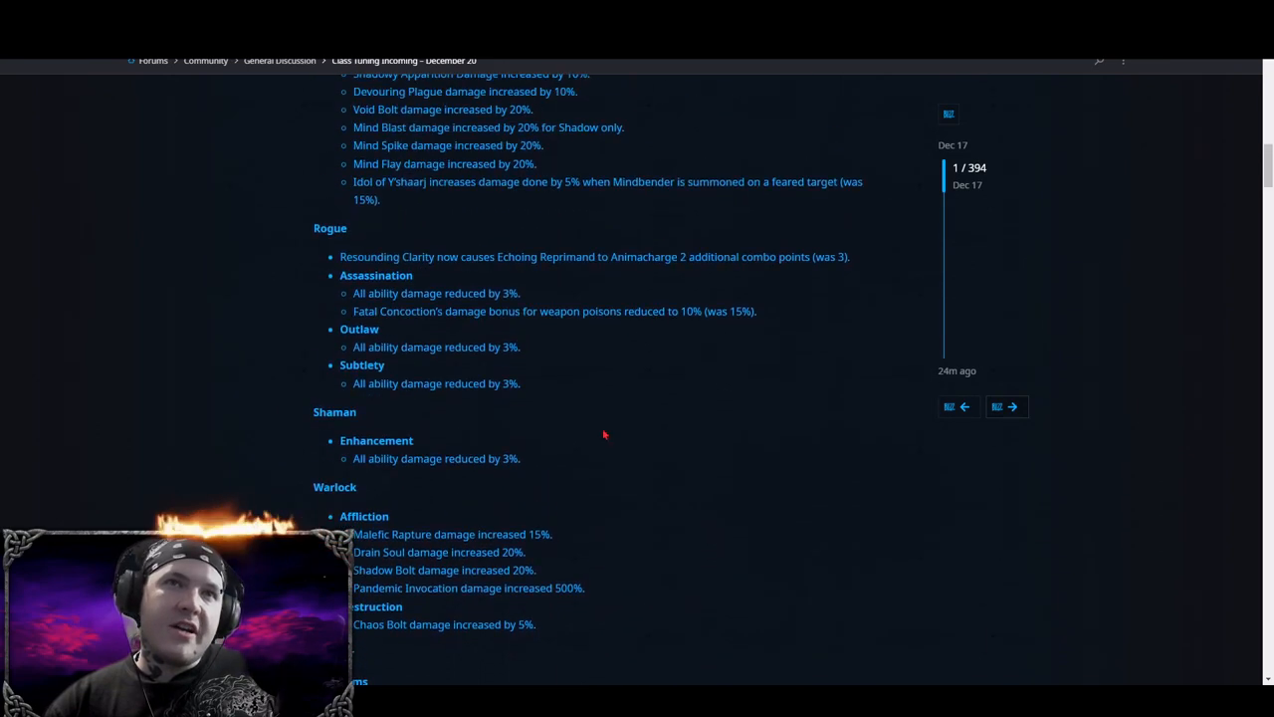
scroll(down, 3)
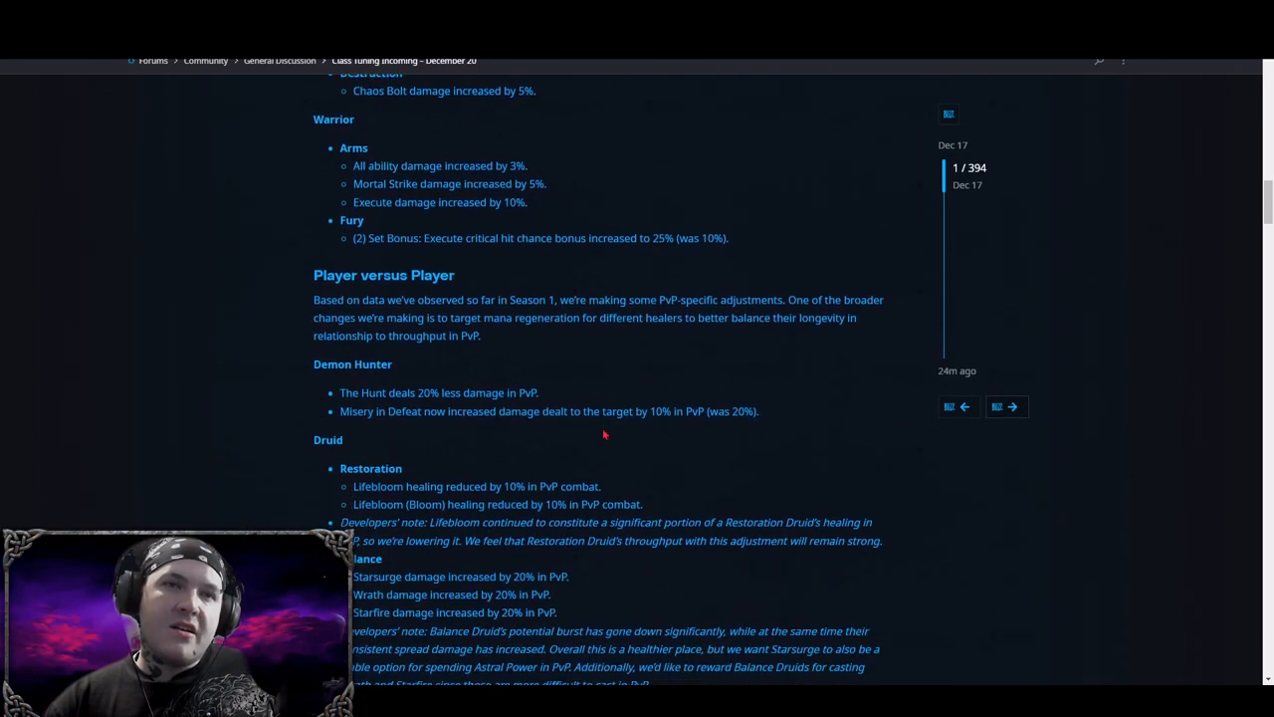
scroll(down, 3)
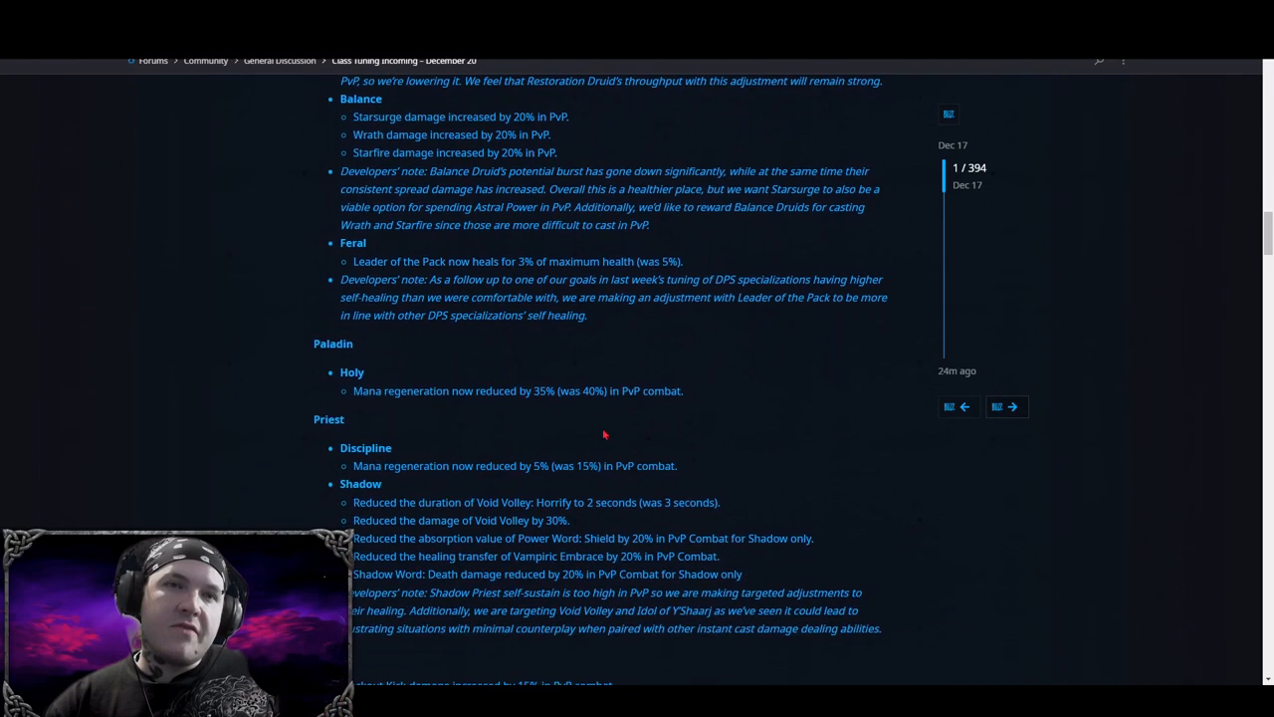
scroll(down, 3)
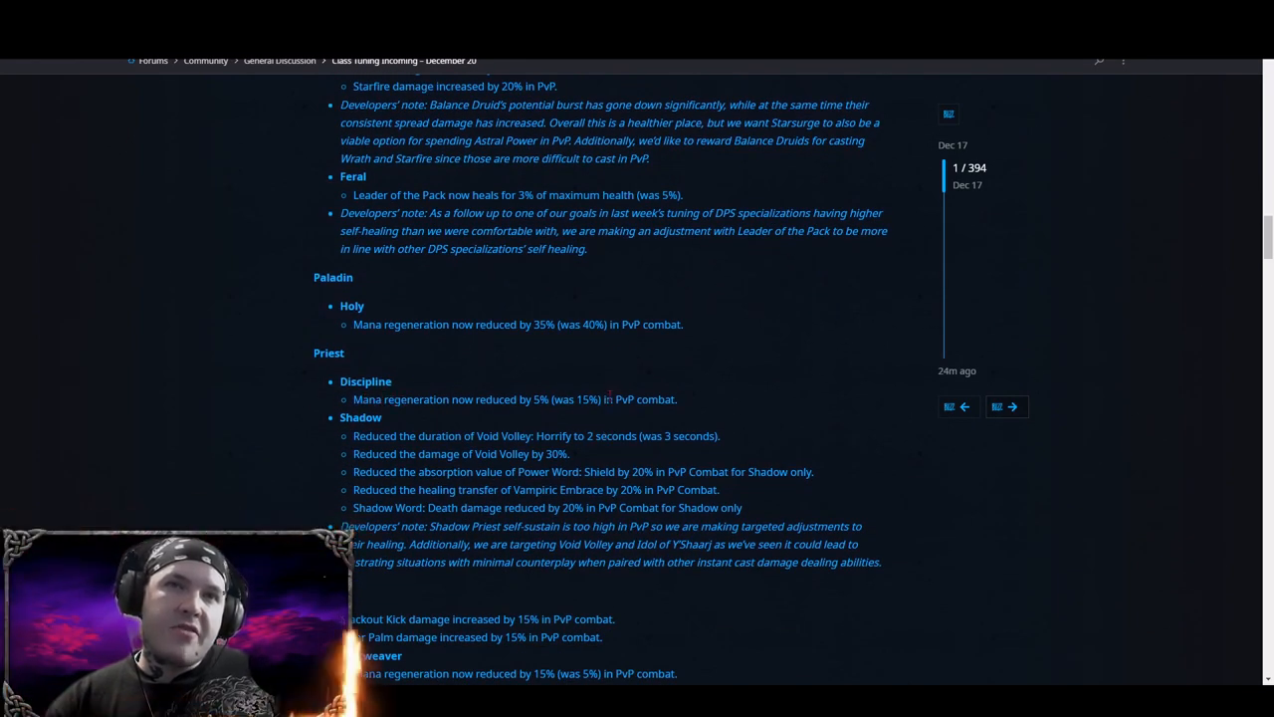
scroll(down, 3)
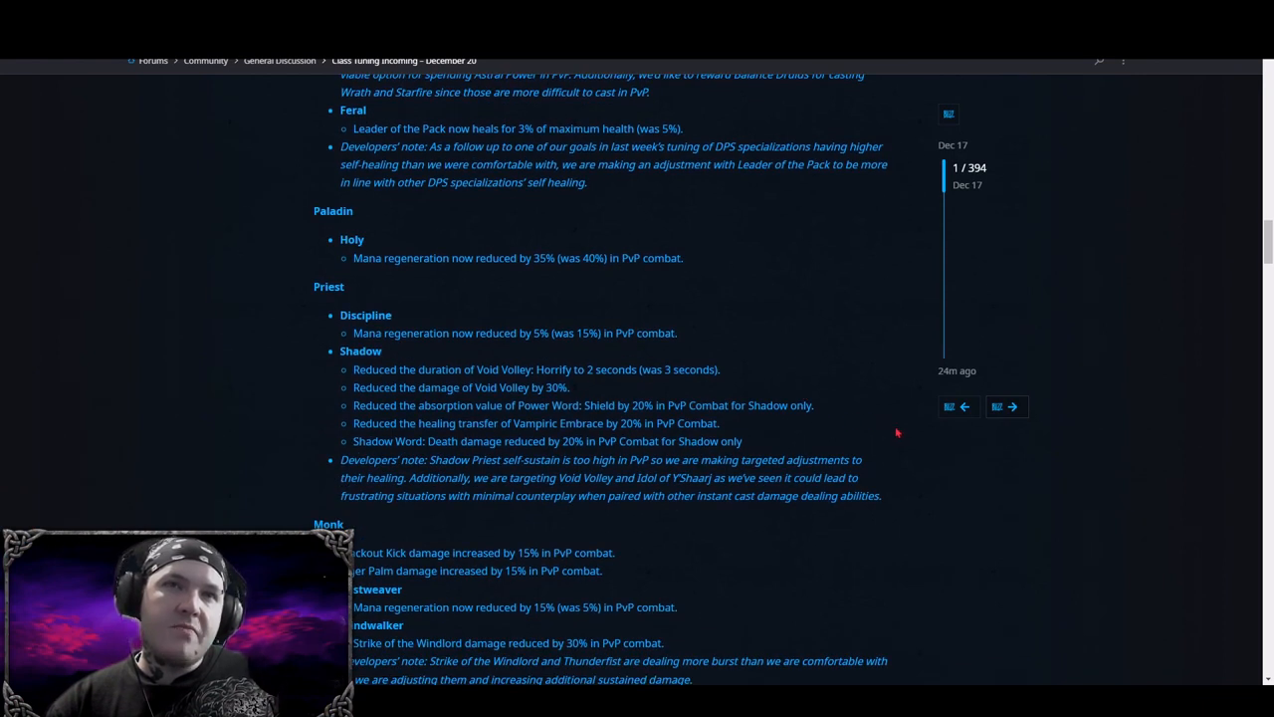
mouse_move(528, 386)
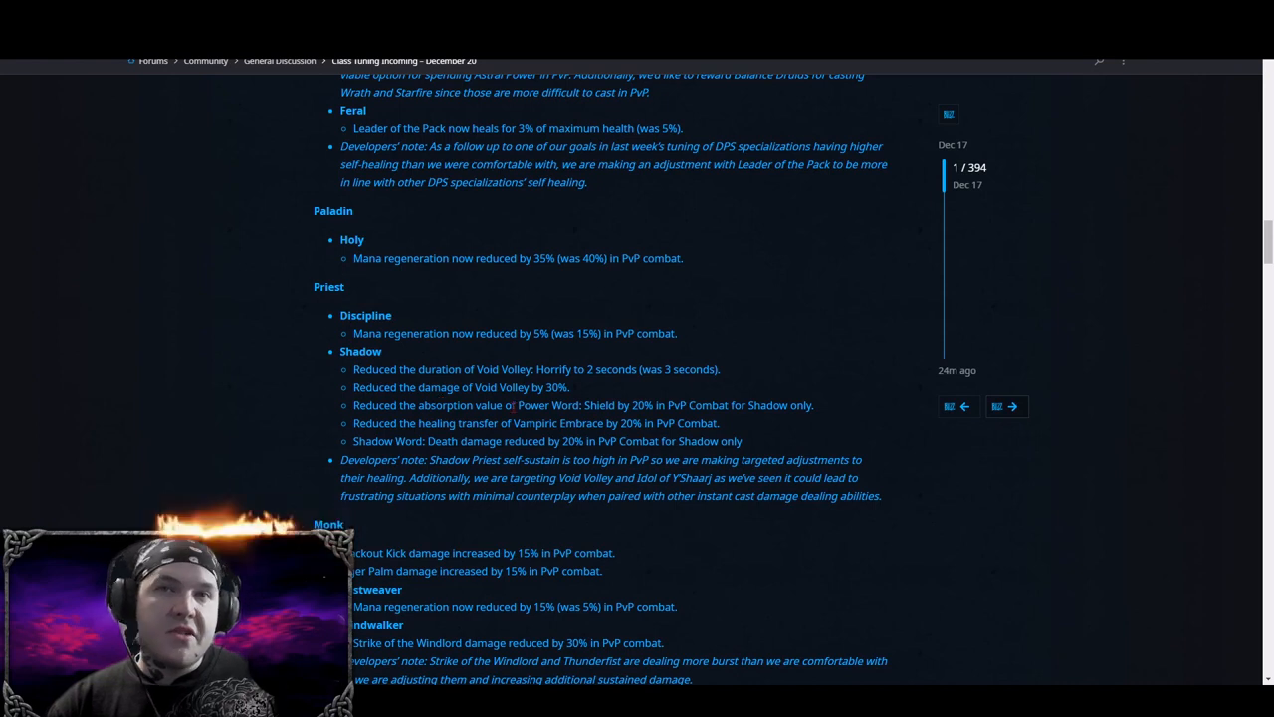
mouse_move(753, 422)
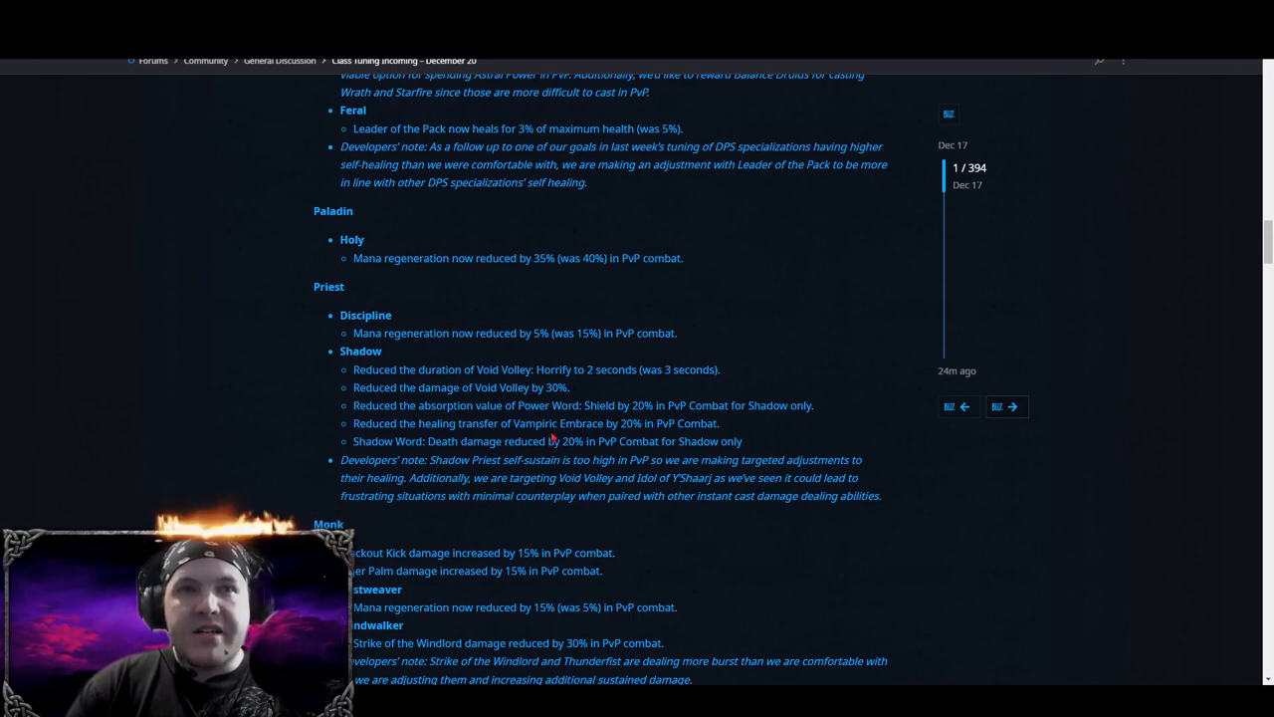
click(1007, 406)
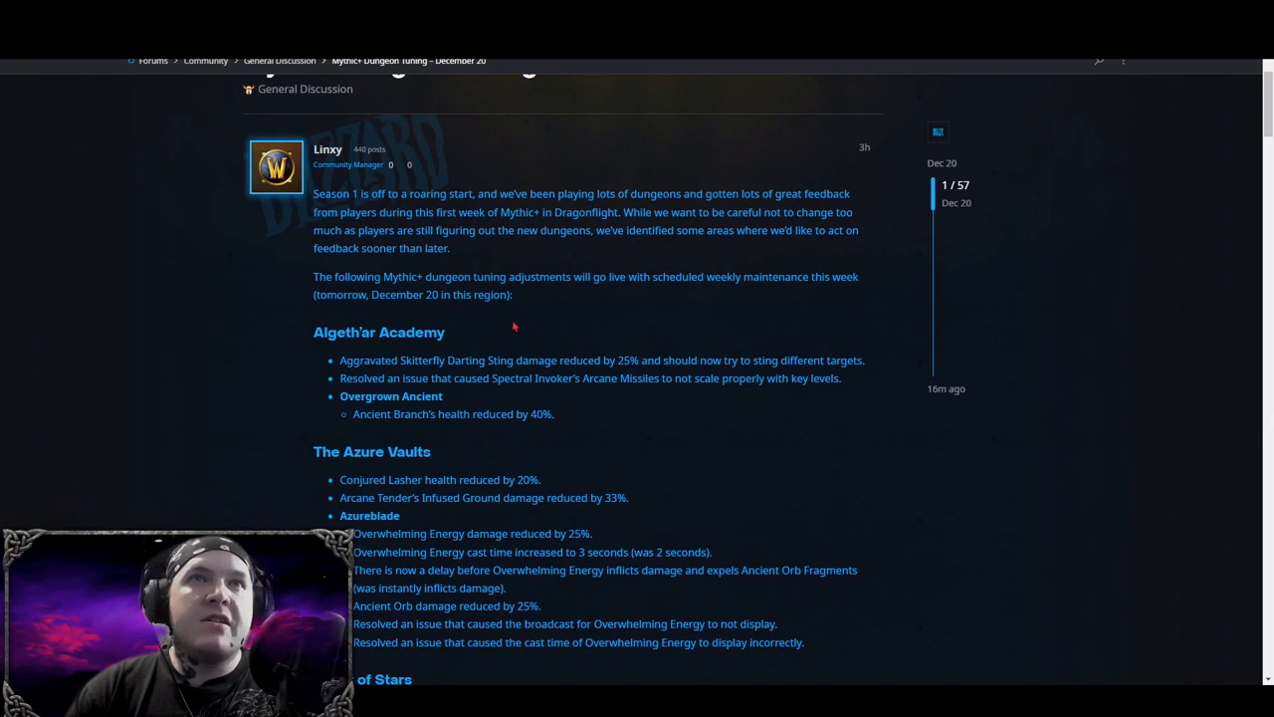
scroll(up, 3)
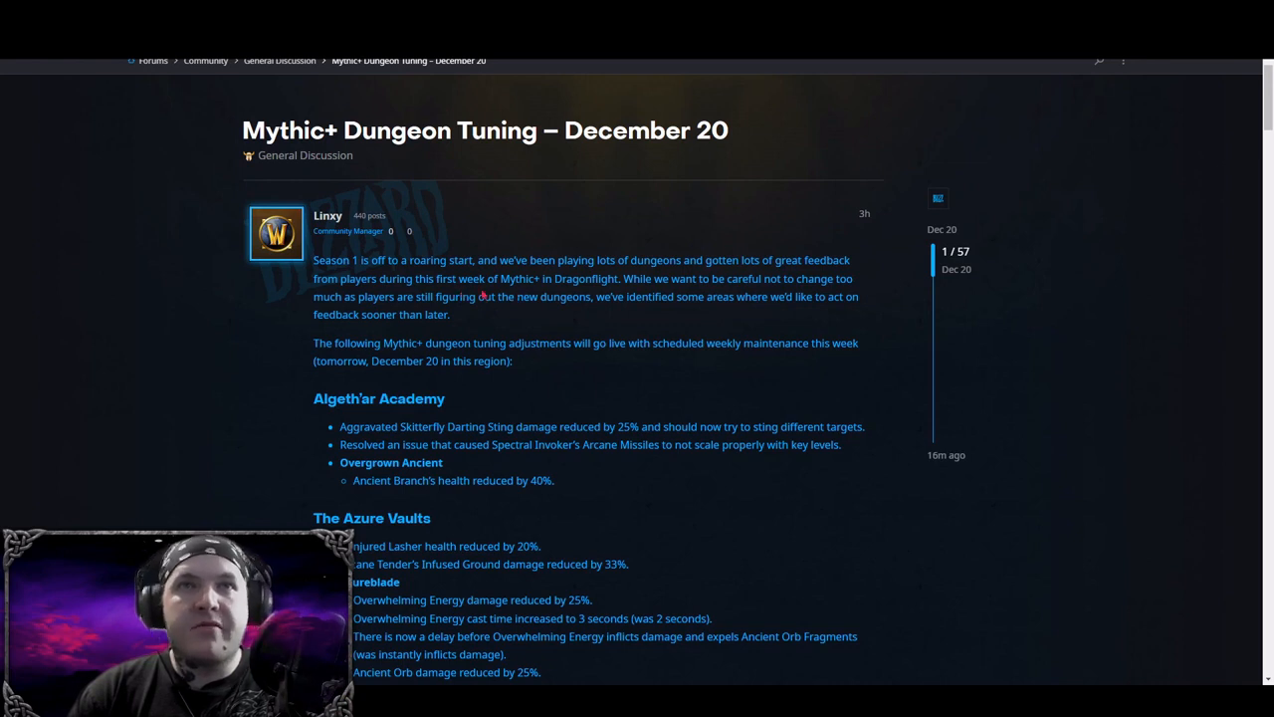
mouse_move(705, 291)
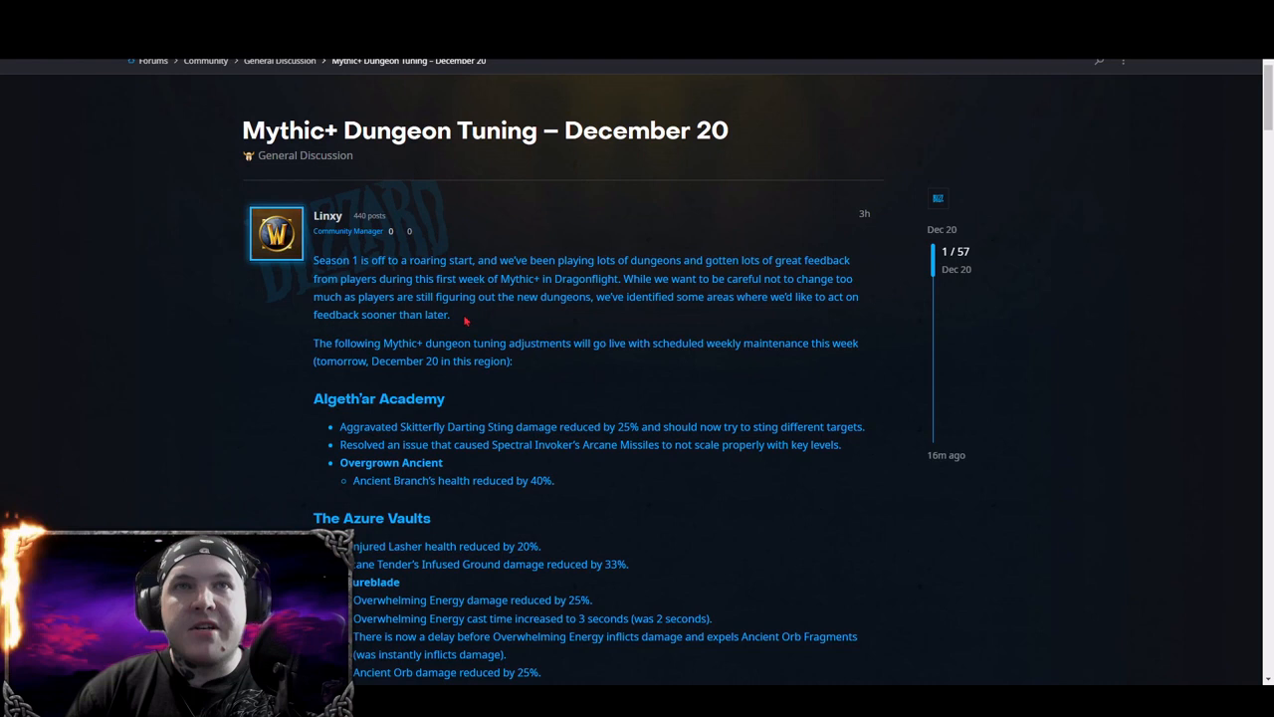
mouse_move(777, 328)
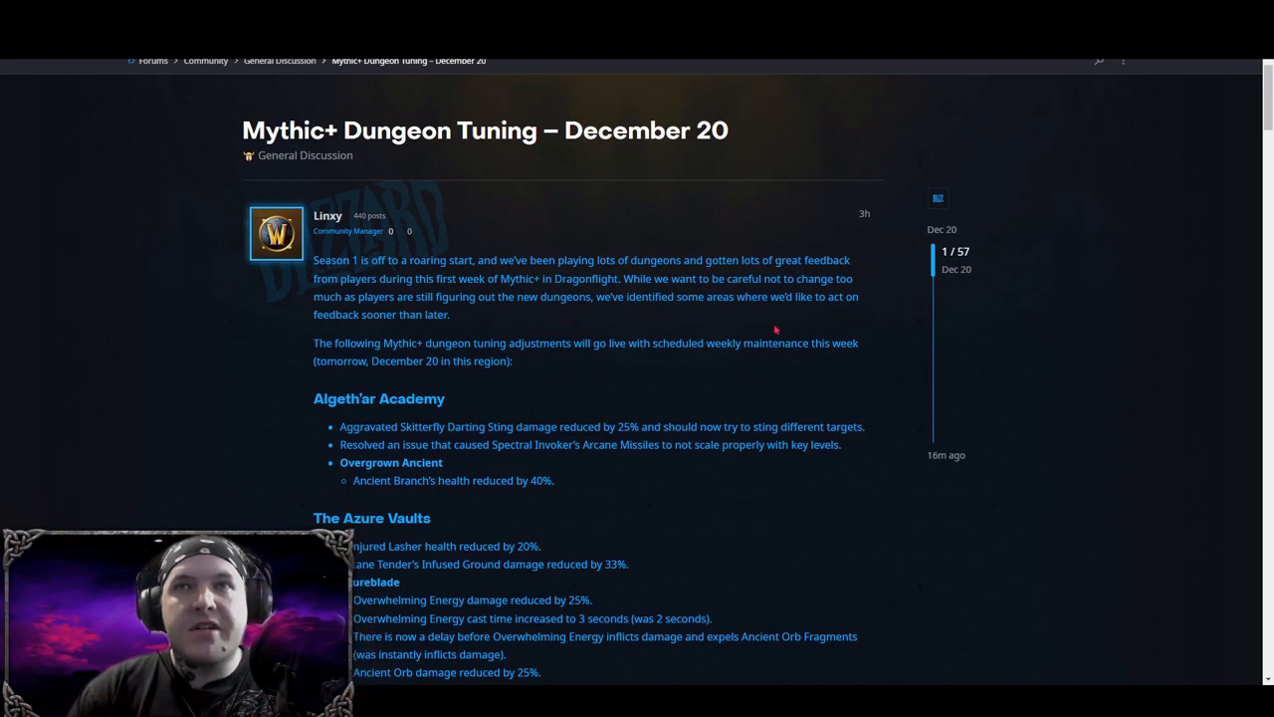
mouse_move(450, 326)
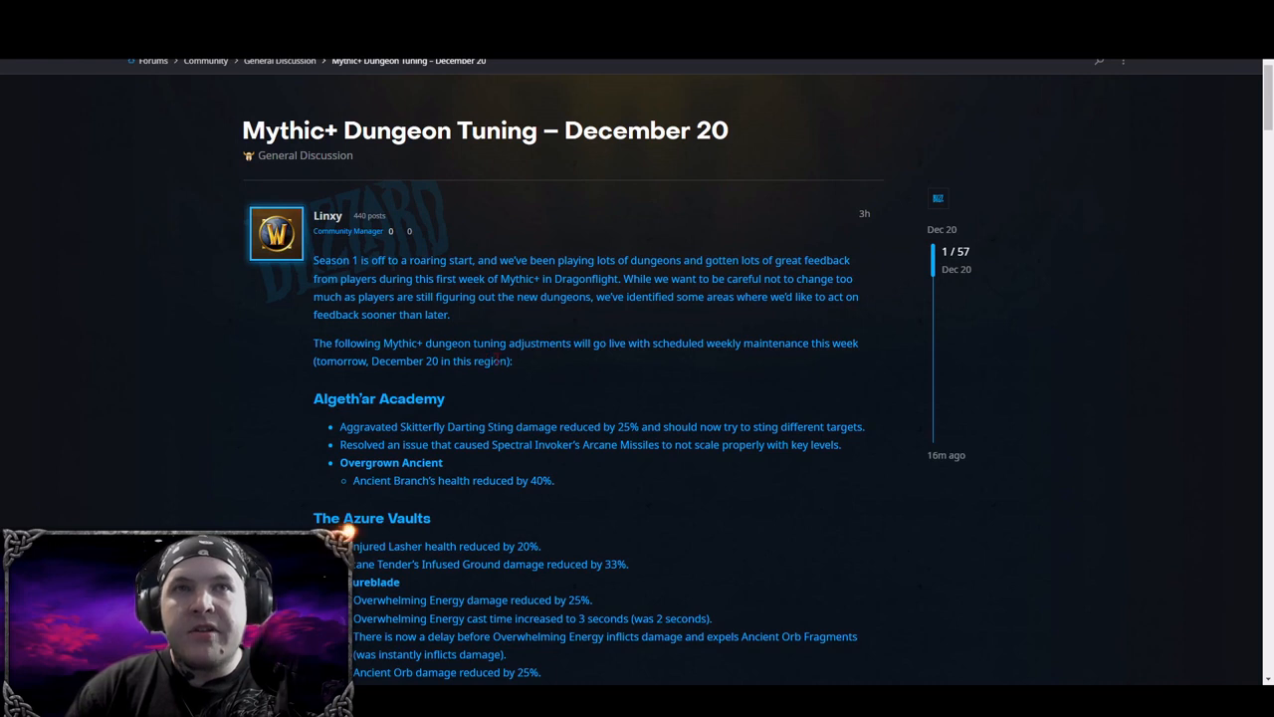
mouse_move(732, 366)
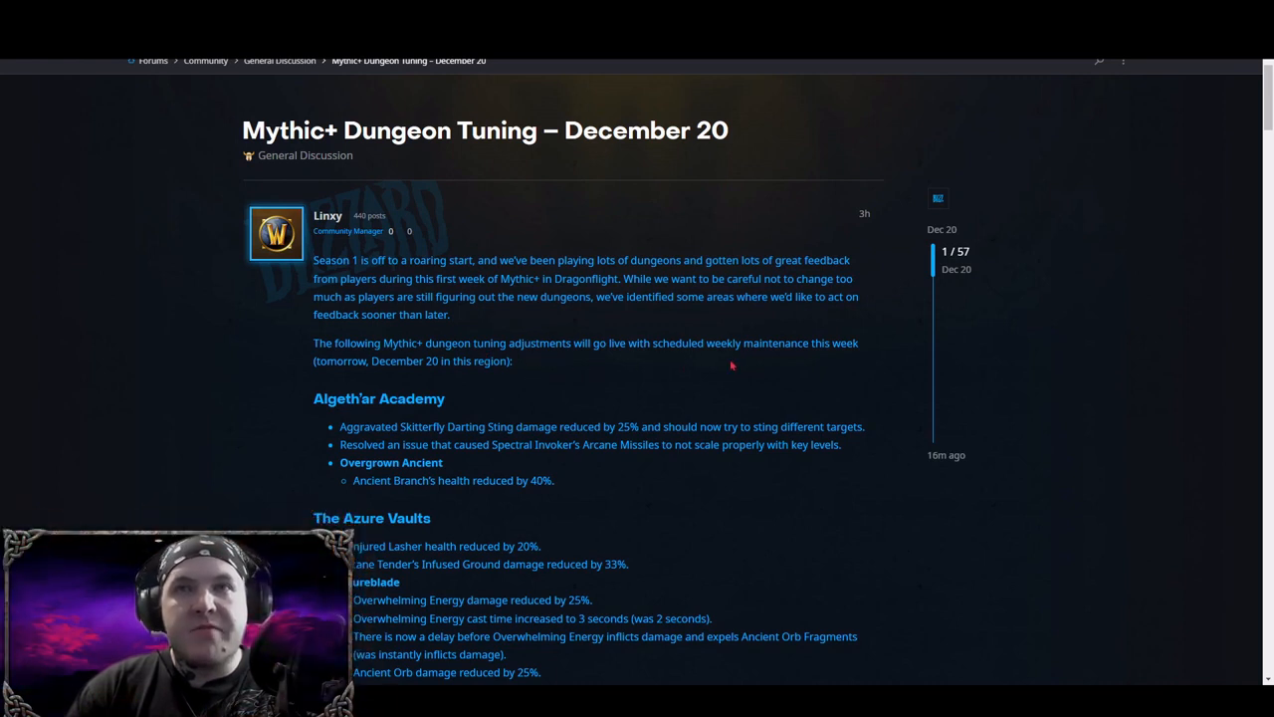
mouse_move(755, 377)
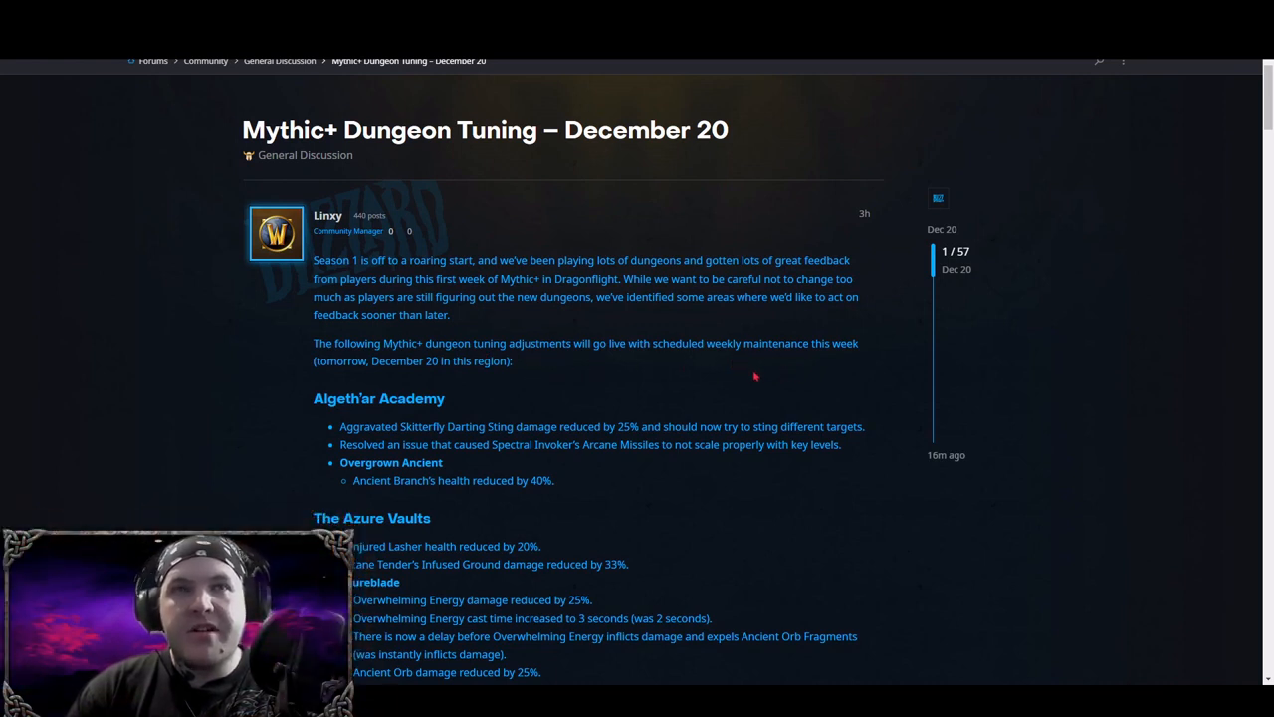
scroll(down, 3)
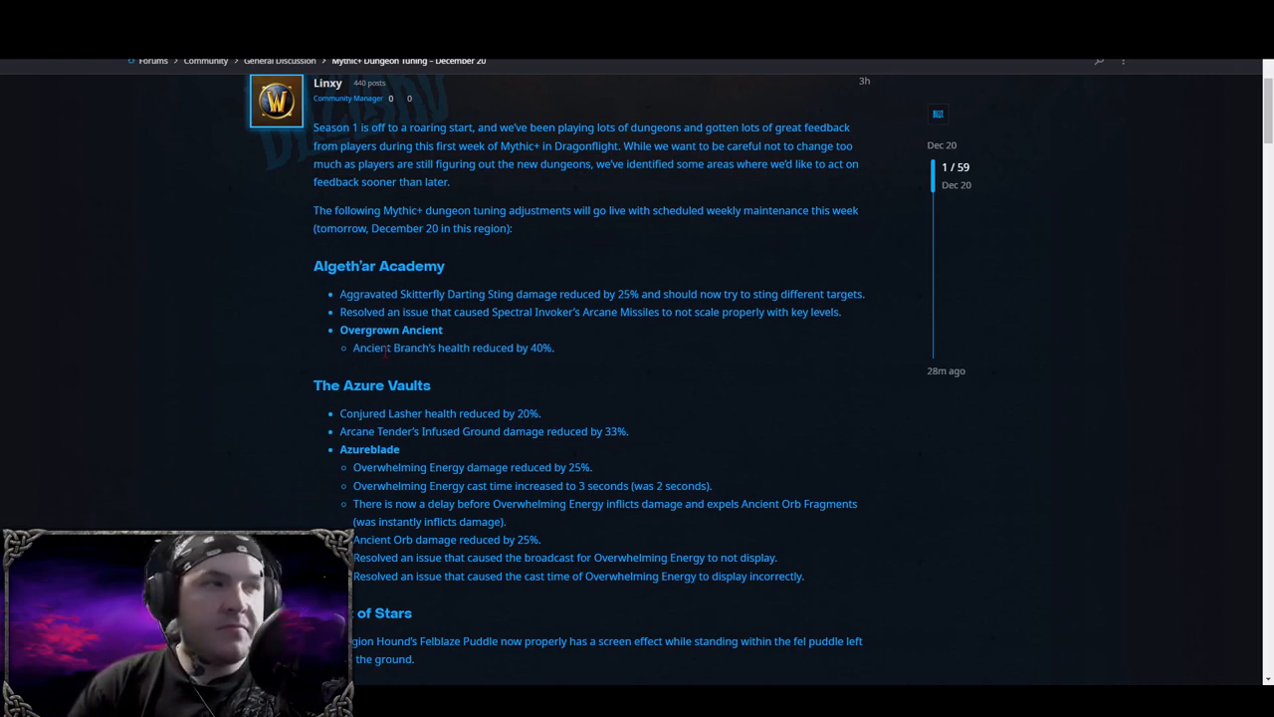
scroll(down, 3)
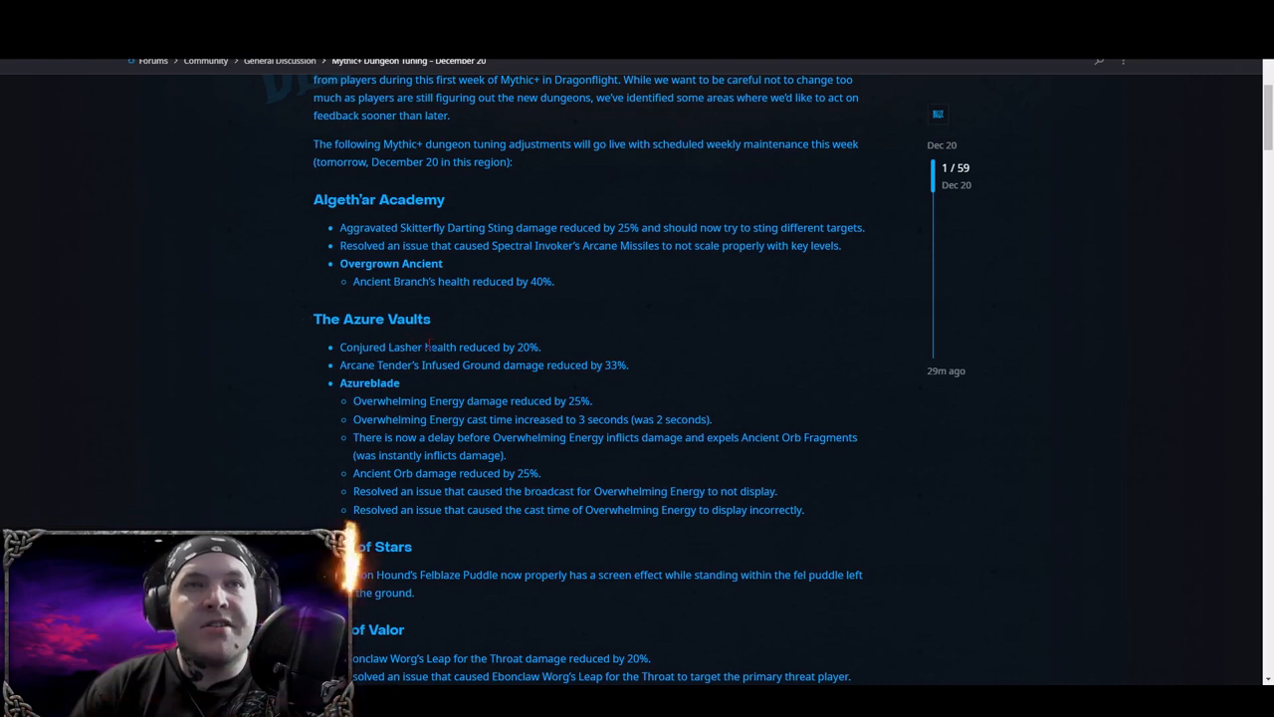
scroll(down, 3)
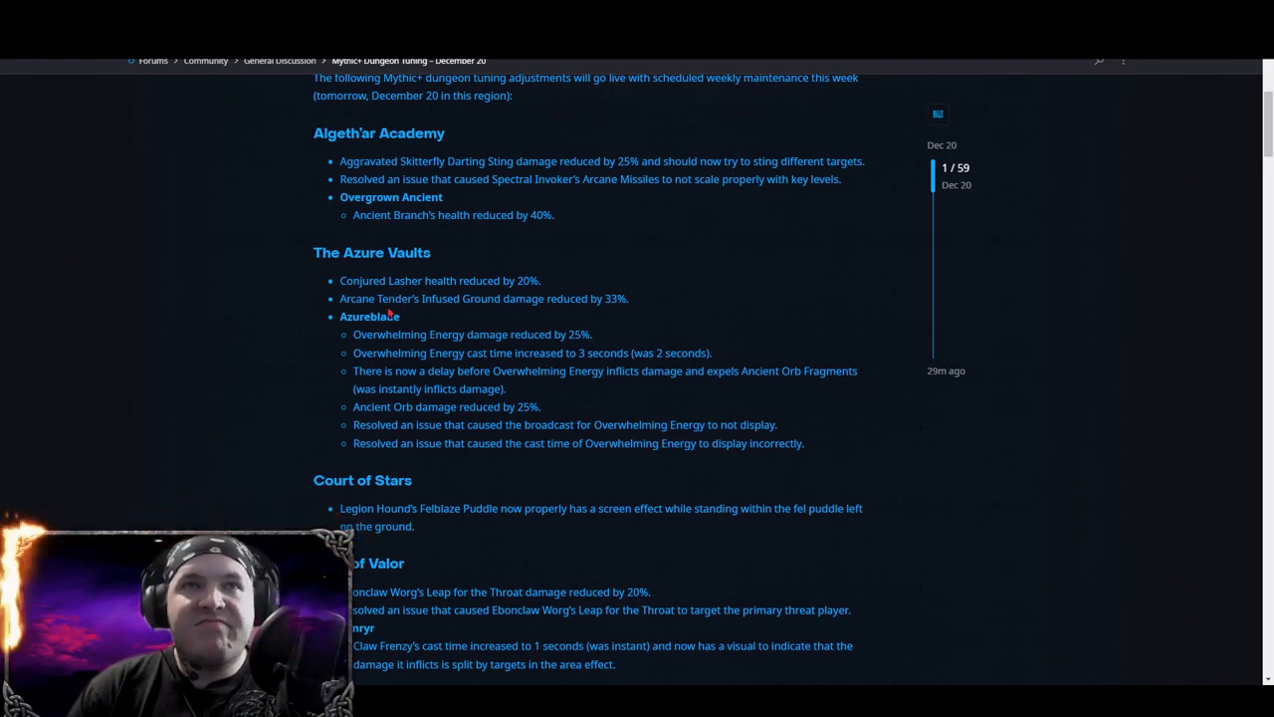
mouse_move(458, 311)
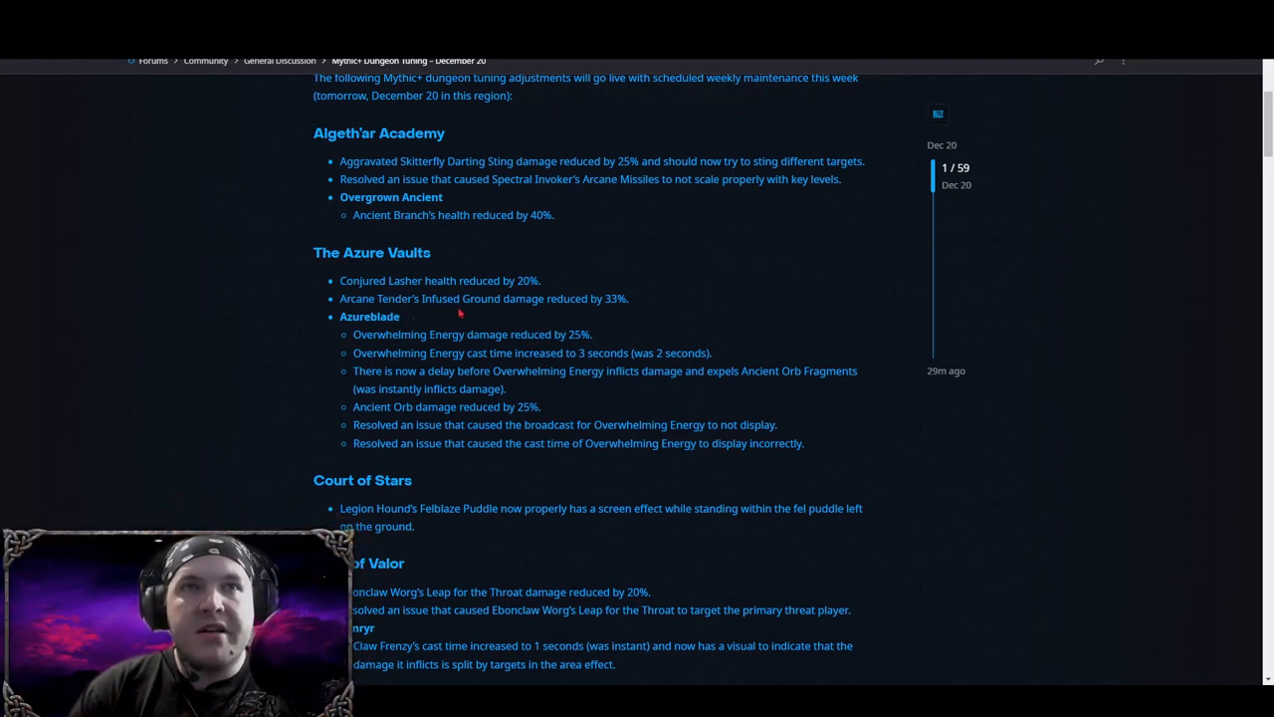
mouse_move(601, 318)
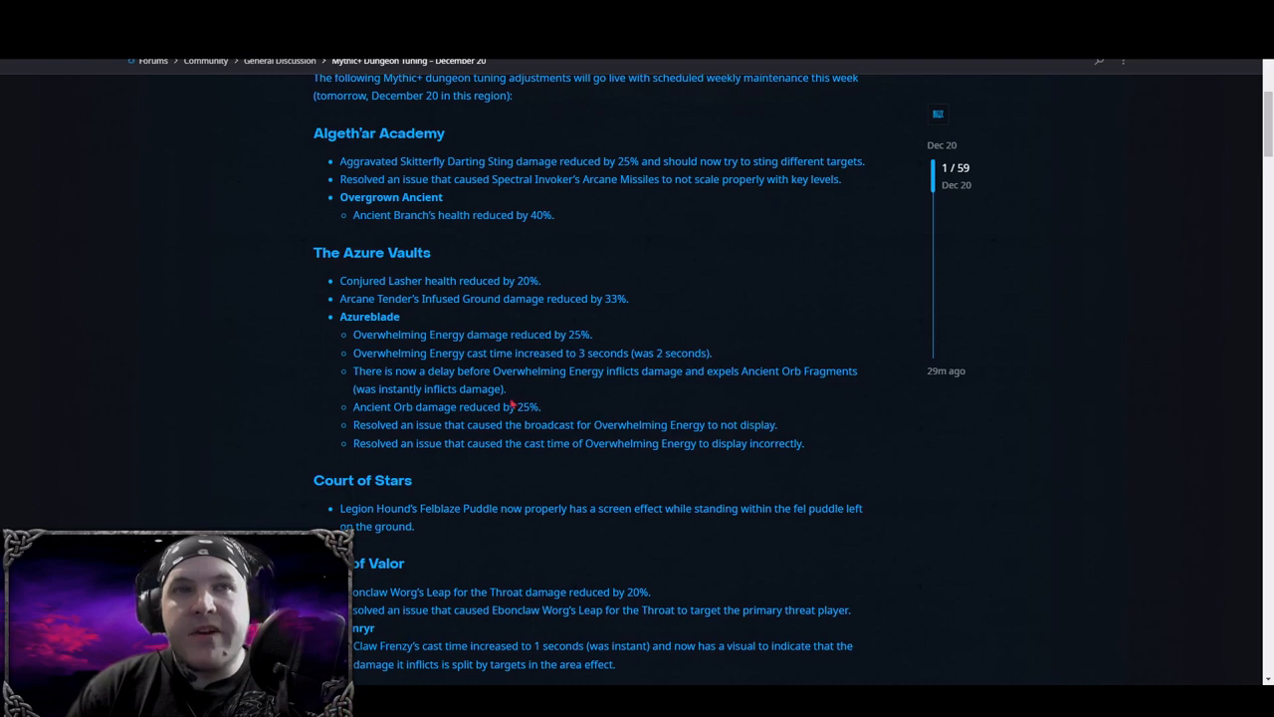
mouse_move(546, 390)
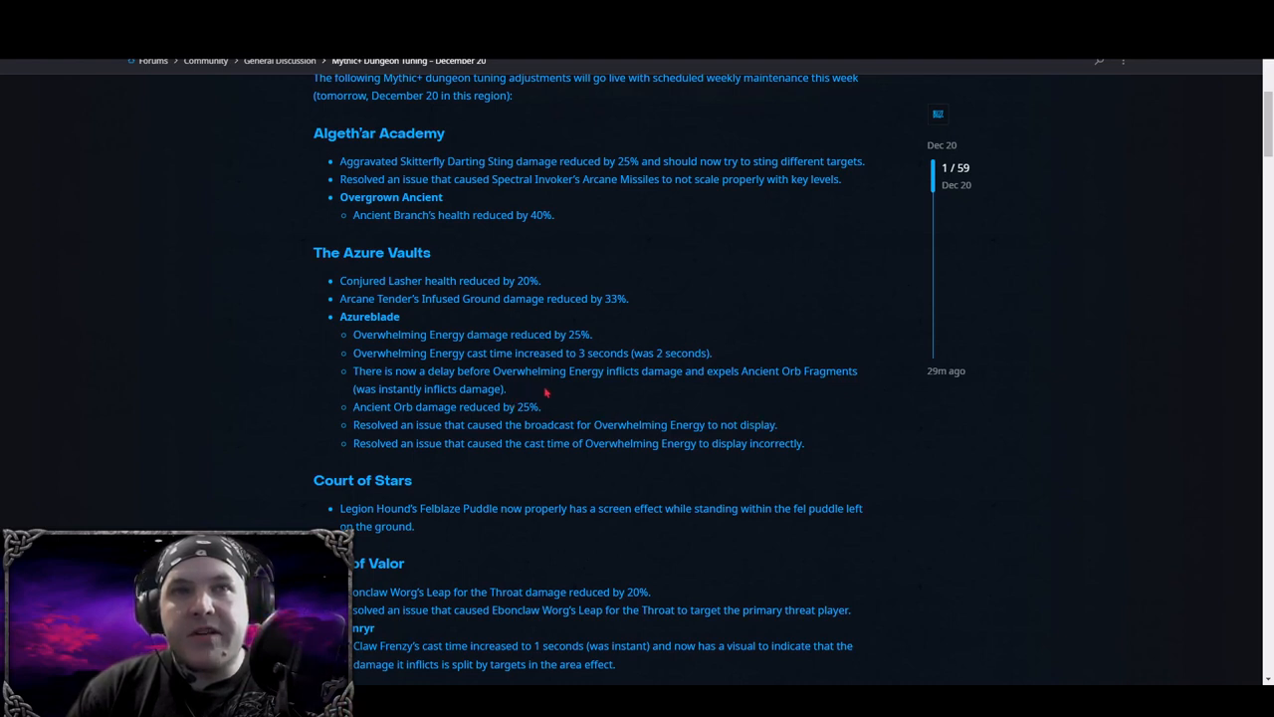
scroll(down, 3)
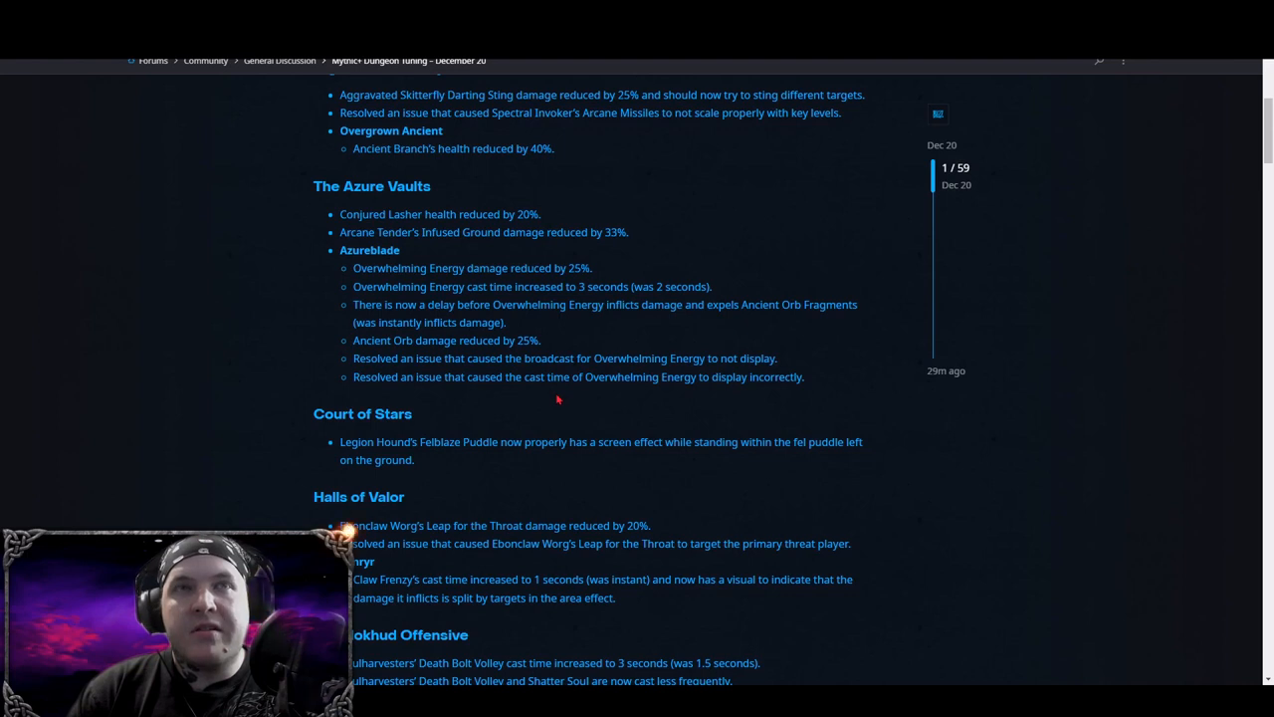
mouse_move(641, 394)
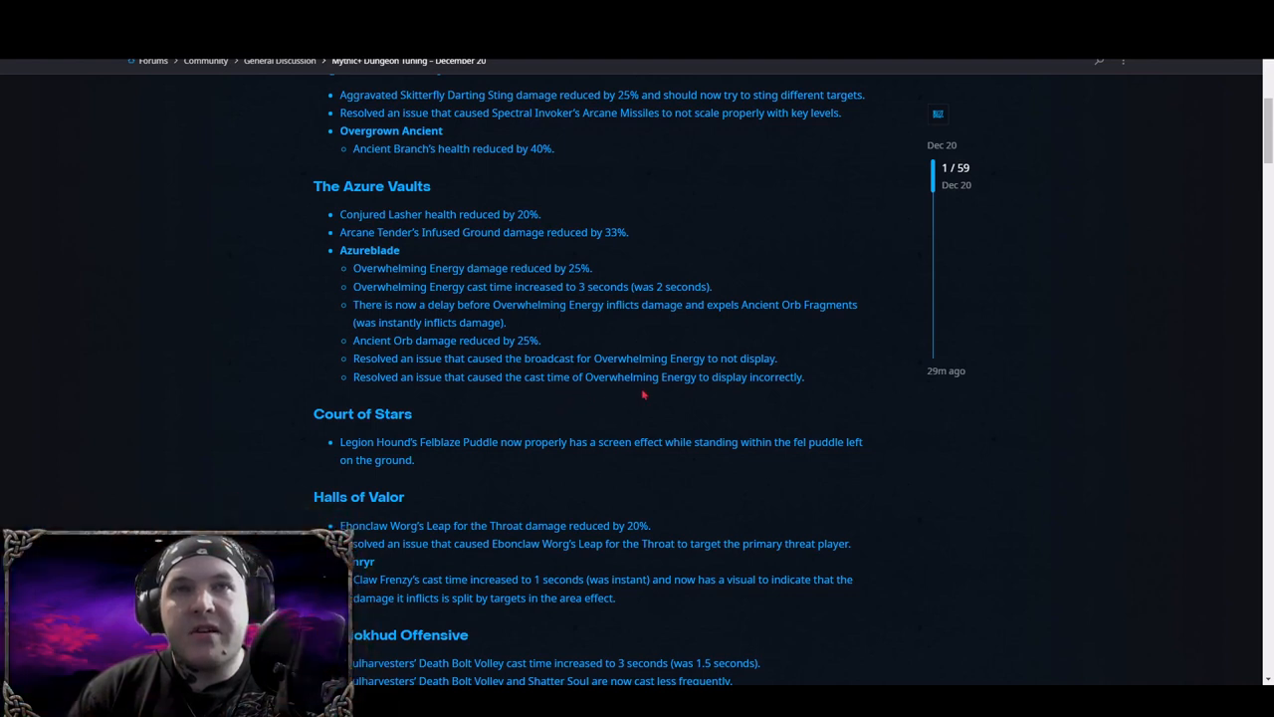
mouse_move(605, 394)
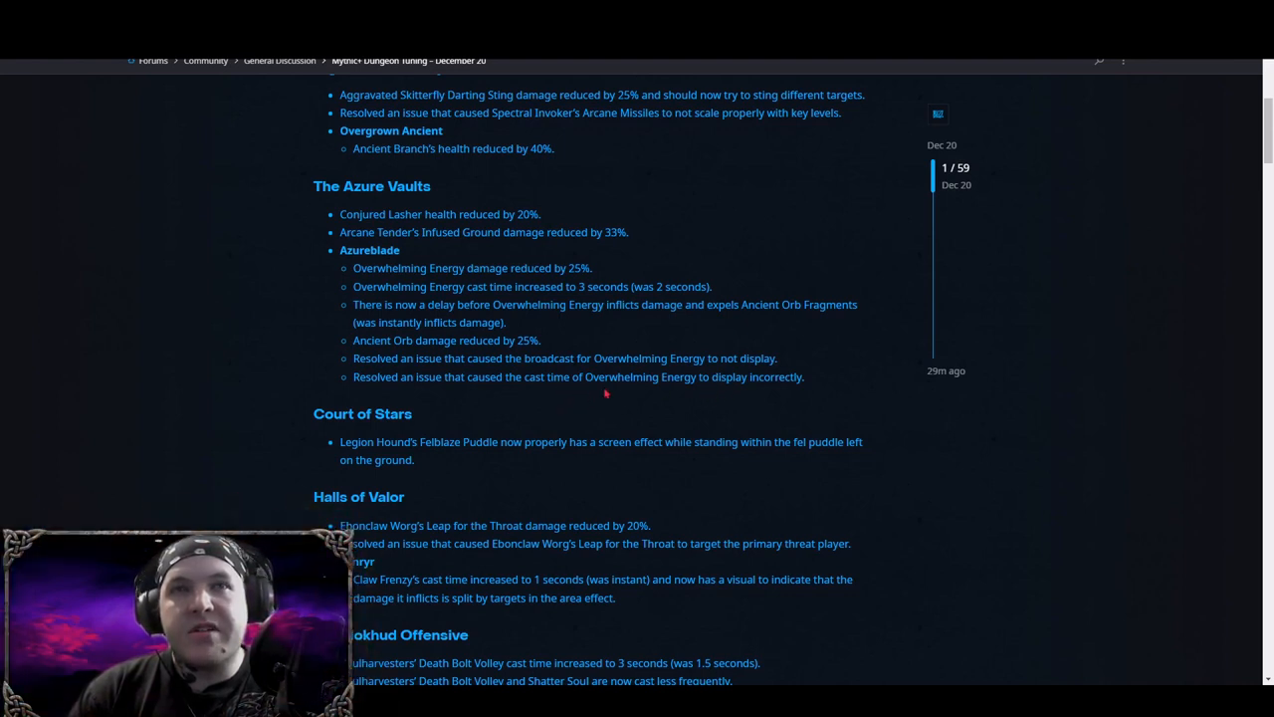
mouse_move(641, 394)
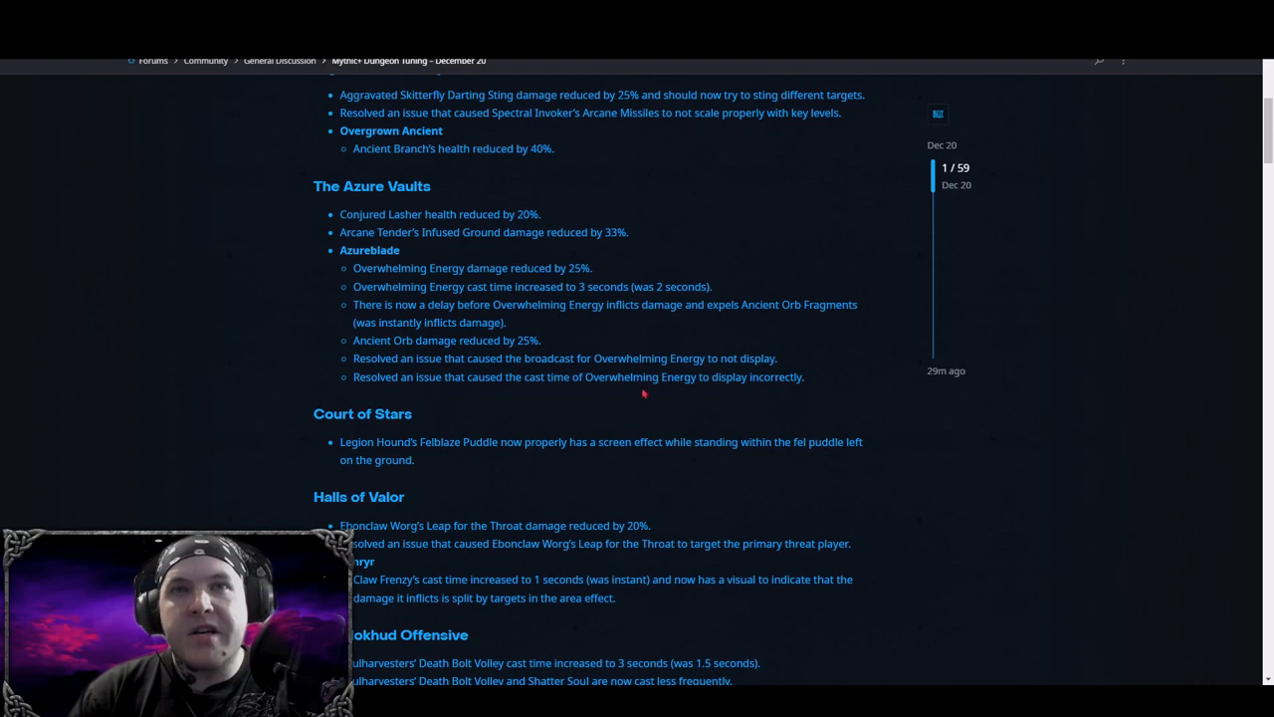
mouse_move(766, 394)
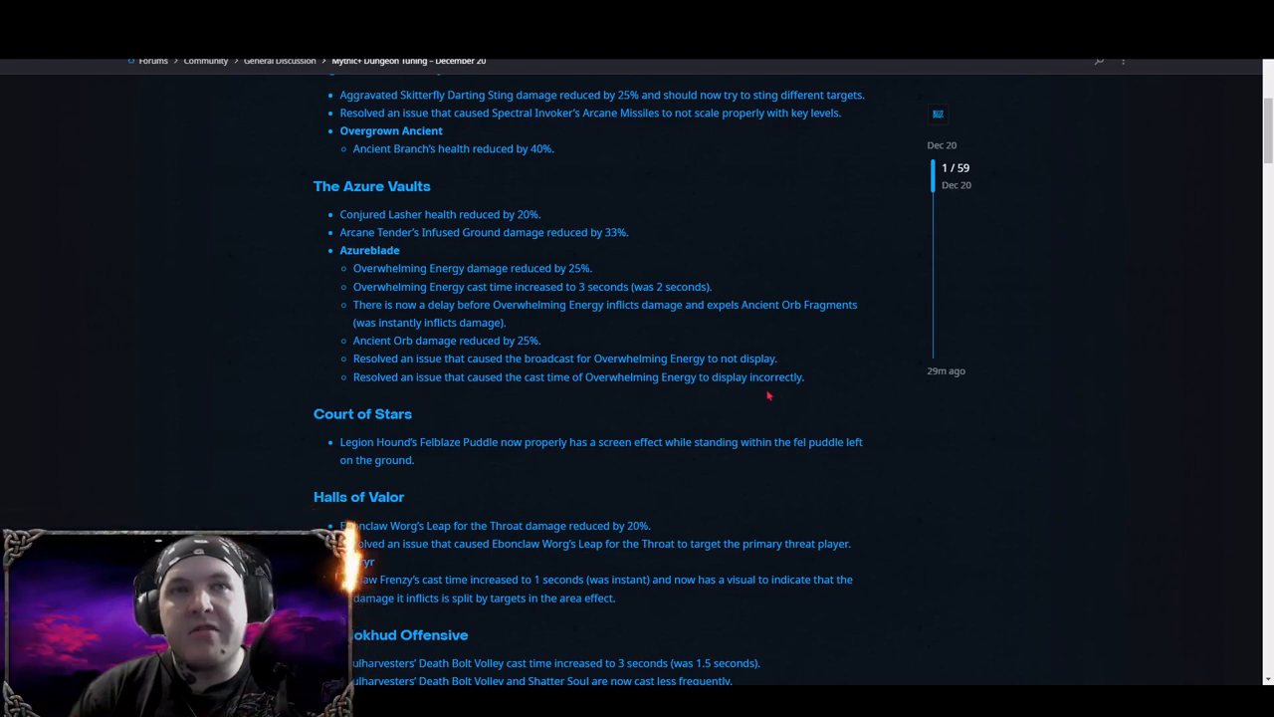
scroll(down, 3)
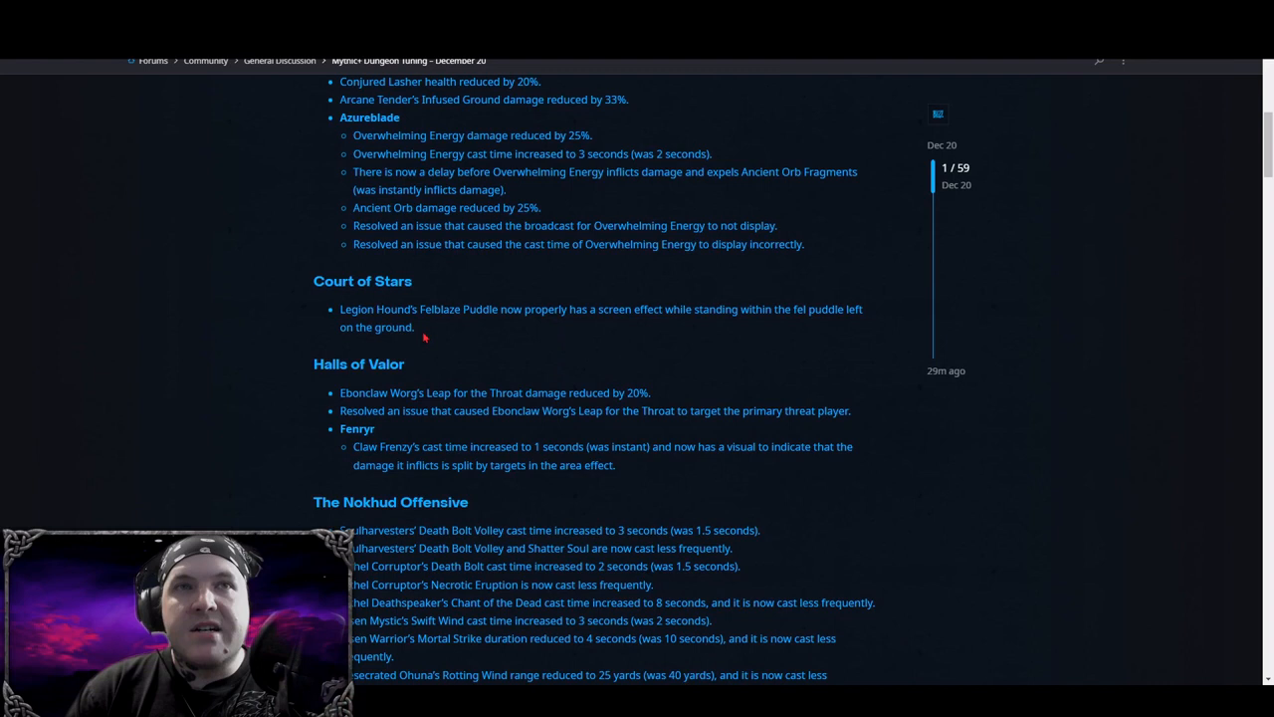
mouse_move(510, 330)
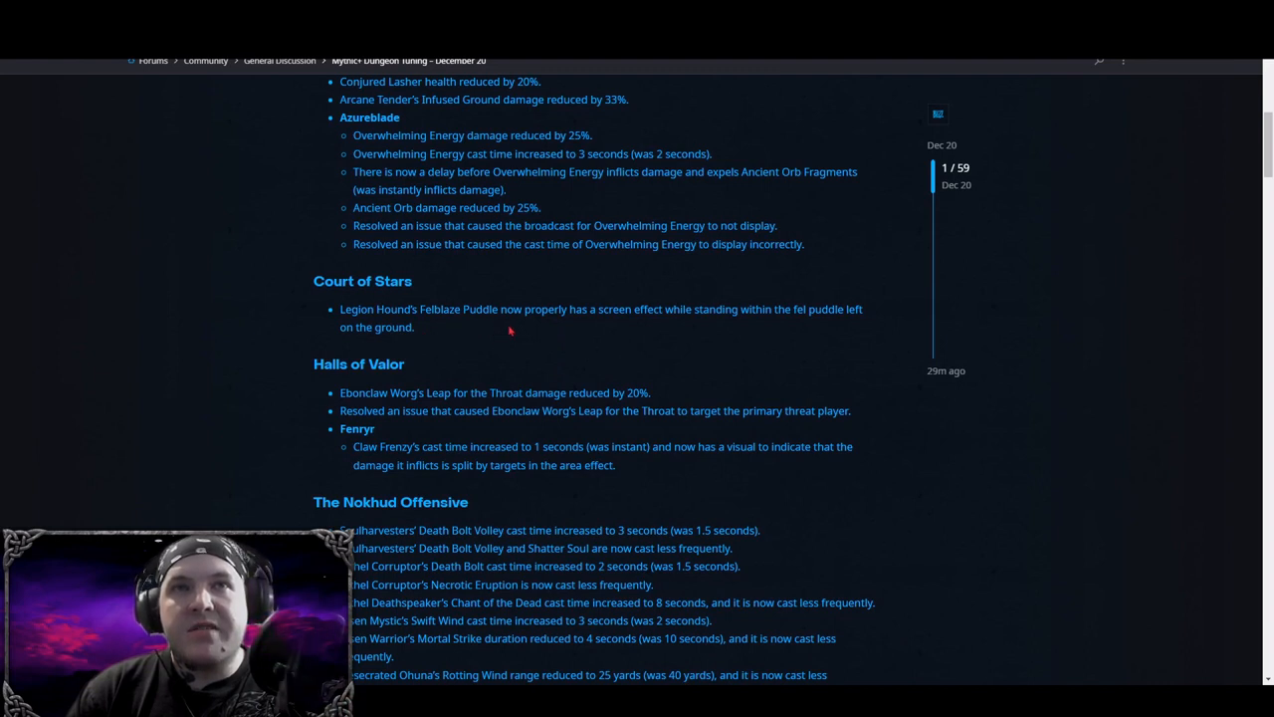
mouse_move(724, 334)
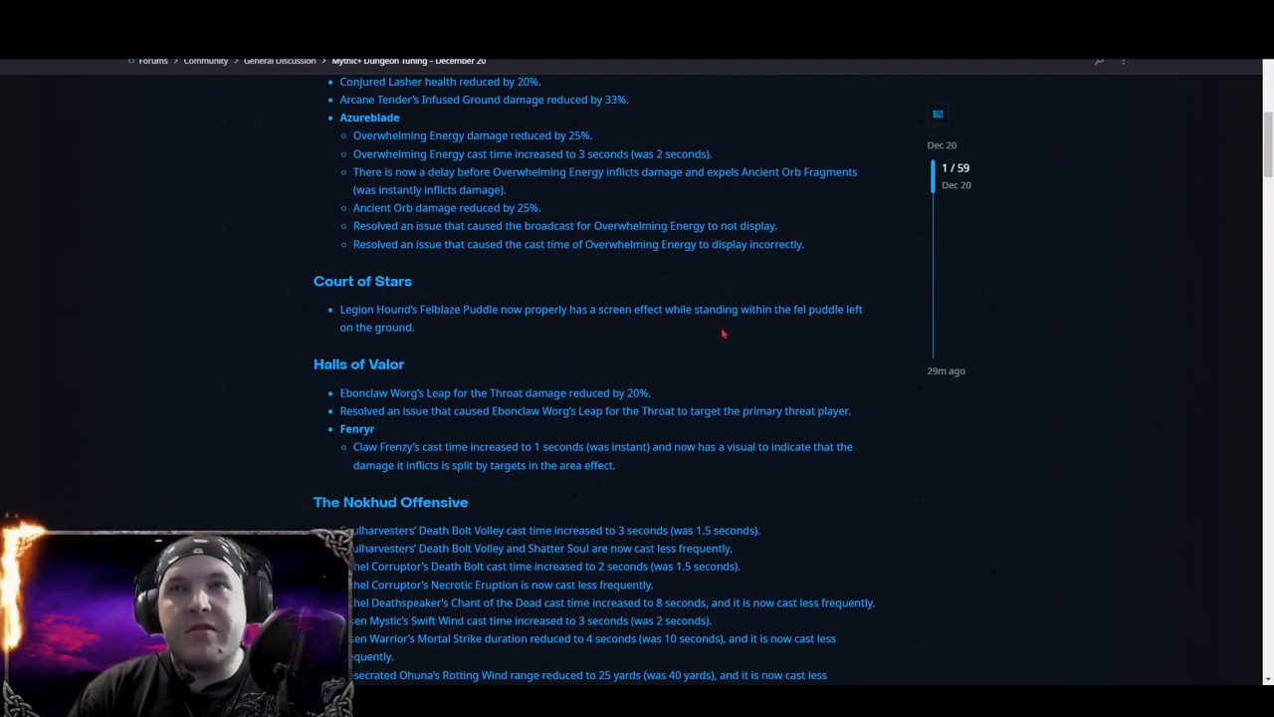
mouse_move(506, 339)
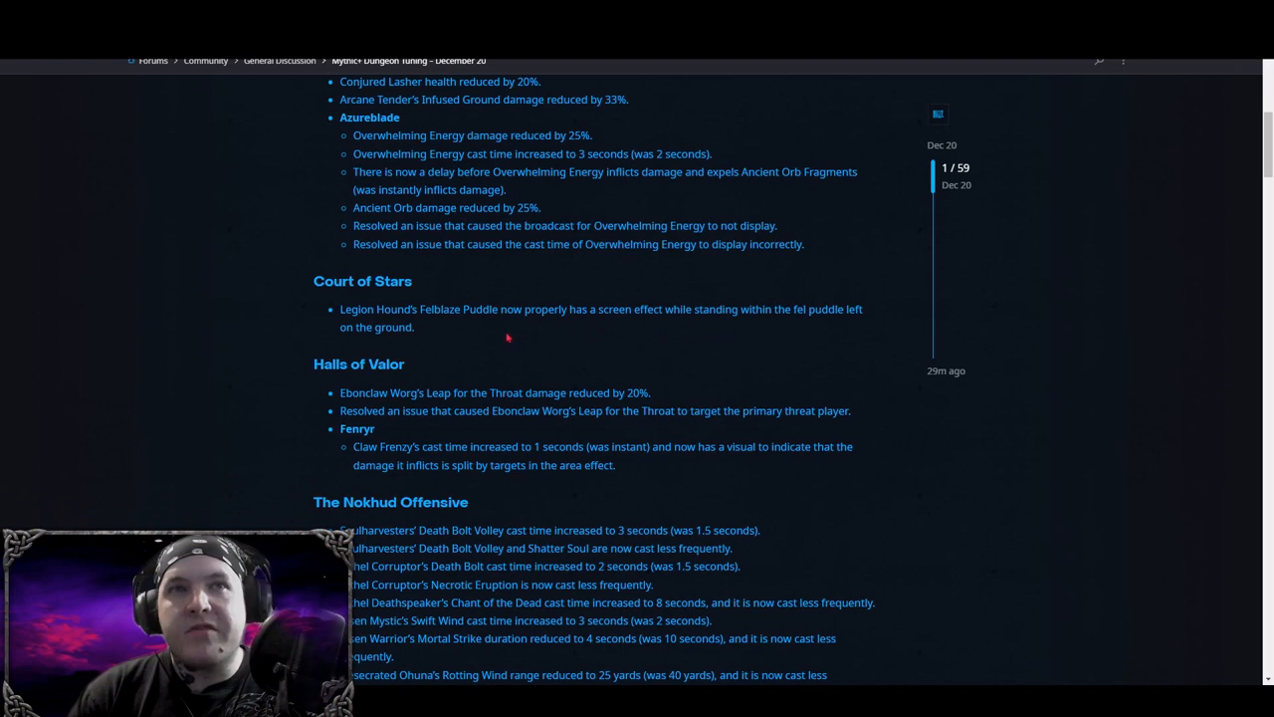
scroll(down, 3)
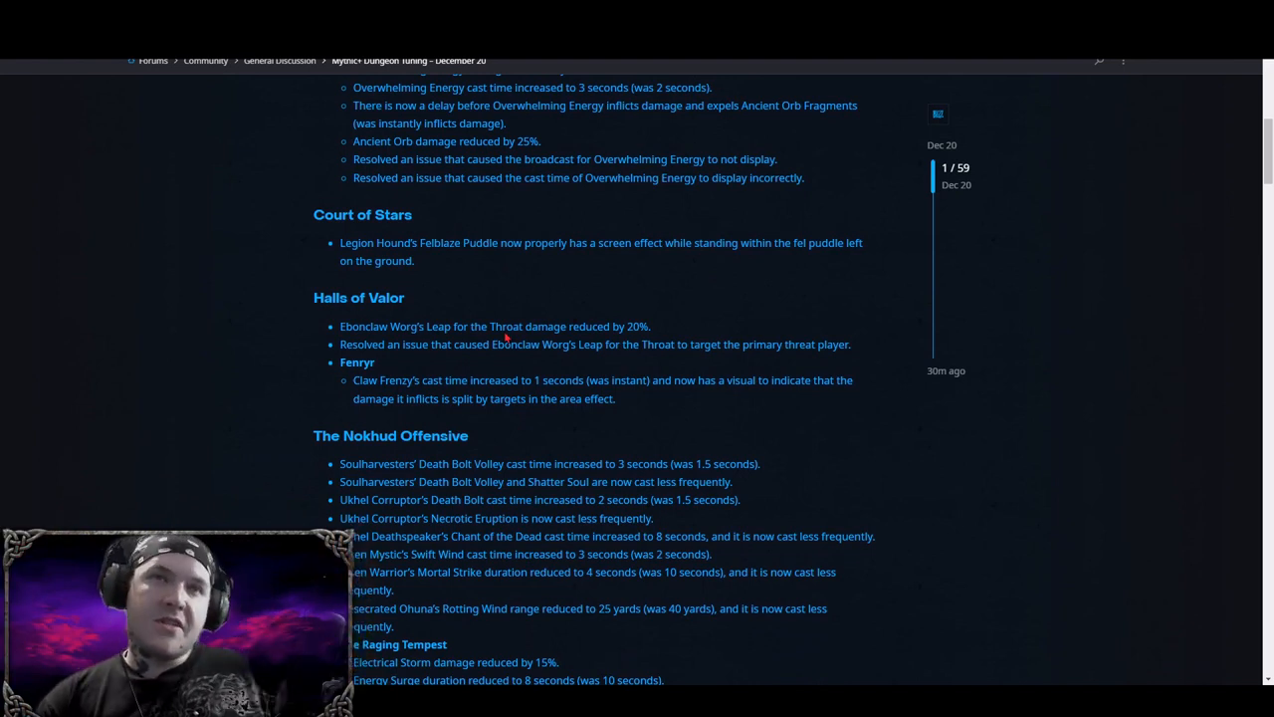
scroll(down, 3)
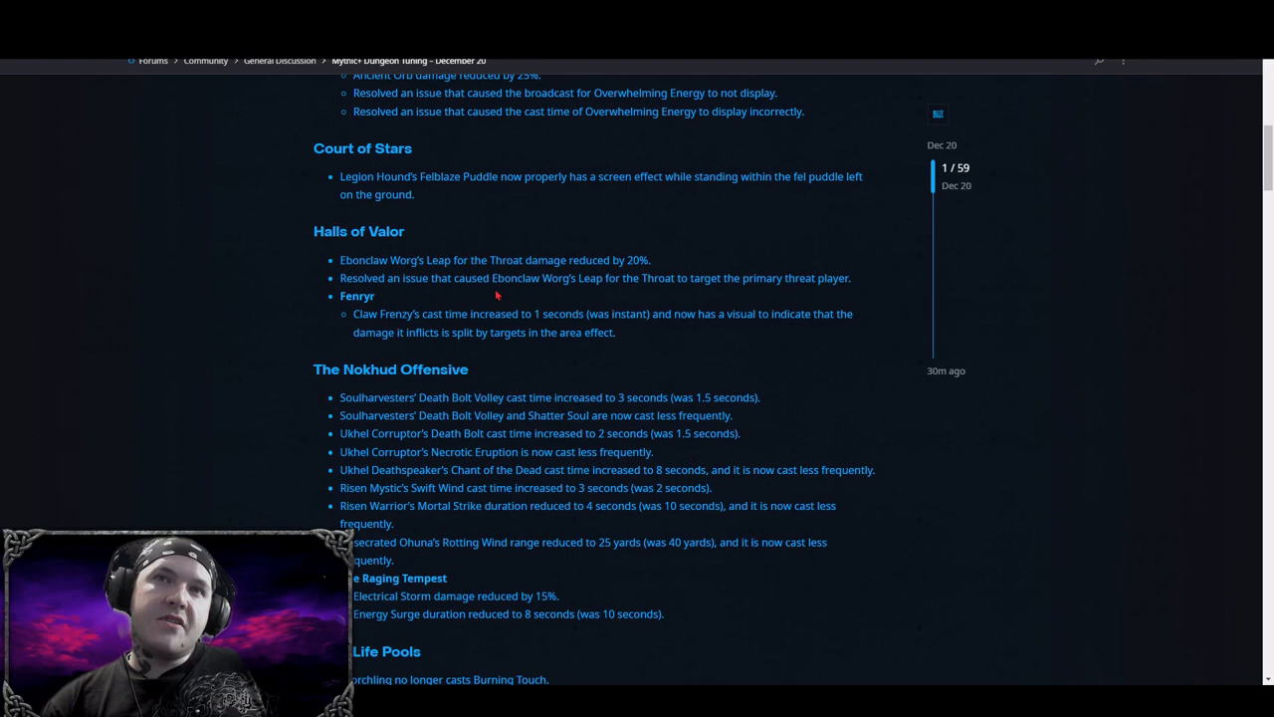
mouse_move(677, 278)
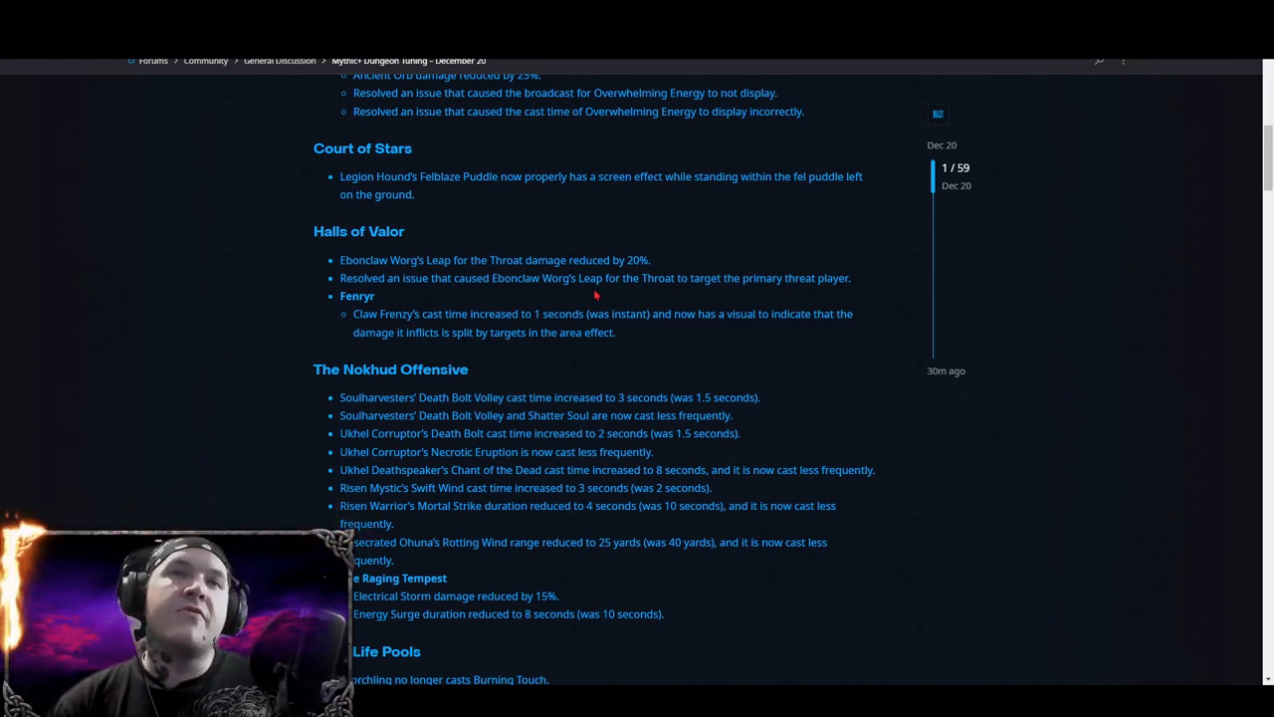
mouse_move(422, 293)
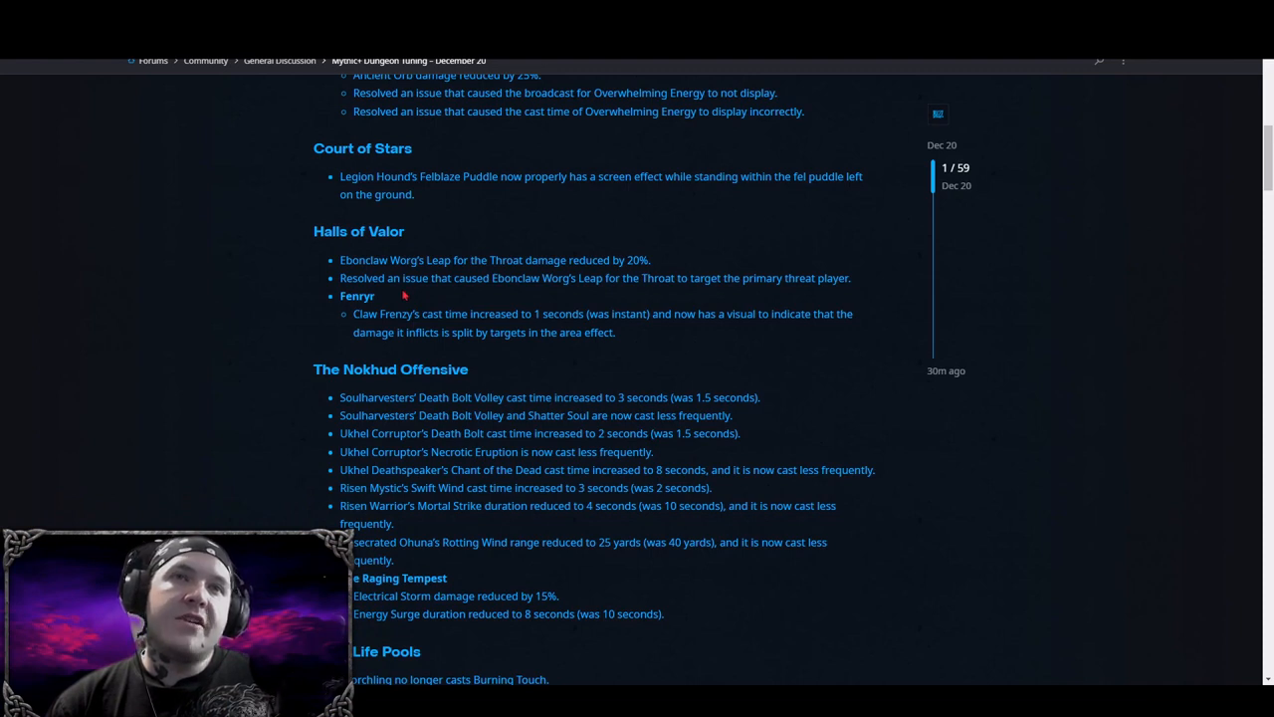
mouse_move(574, 309)
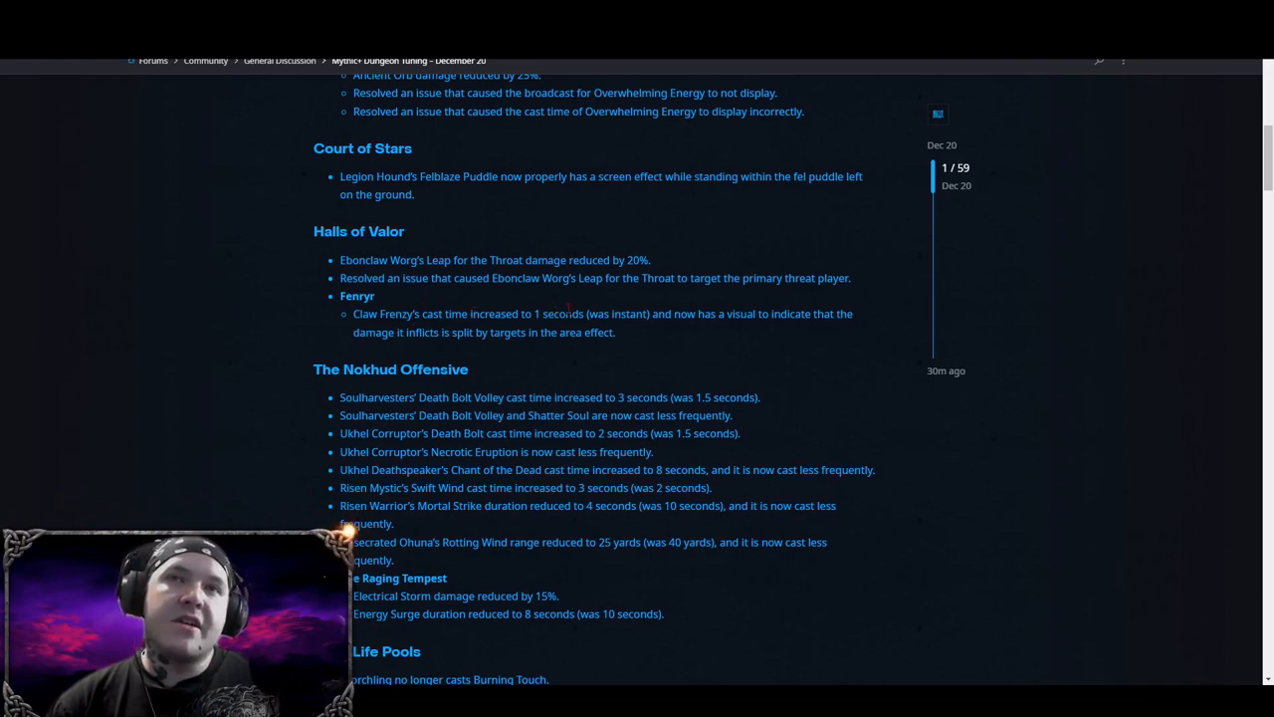
mouse_move(763, 353)
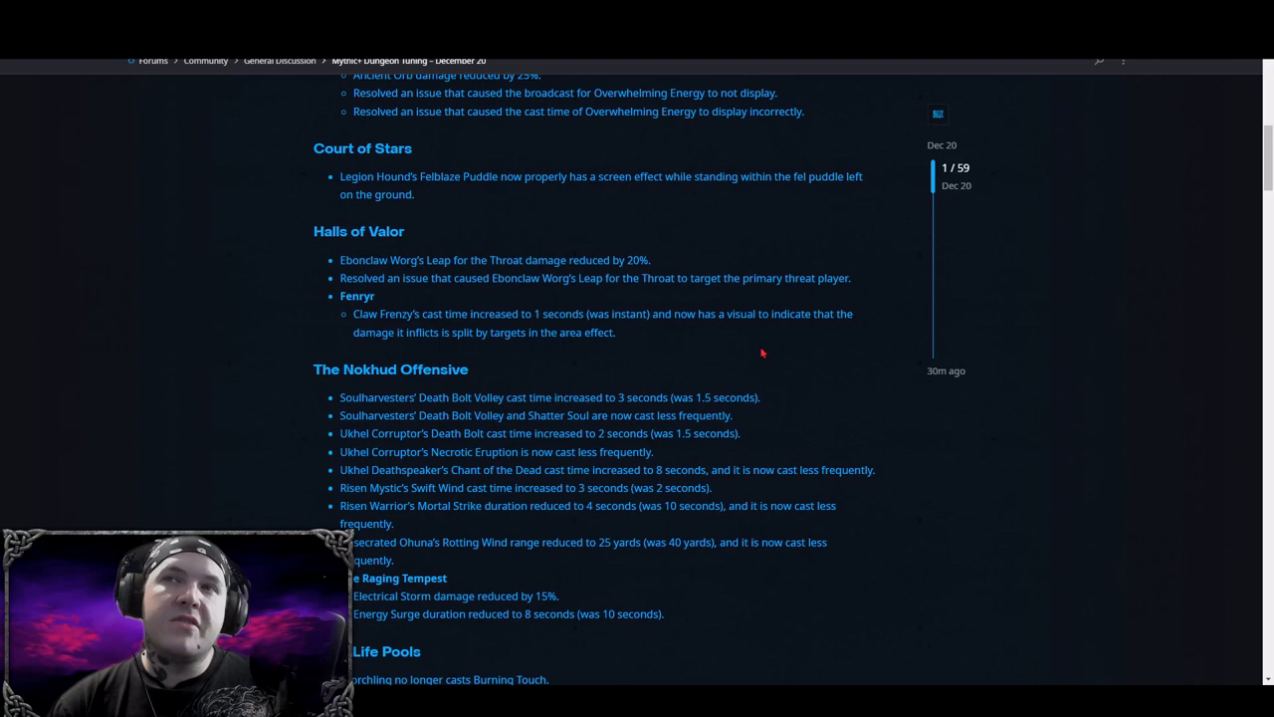
mouse_move(518, 347)
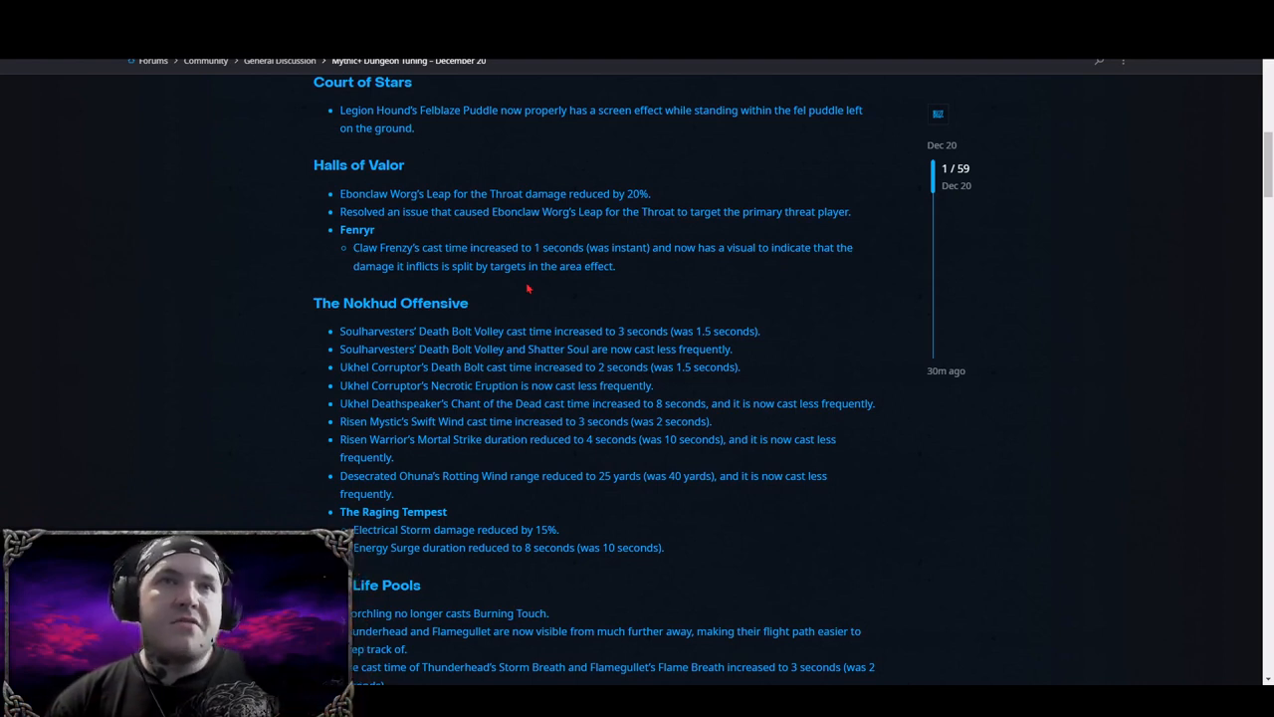
scroll(down, 3)
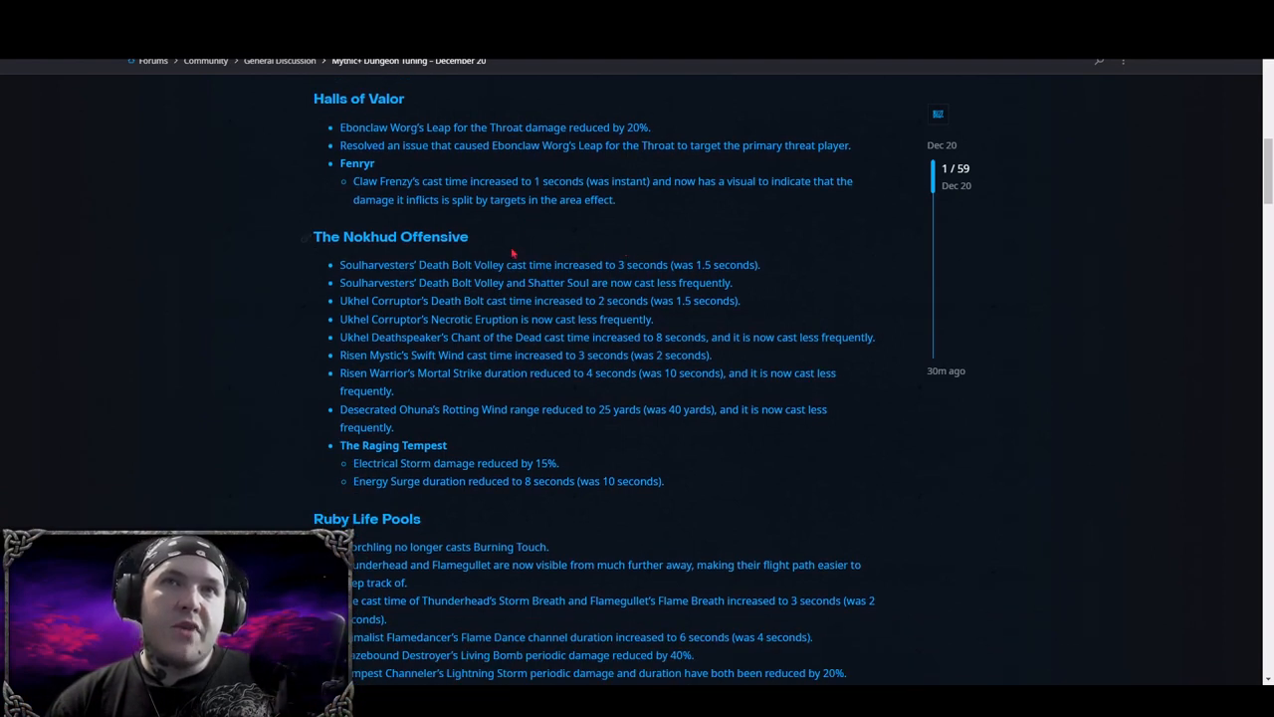
mouse_move(748, 255)
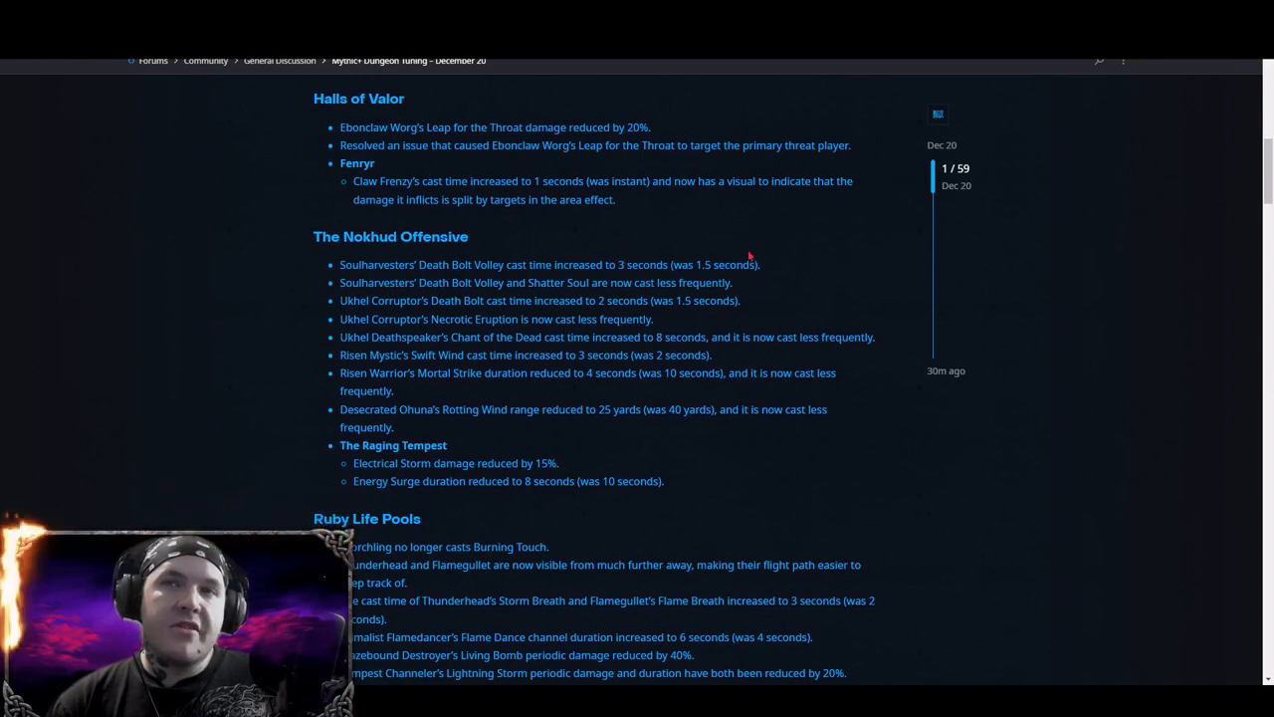
mouse_move(422, 298)
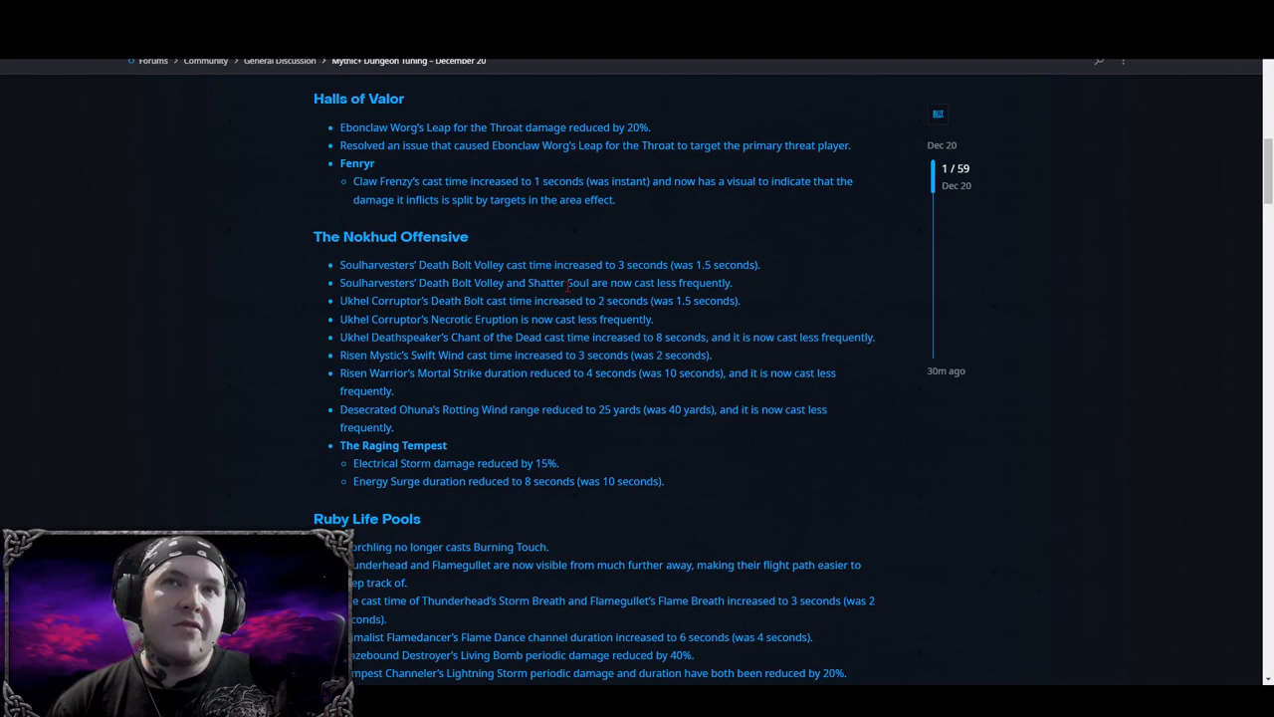
mouse_move(752, 291)
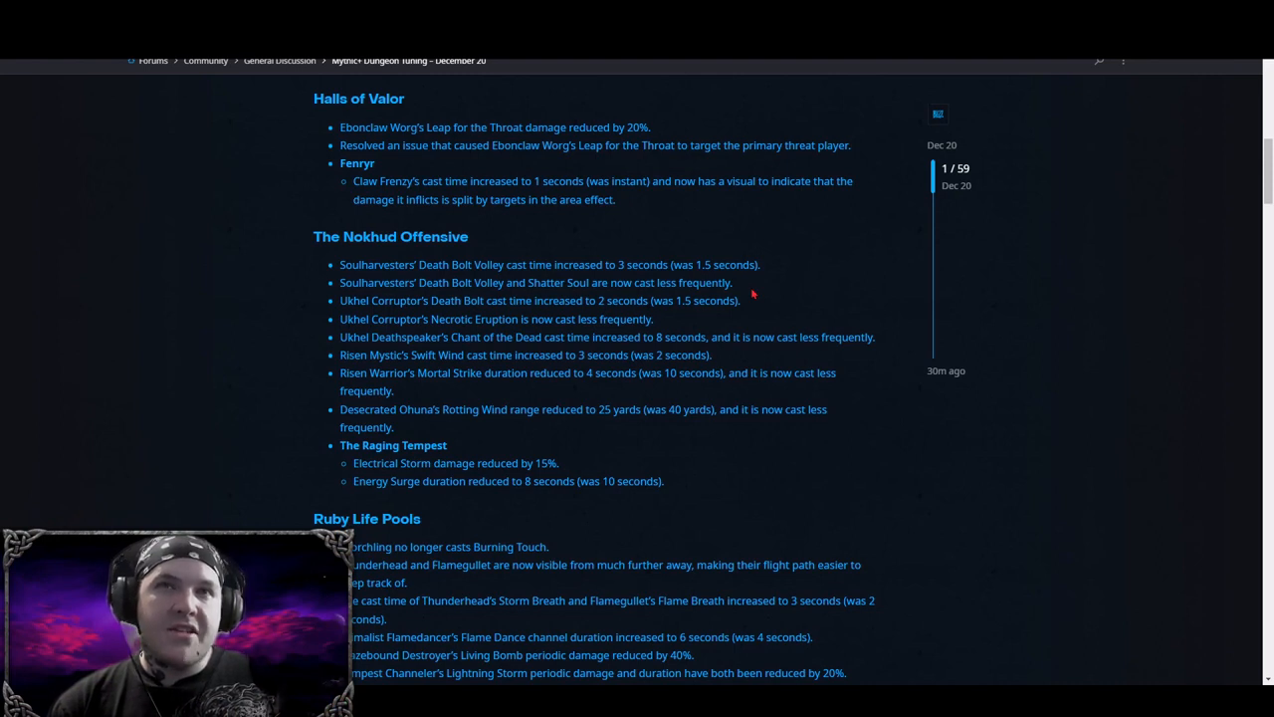
mouse_move(436, 317)
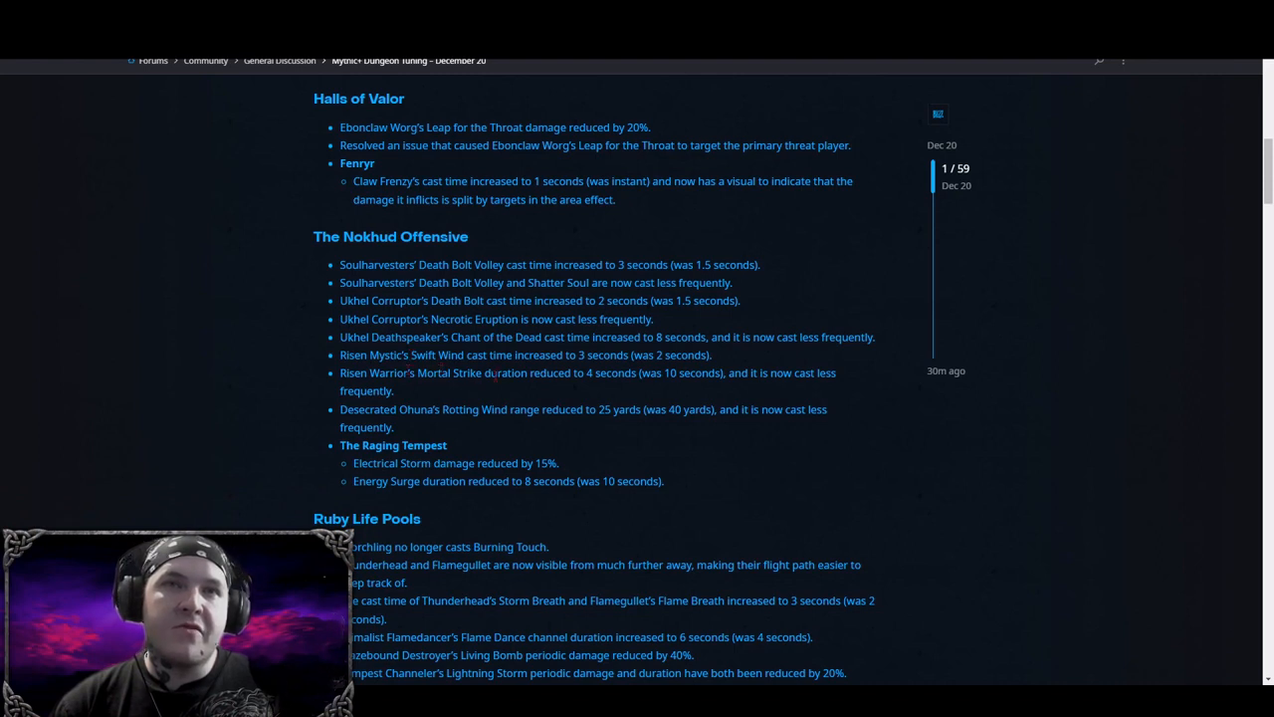
mouse_move(709, 388)
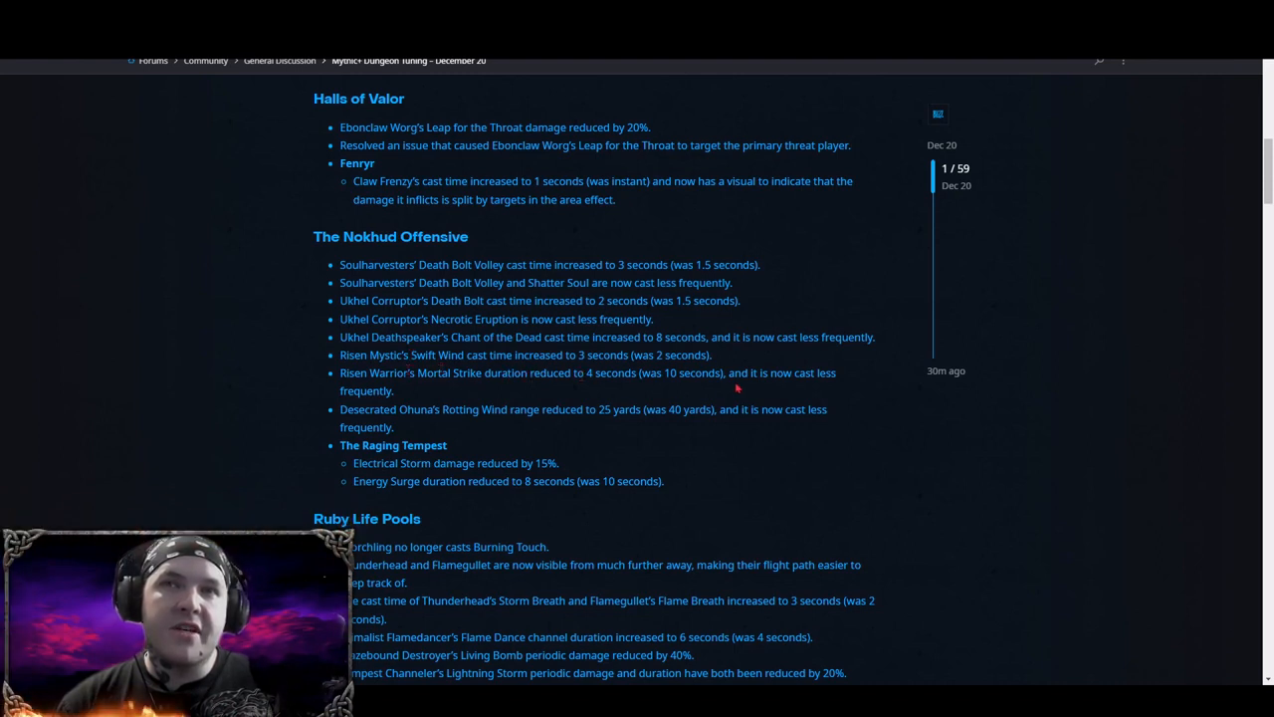
scroll(down, 3)
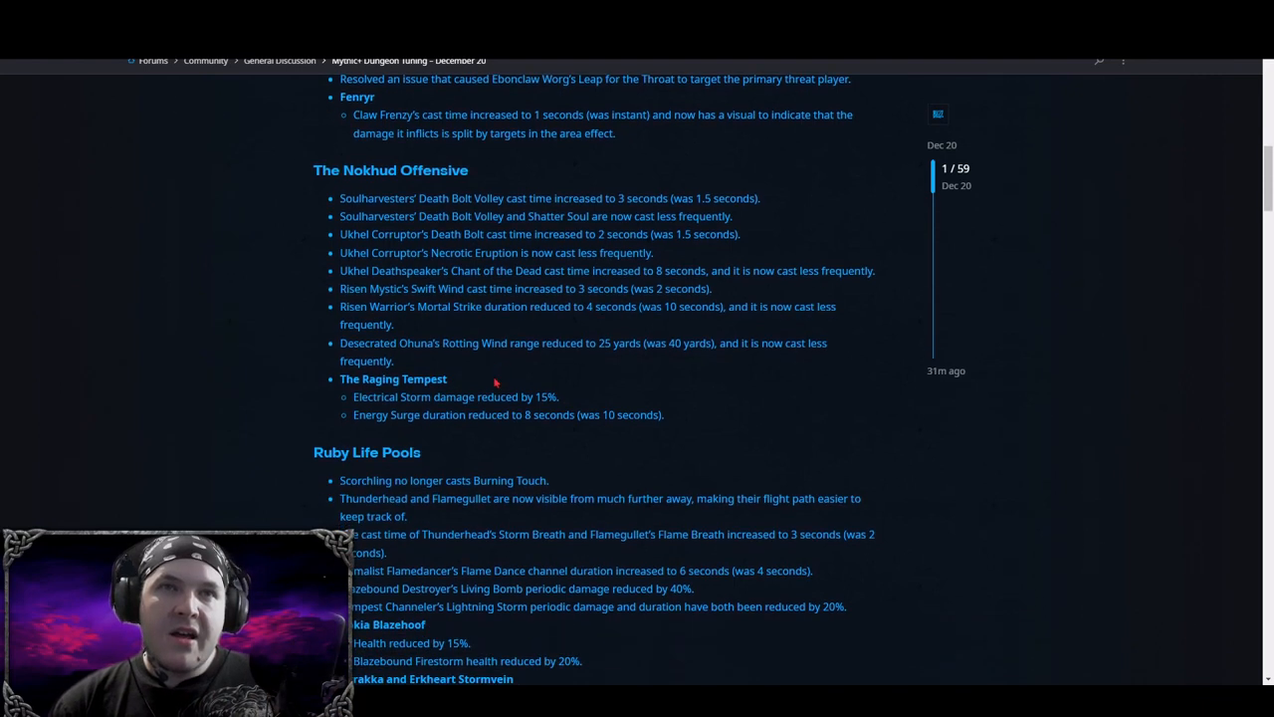
mouse_move(454, 362)
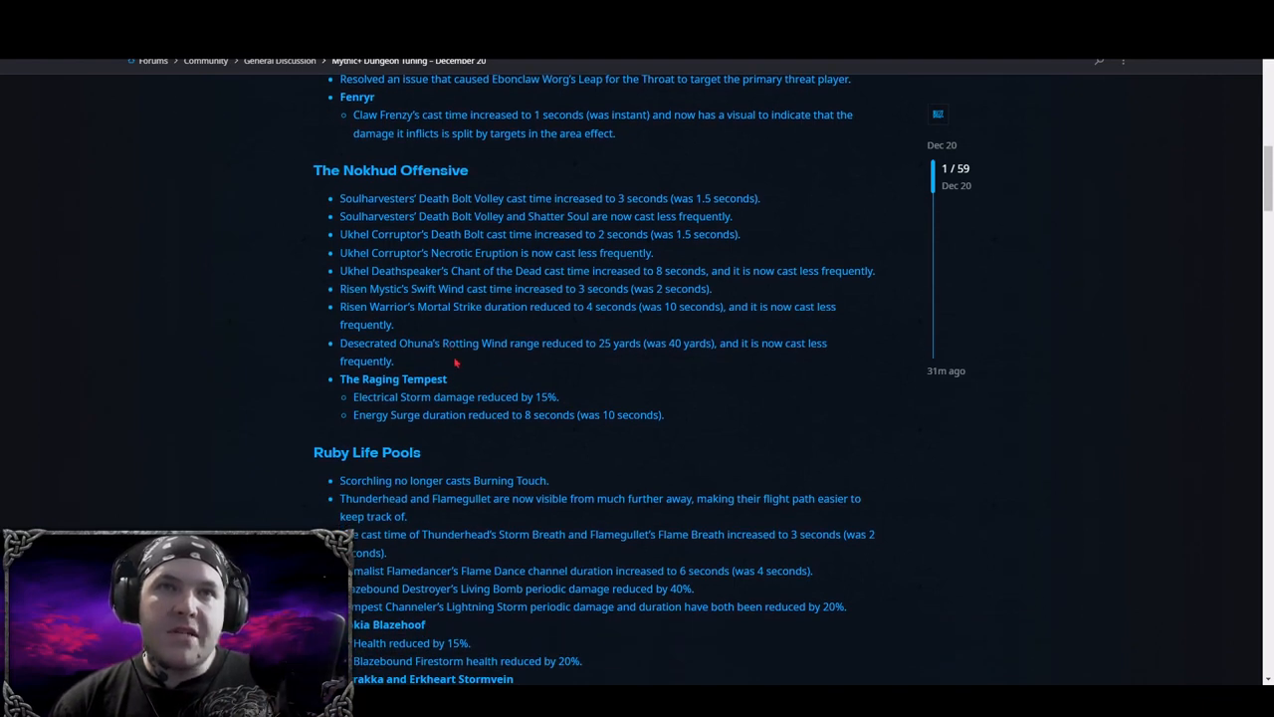
mouse_move(783, 367)
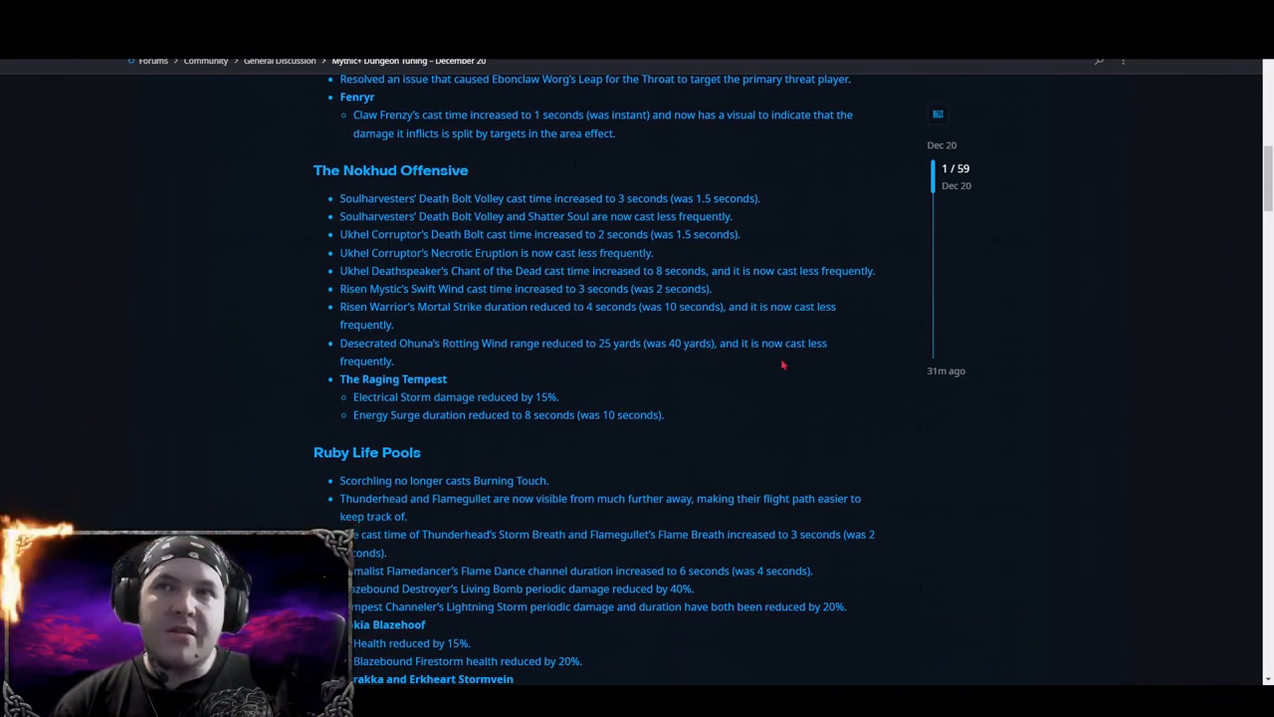
mouse_move(480, 378)
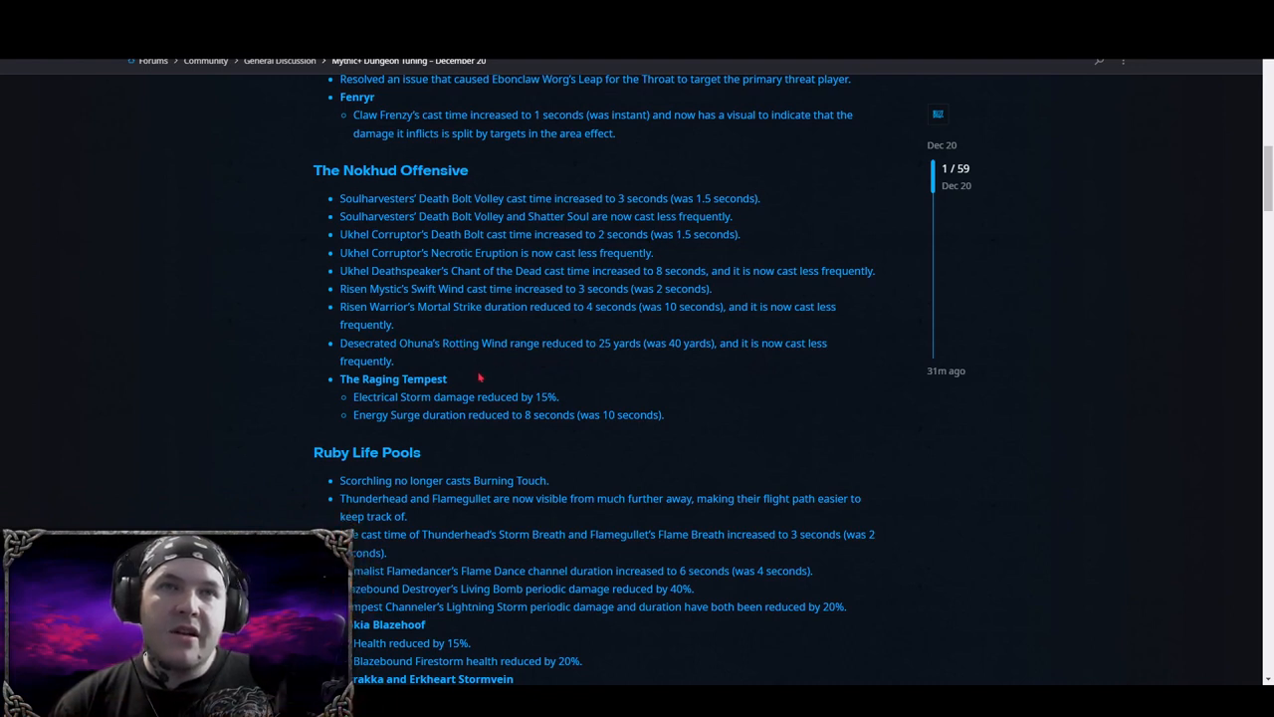
scroll(down, 3)
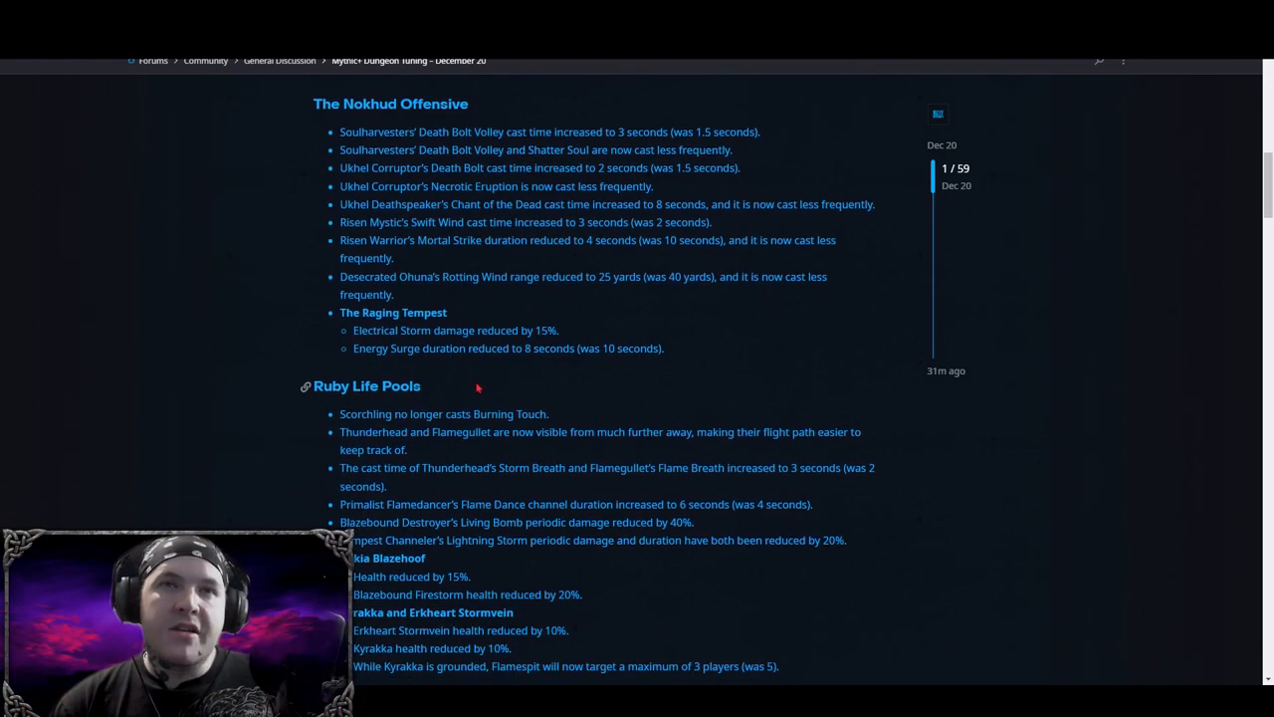
mouse_move(406, 343)
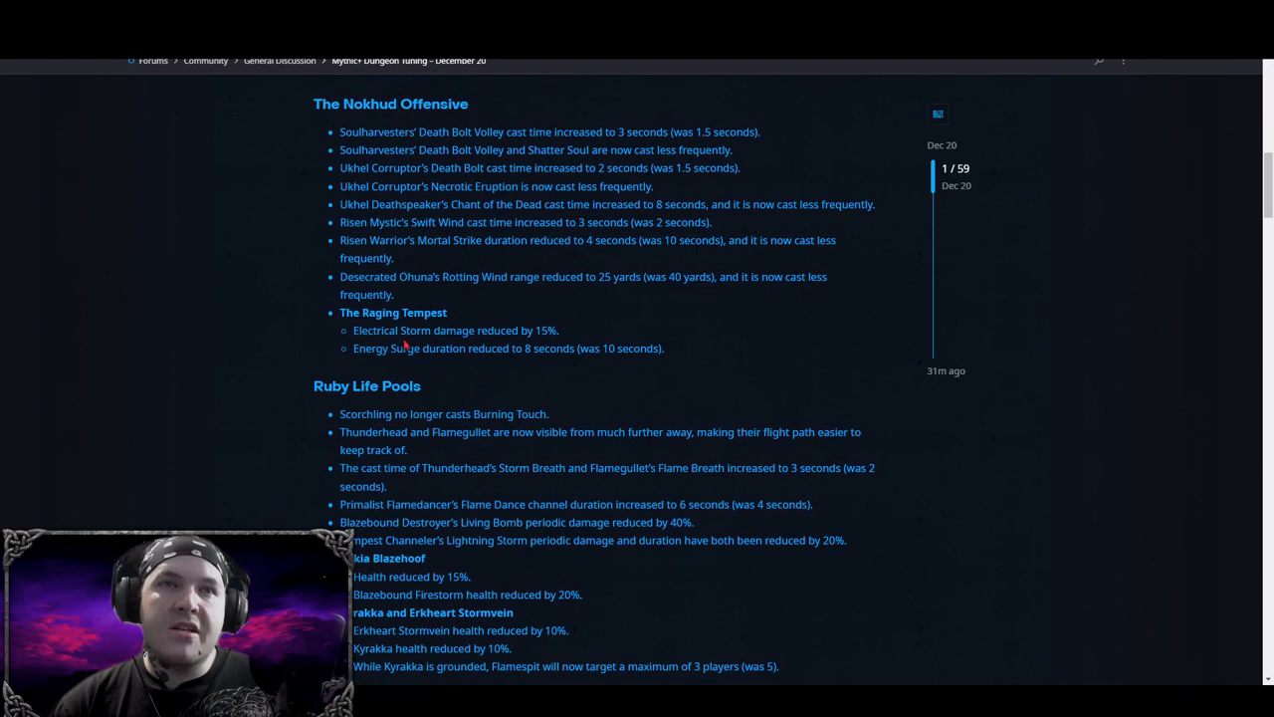
mouse_move(594, 314)
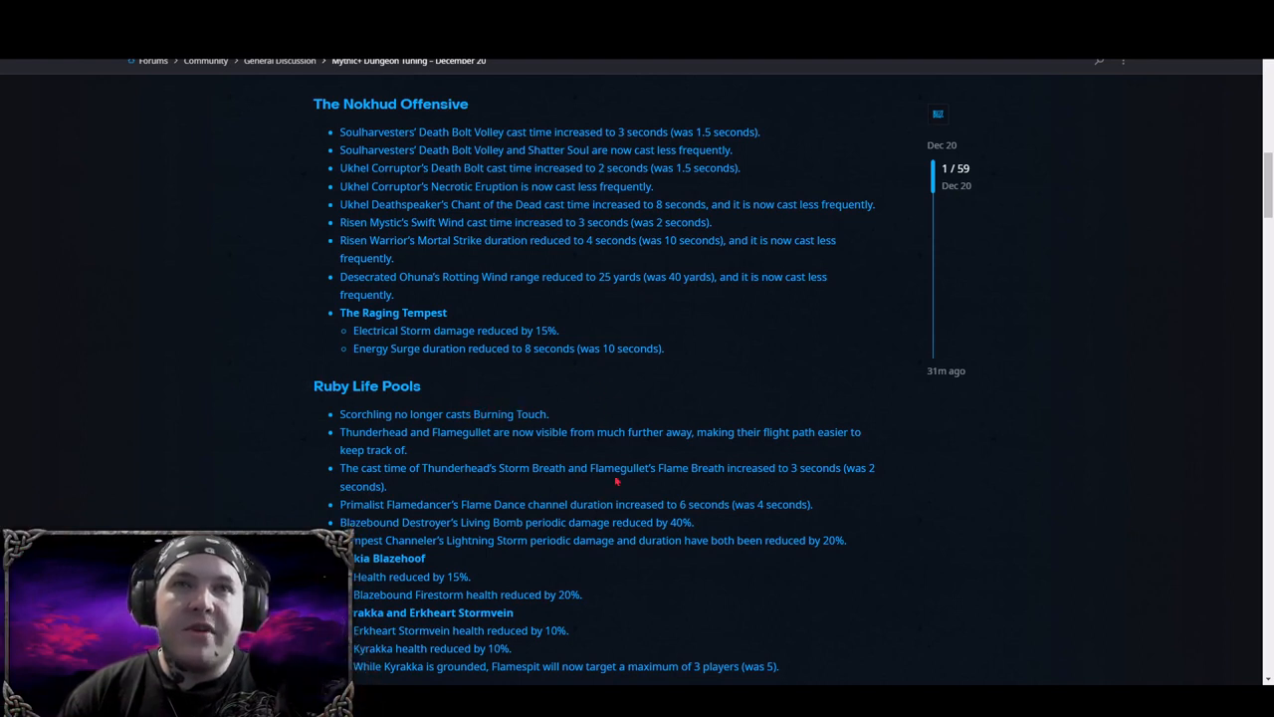
mouse_move(578, 239)
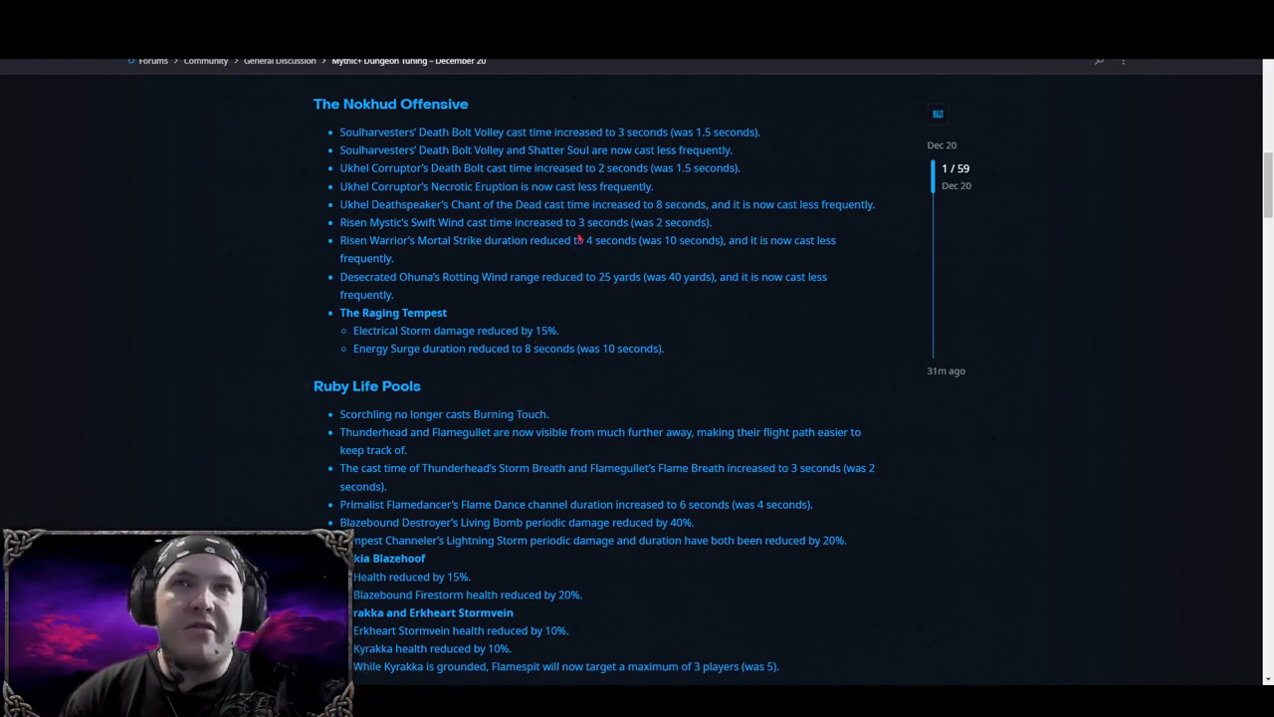
Scroll the dungeon tuning post until the whole Ruby Life Pools section is visible.
scroll(down, 3)
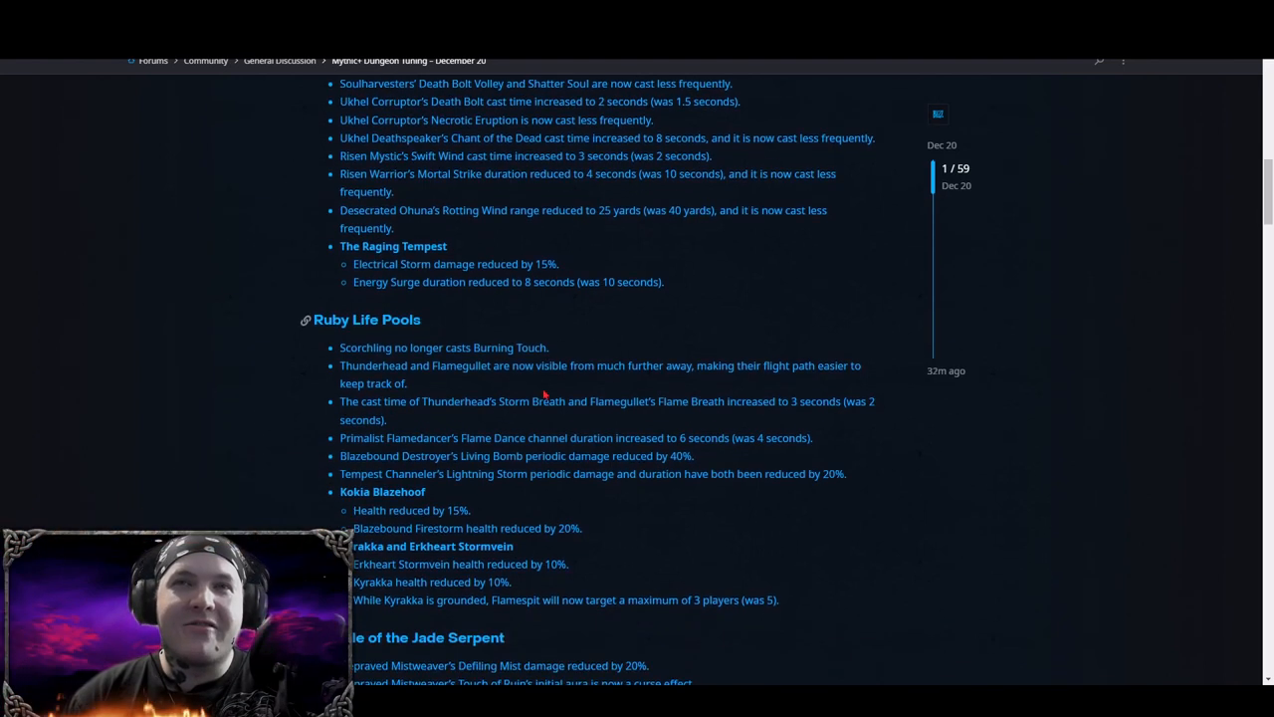
scroll(down, 3)
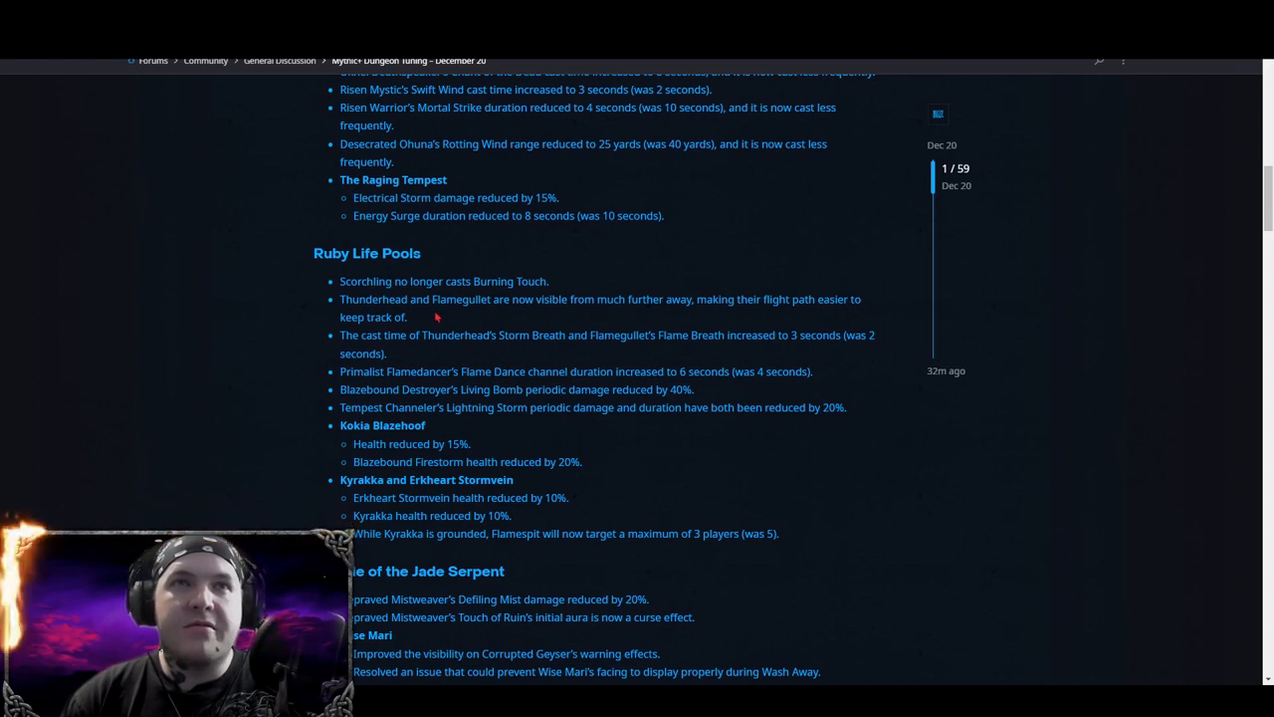
mouse_move(454, 317)
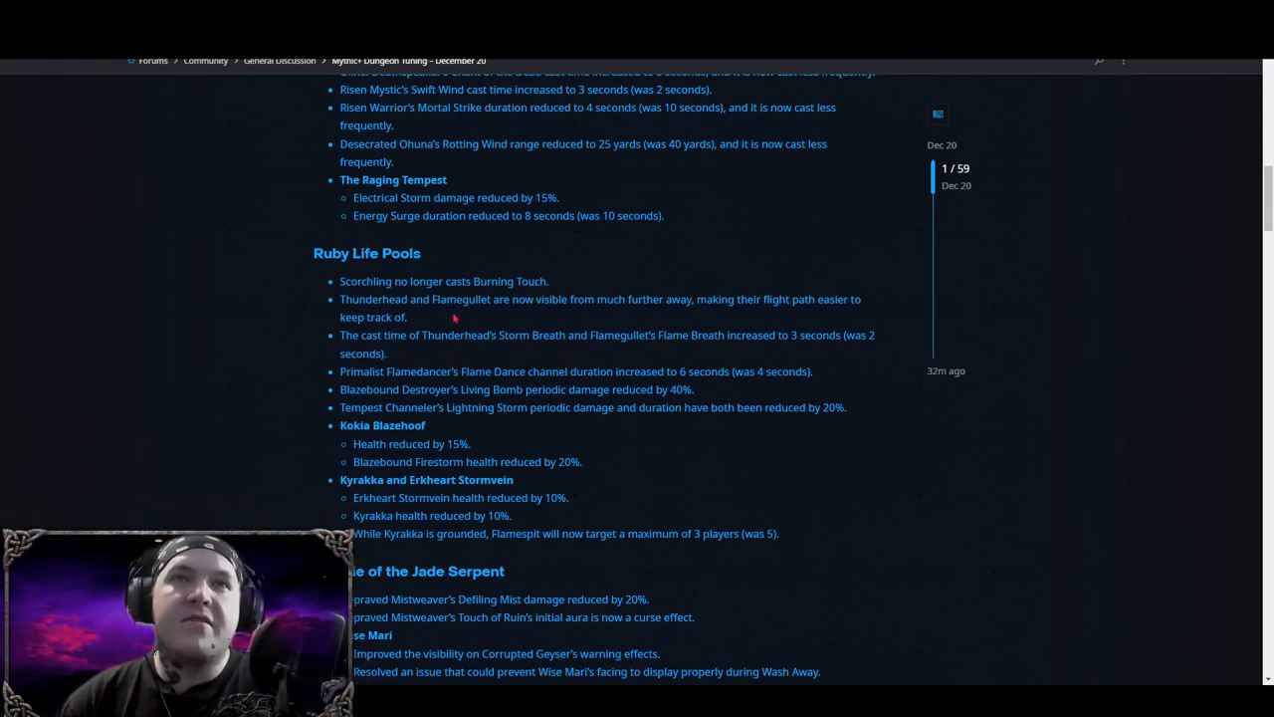
mouse_move(617, 318)
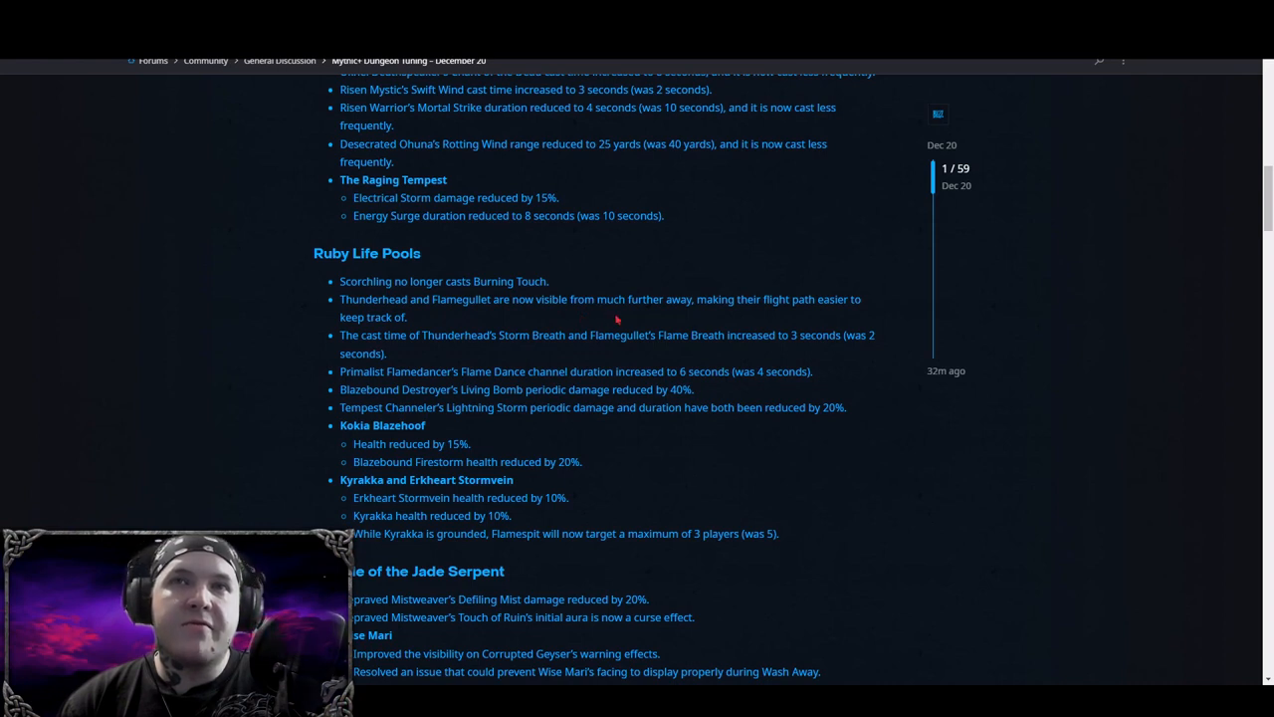
mouse_move(840, 317)
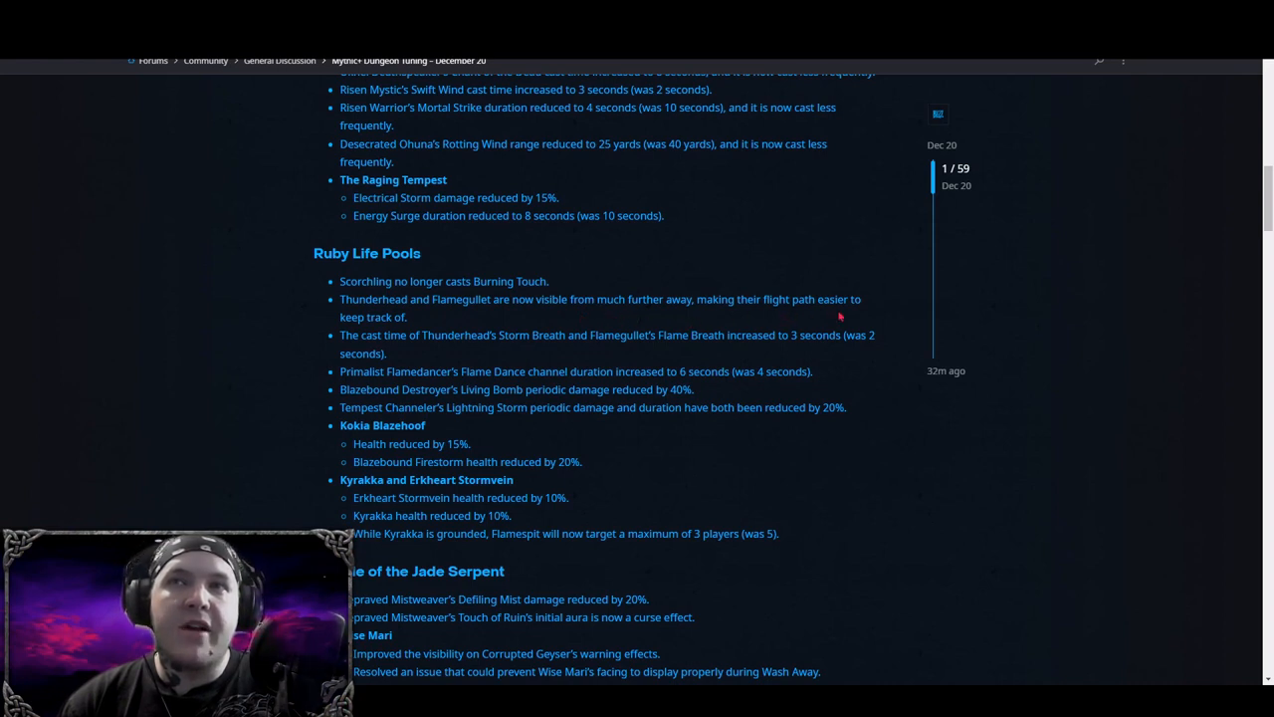
mouse_move(446, 324)
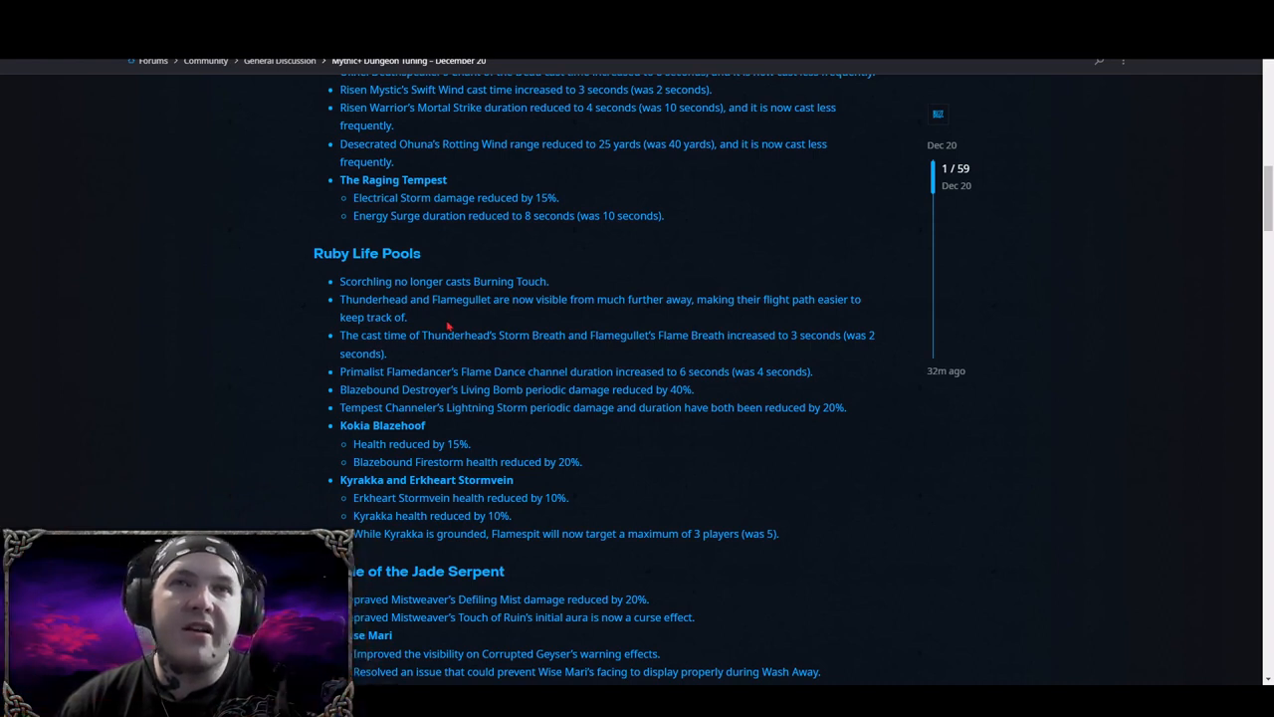
scroll(down, 3)
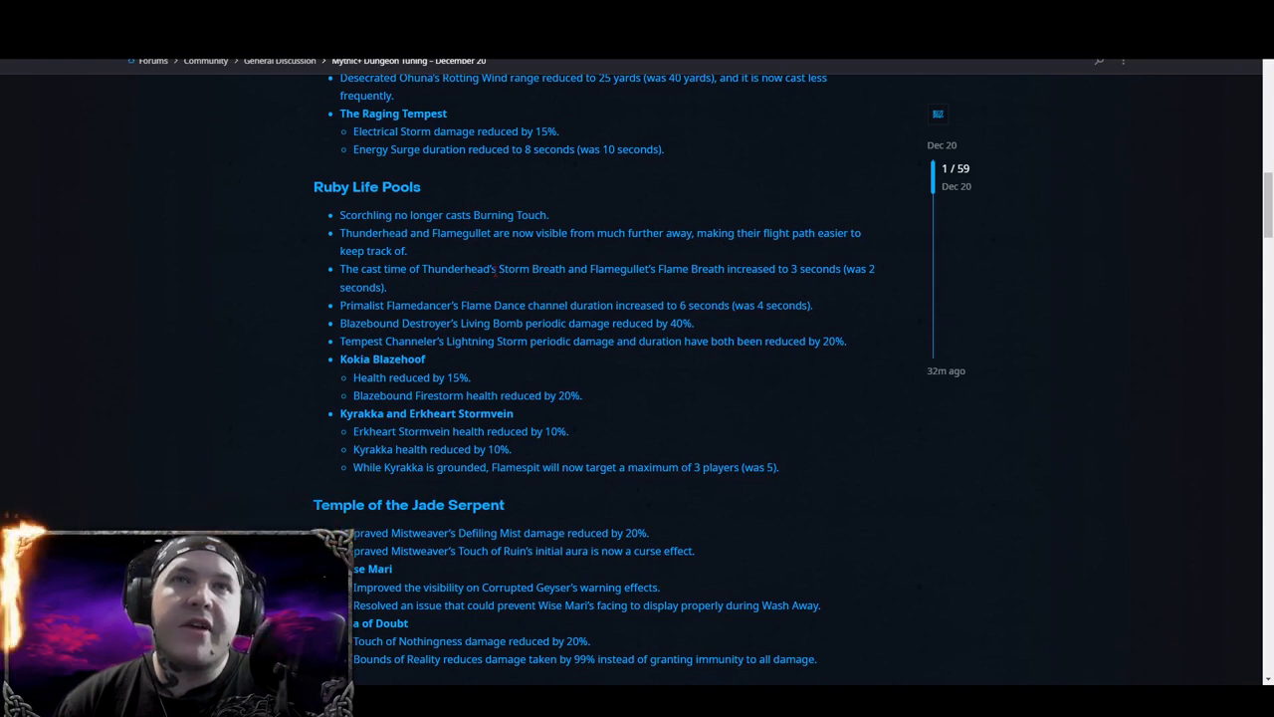
scroll(up, 3)
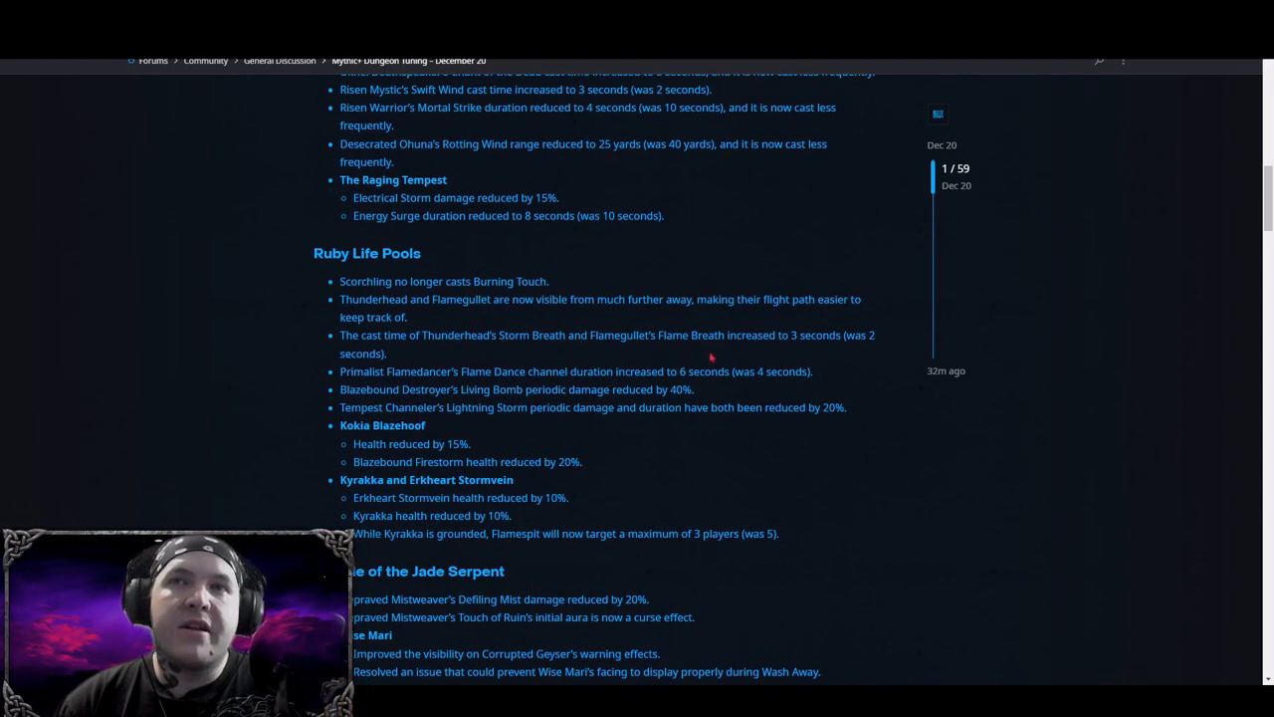
mouse_move(525, 372)
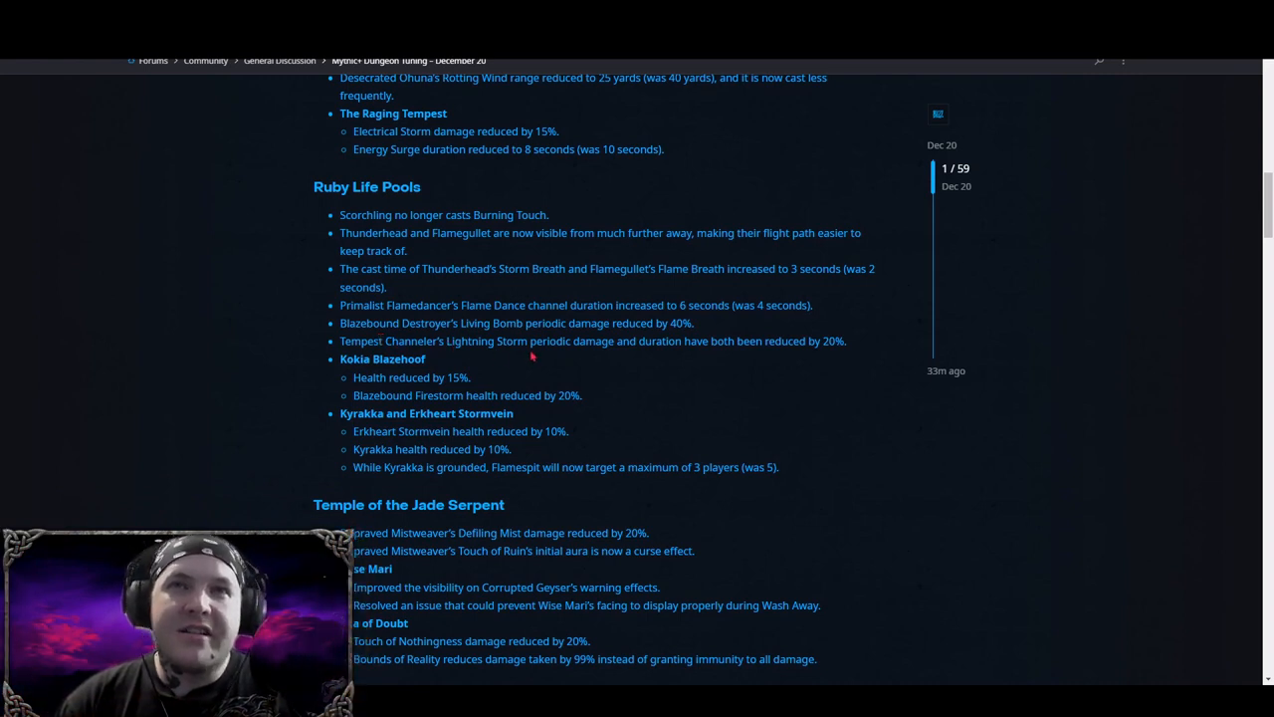
mouse_move(765, 358)
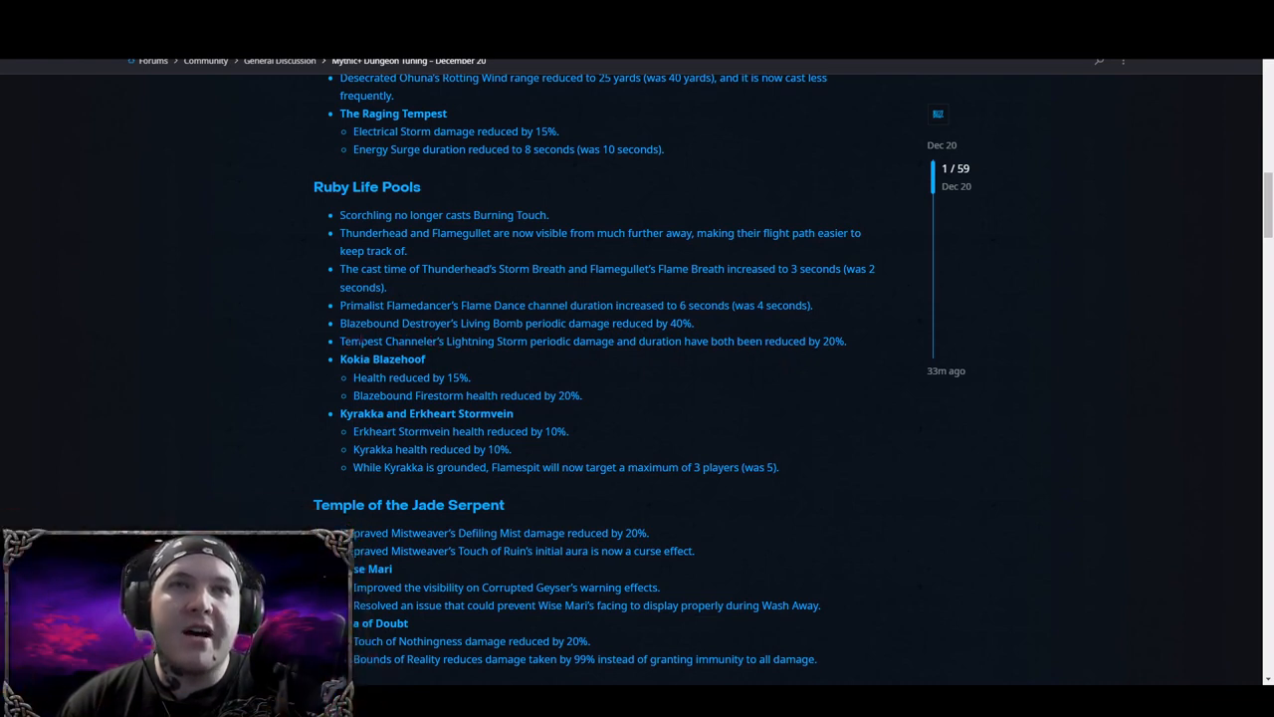
mouse_move(766, 432)
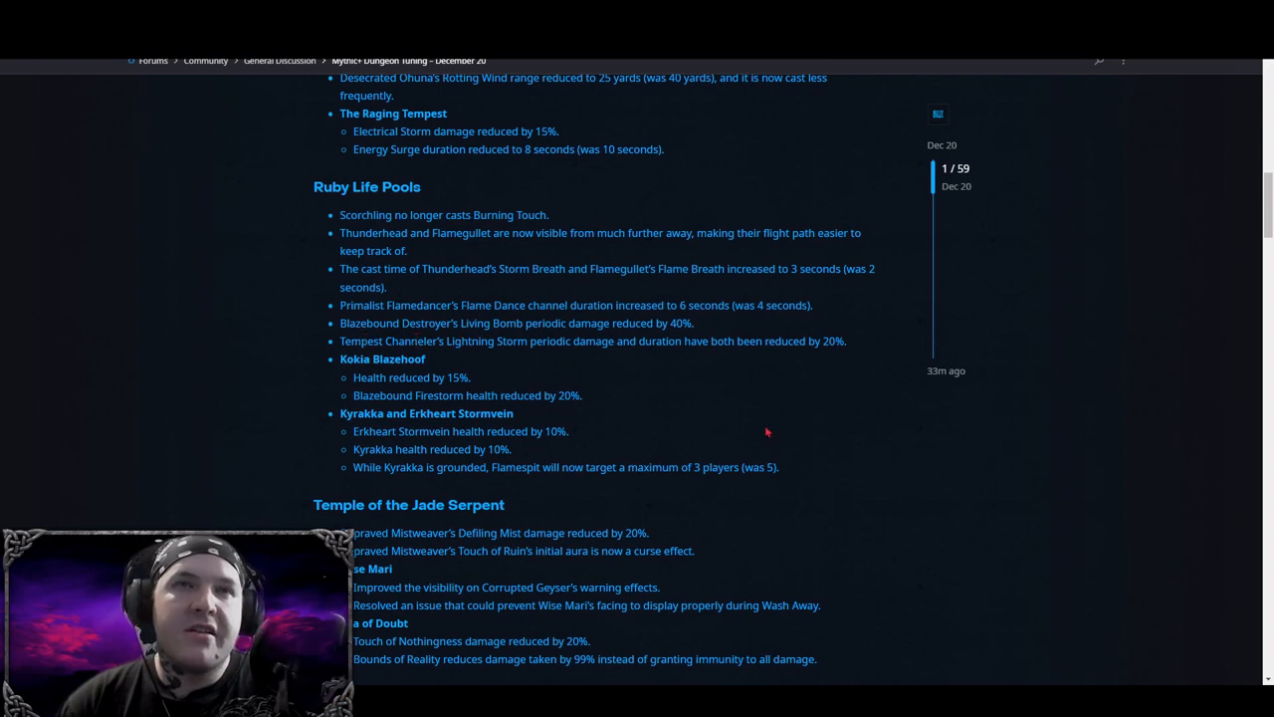
mouse_move(407, 336)
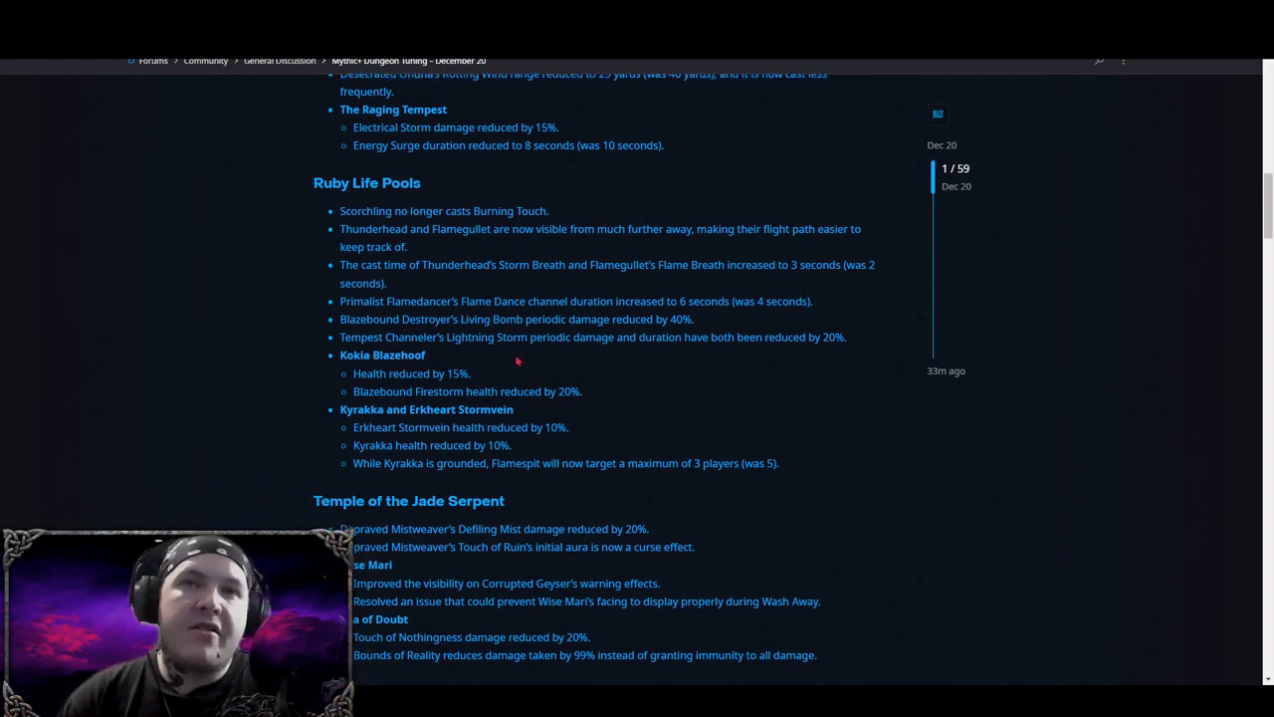
Scroll down so the Temple of the Jade Serpent notes appear below Ruby Life Pools.
scroll(down, 3)
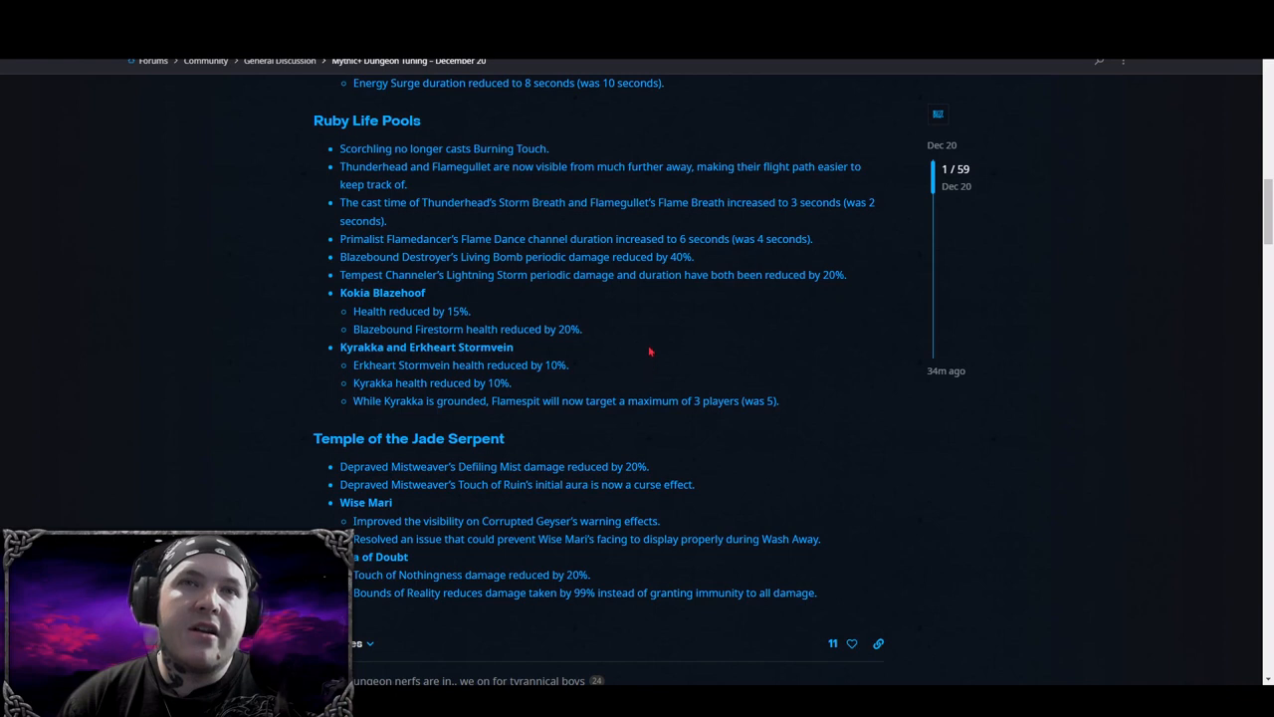
scroll(down, 3)
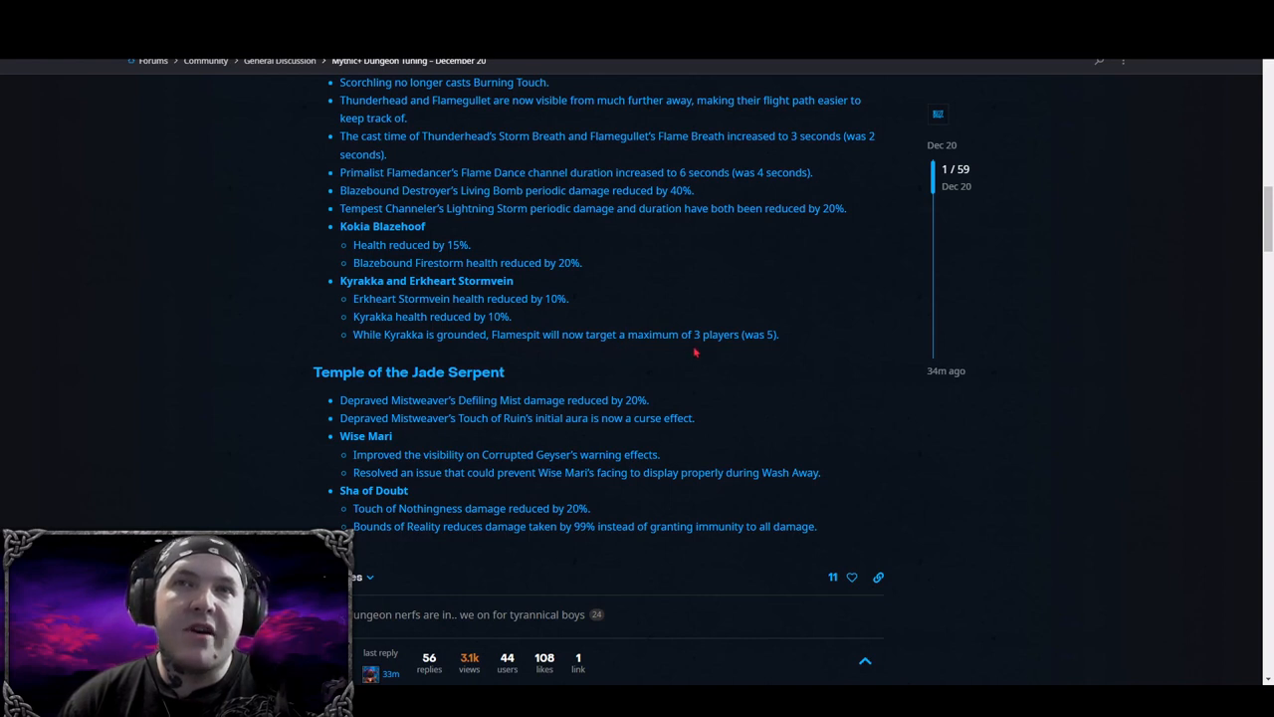
mouse_move(725, 358)
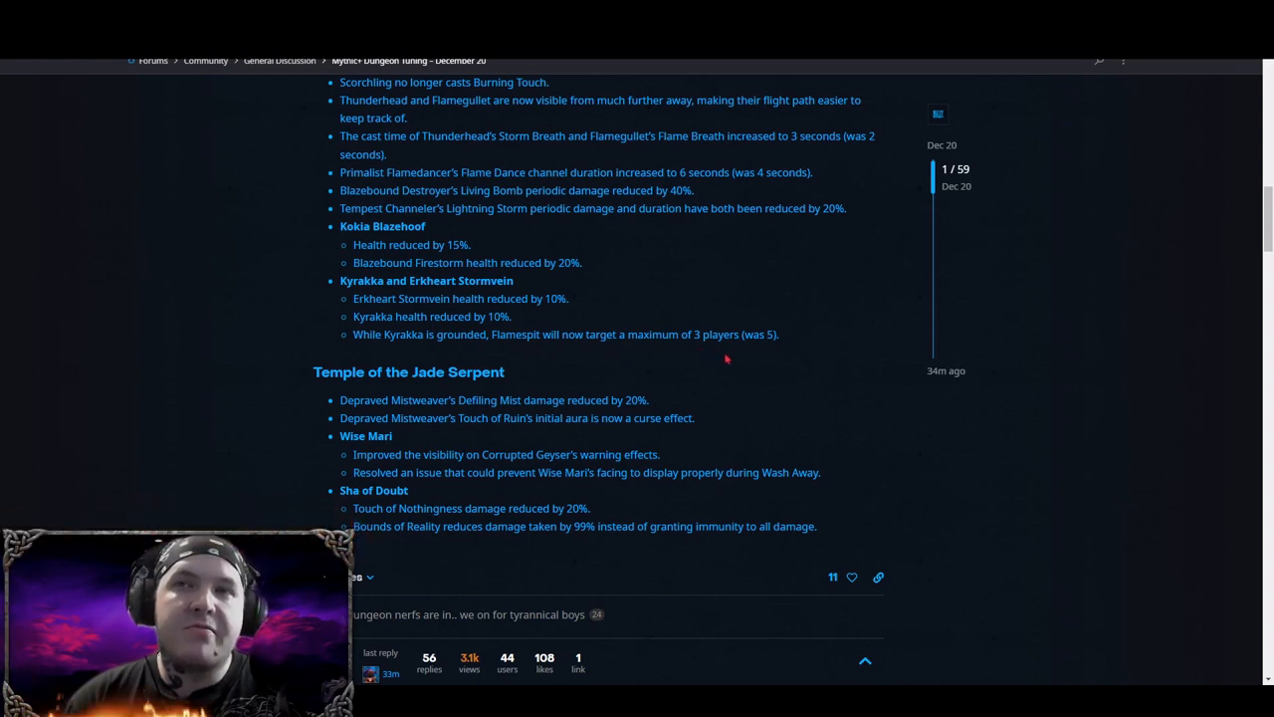
mouse_move(577, 351)
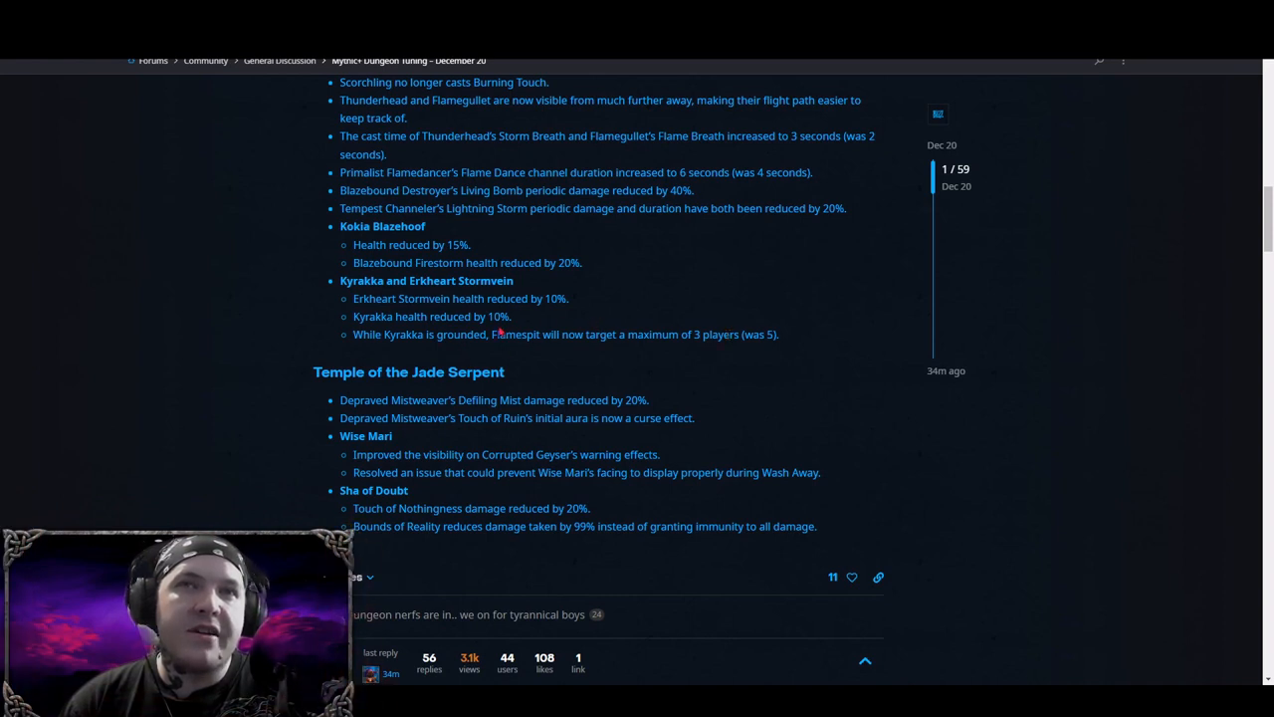
mouse_move(673, 326)
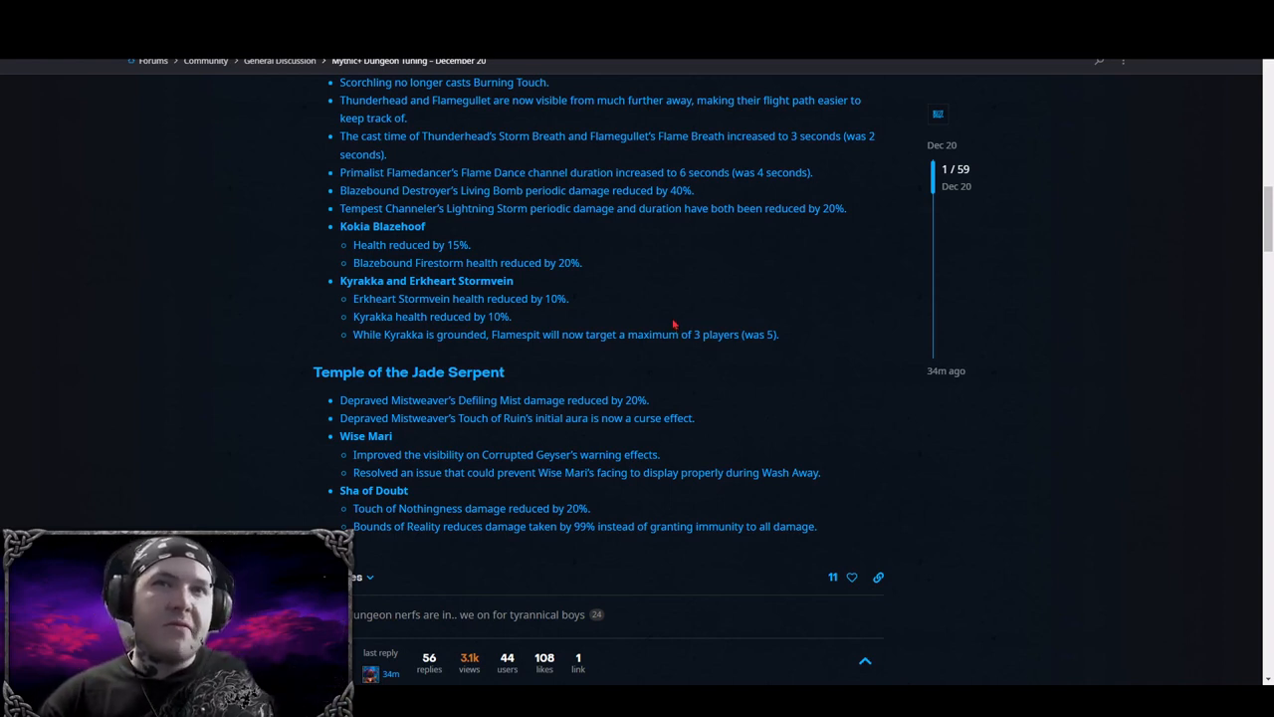
mouse_move(582, 321)
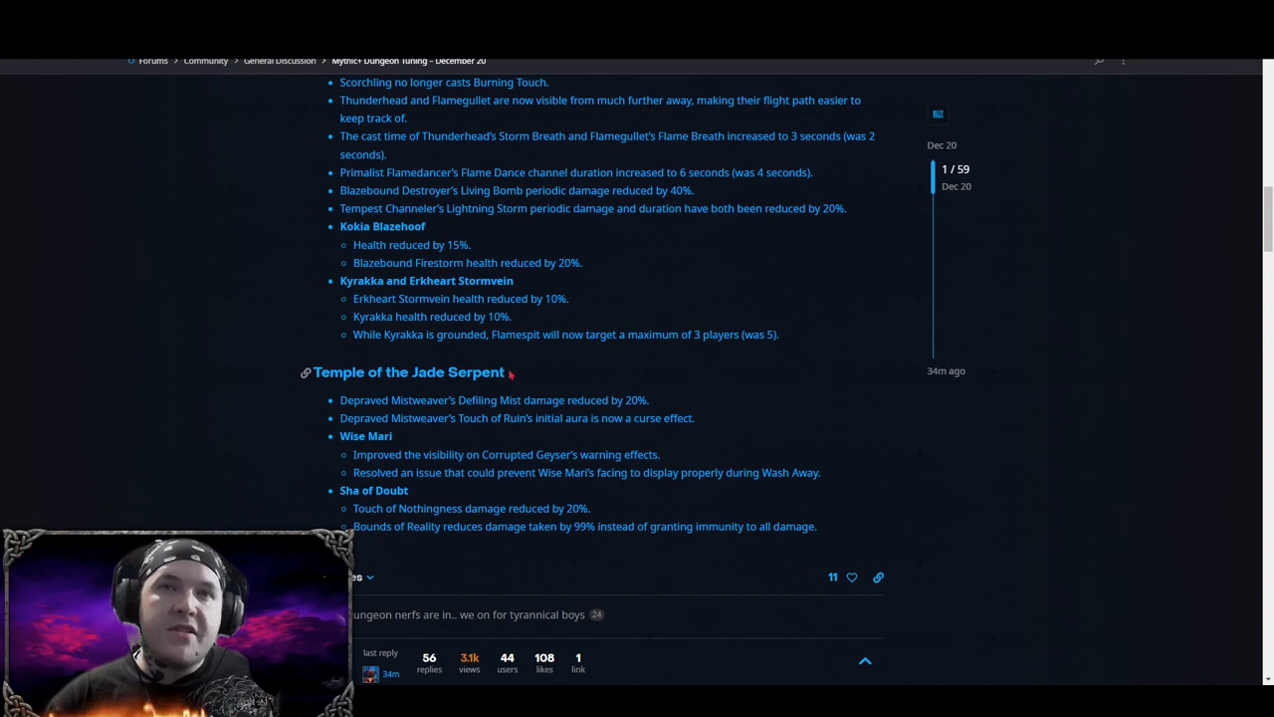
mouse_move(440, 436)
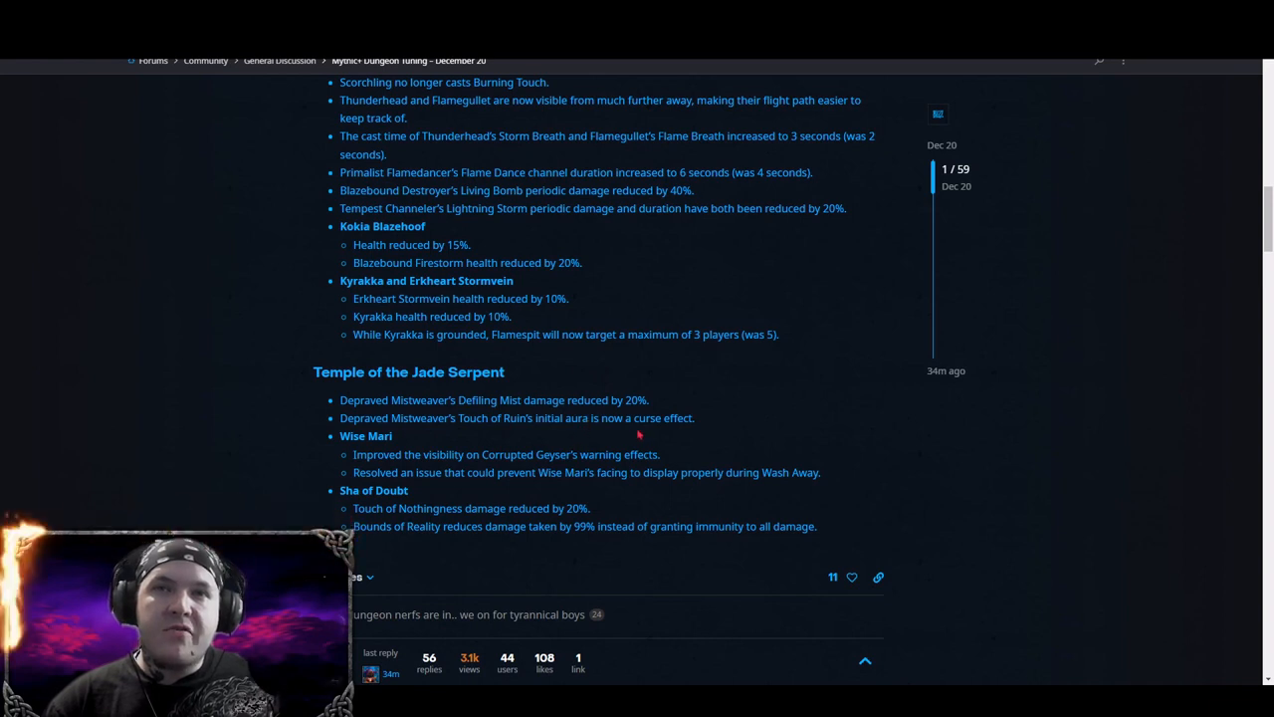
mouse_move(637, 434)
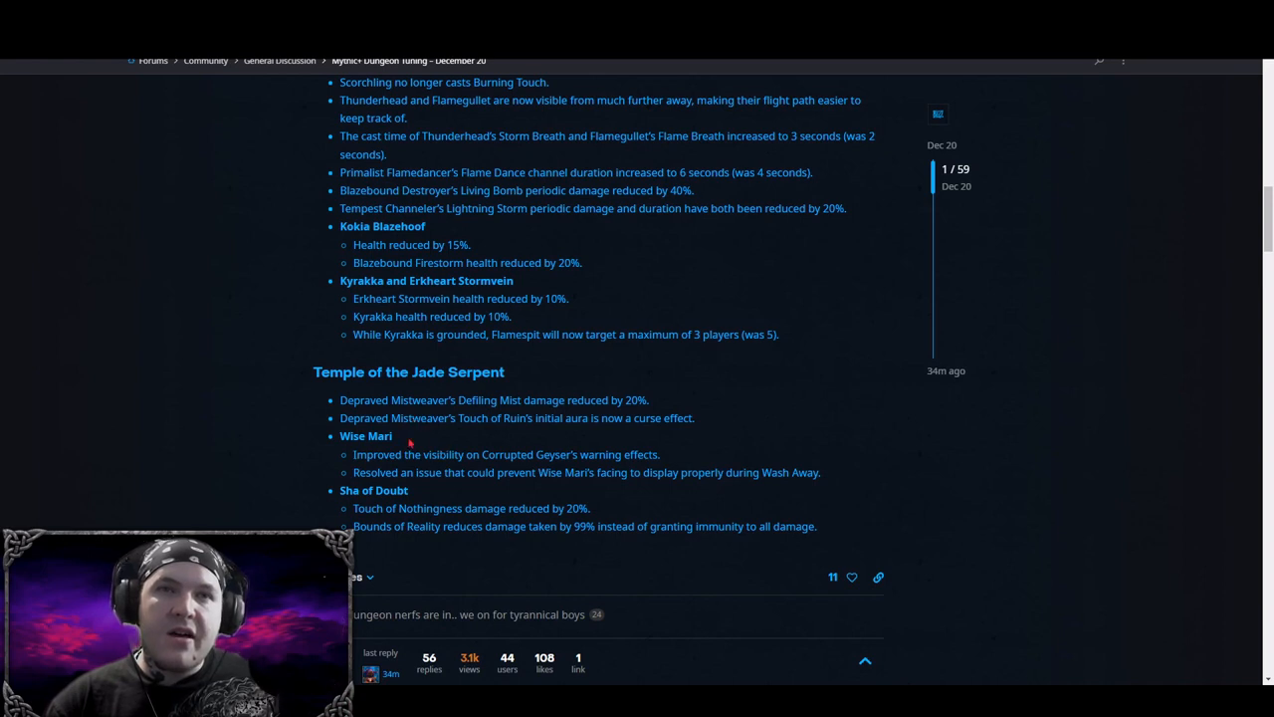
mouse_move(530, 440)
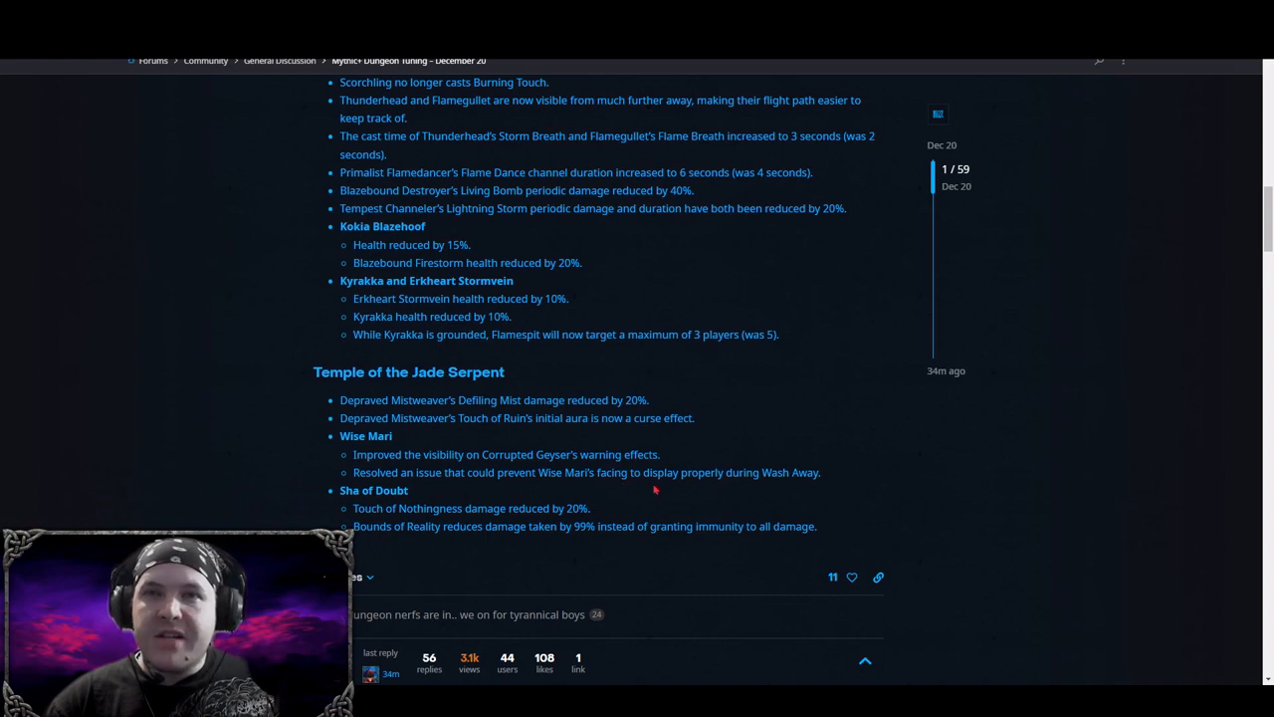
mouse_move(721, 478)
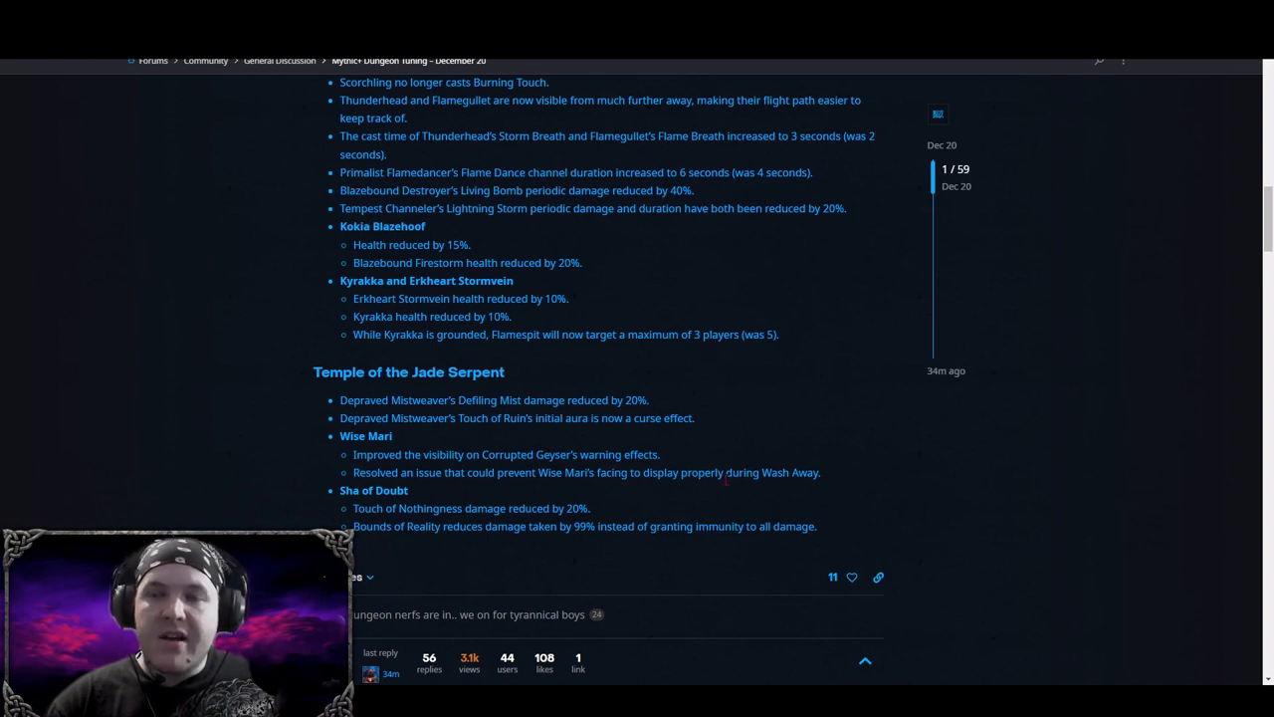
mouse_move(769, 486)
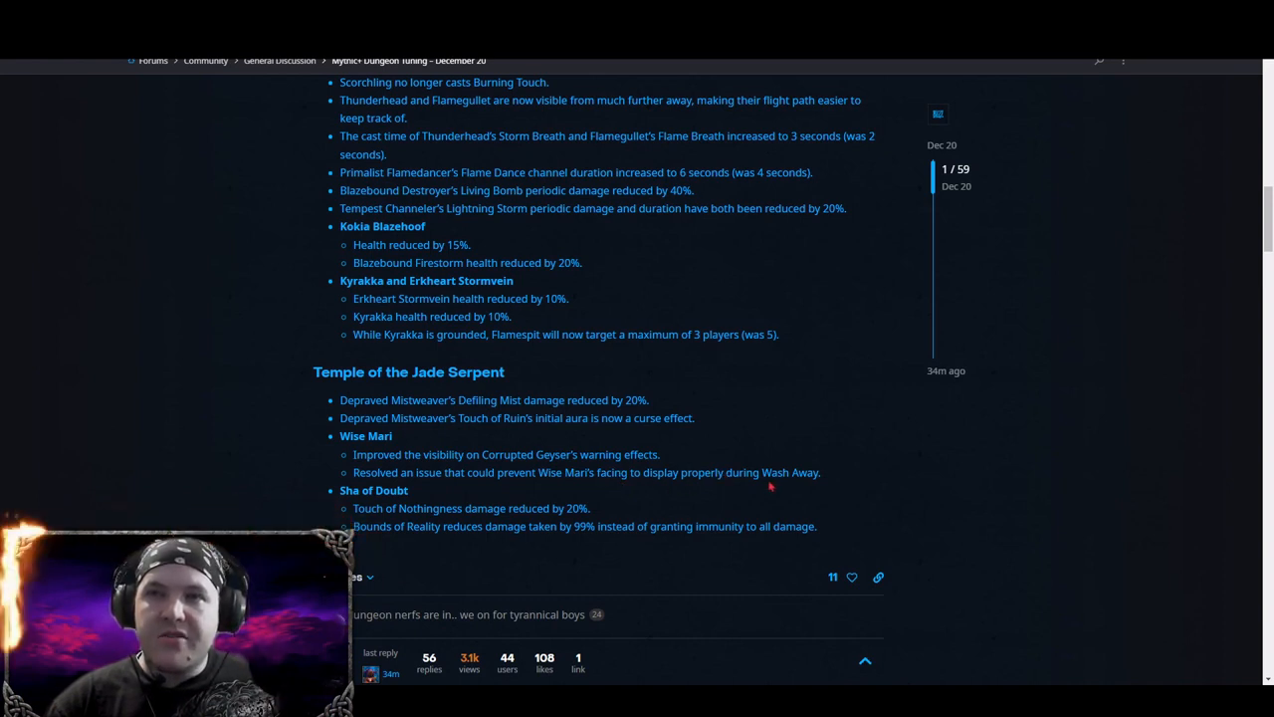
Scroll past Sha of Doubt to the 4 Replies bar with 3.1k views and top posters.
scroll(down, 3)
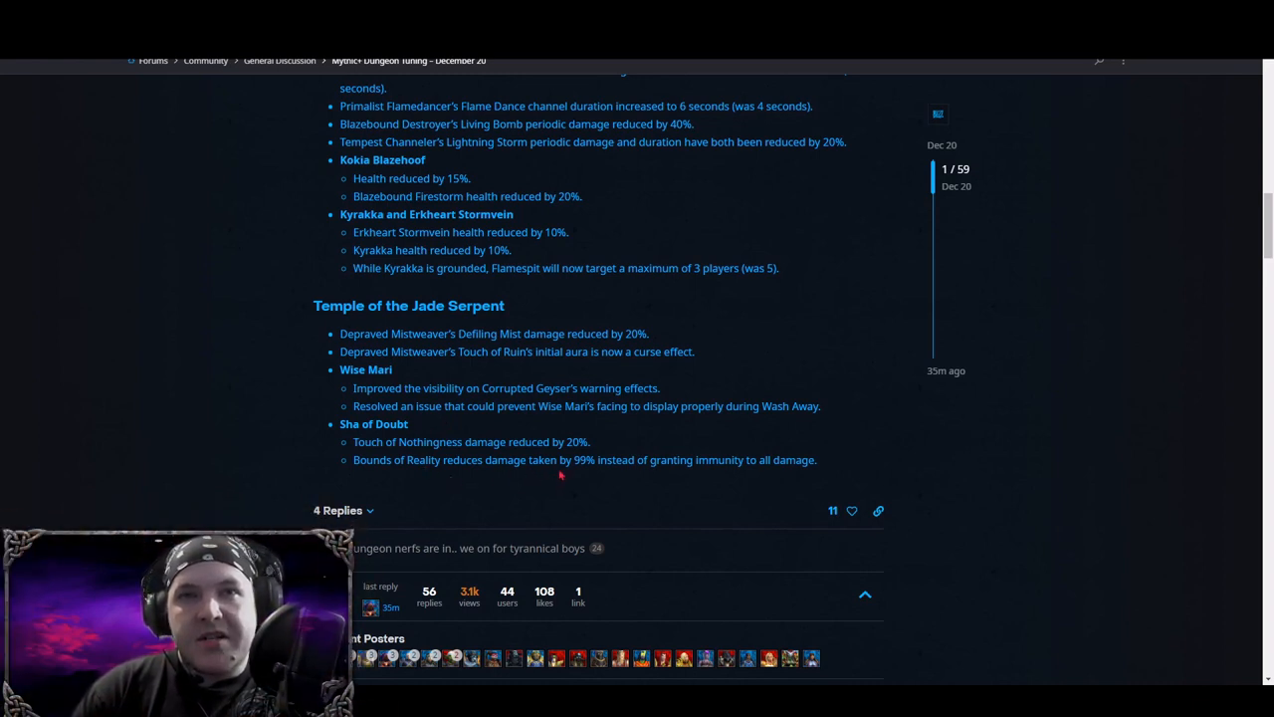
mouse_move(549, 462)
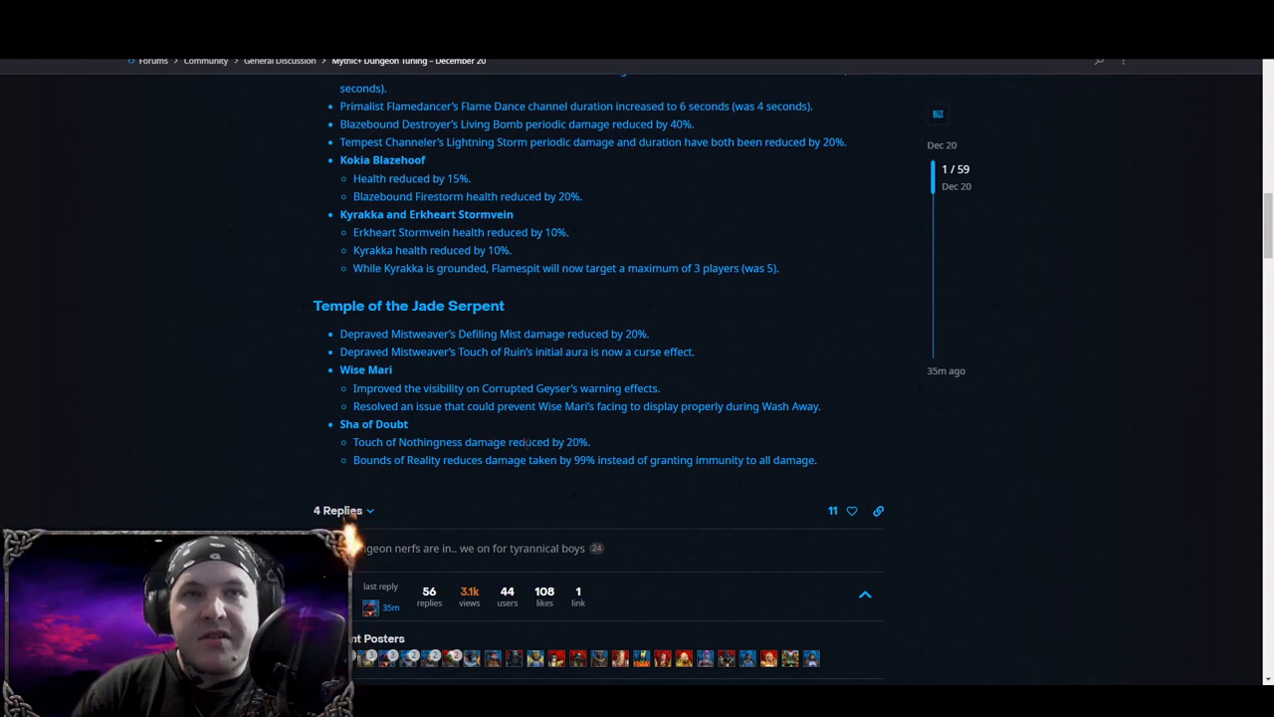
Scroll back to the top of the Mythic+ Dungeon Tuning post showing the intro and Algeth'ar Academy notes.
scroll(up, 3)
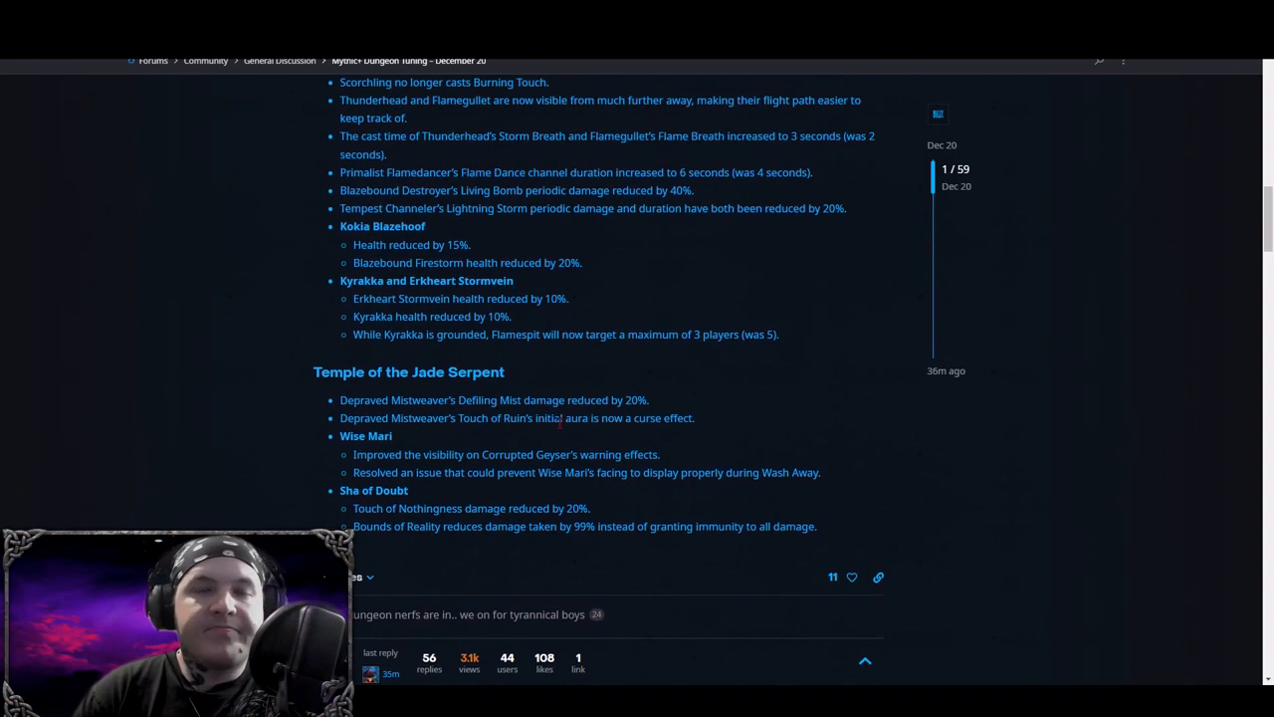
scroll(up, 3)
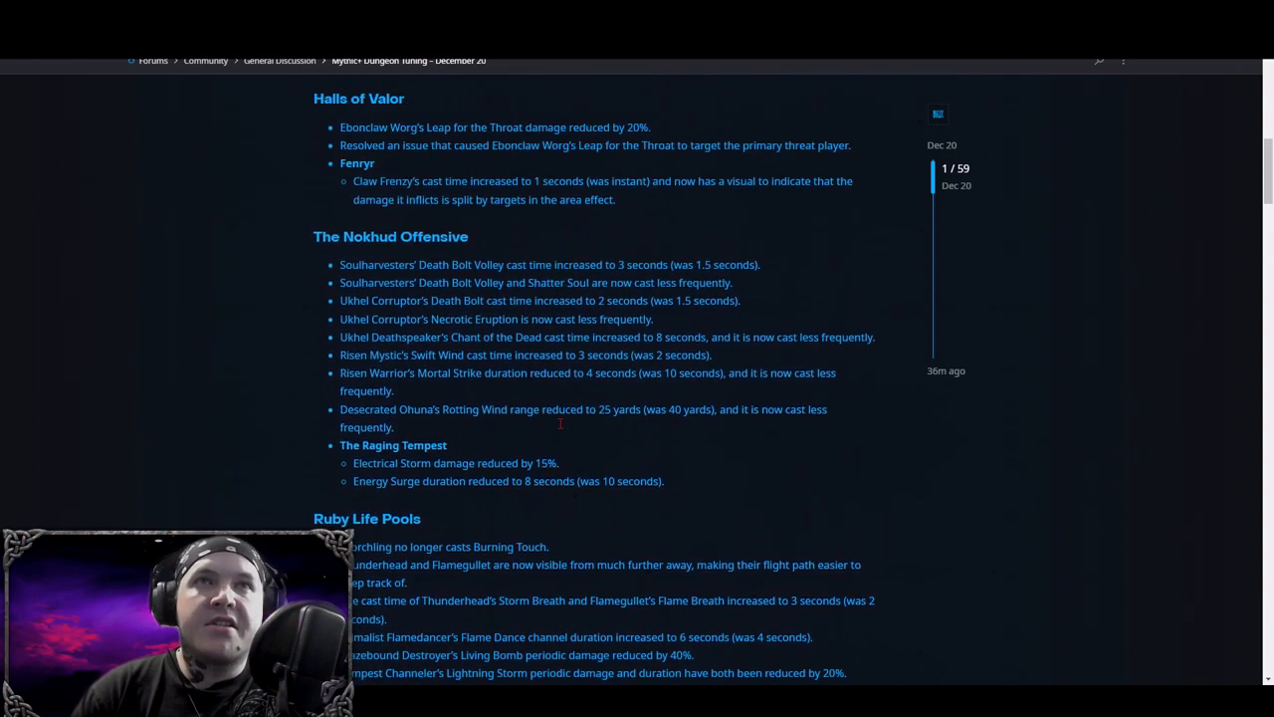
scroll(up, 3)
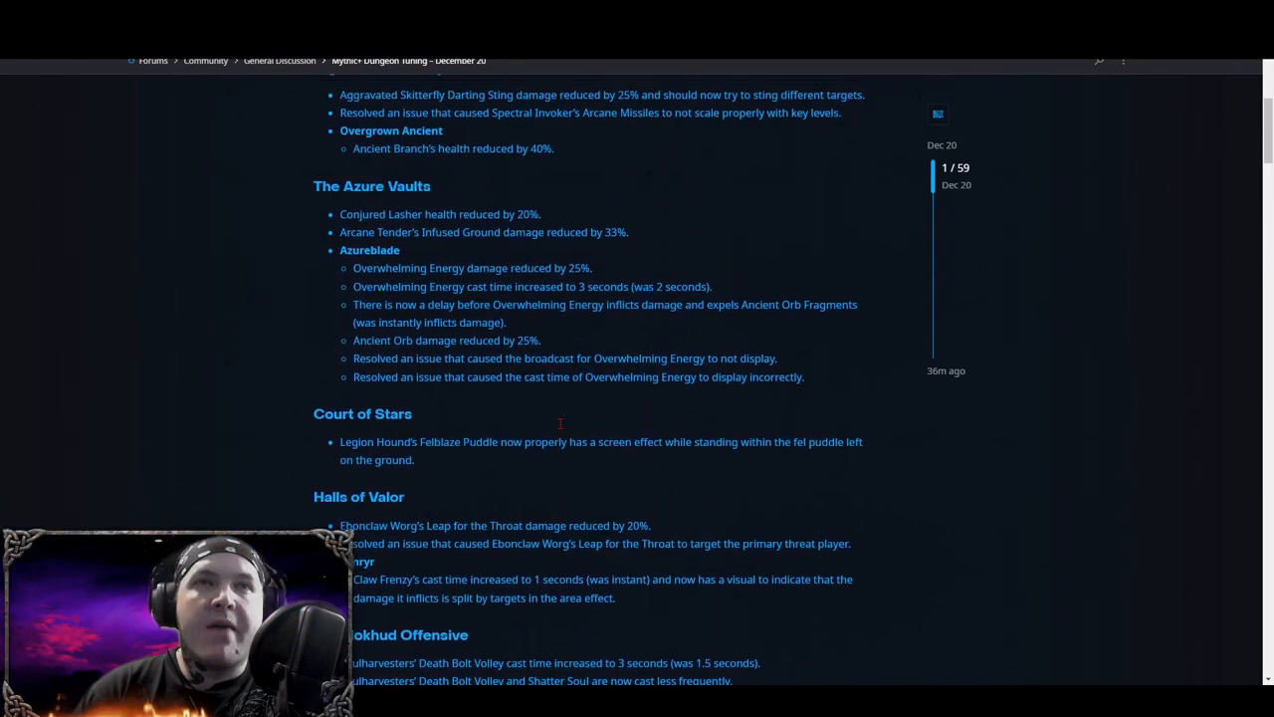
scroll(up, 3)
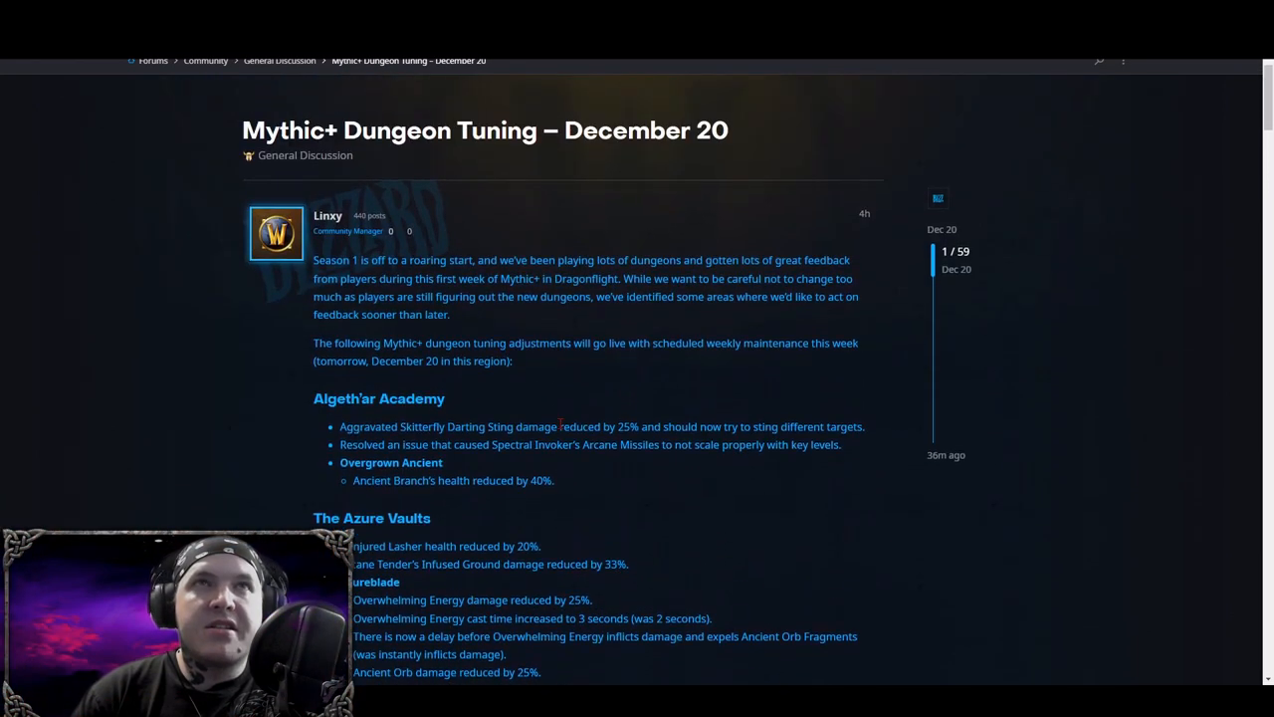
scroll(down, 3)
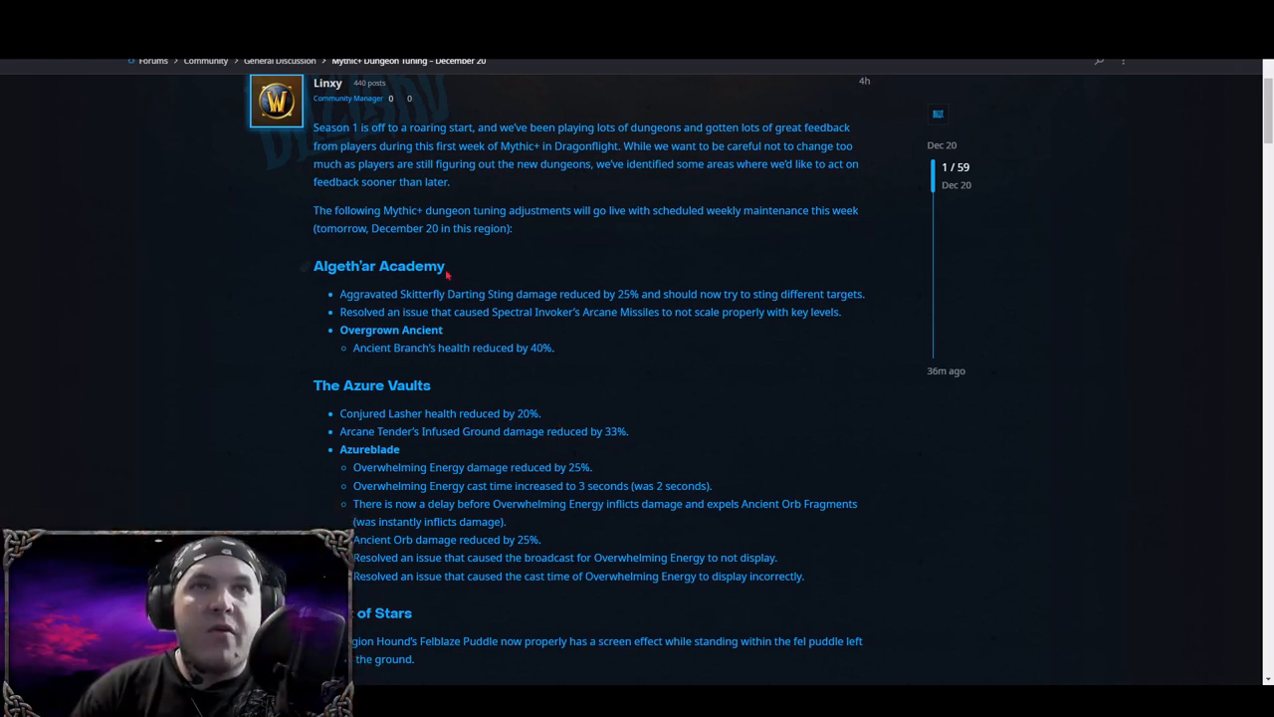
mouse_move(581, 404)
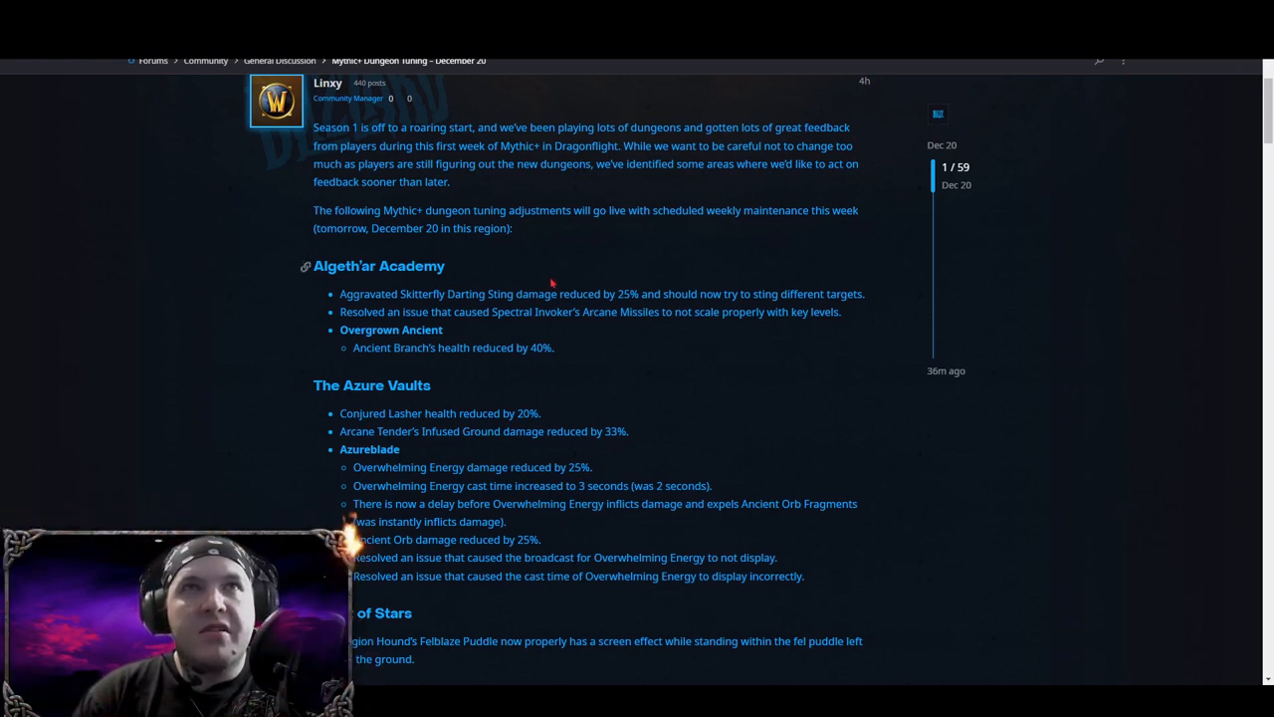
mouse_move(509, 382)
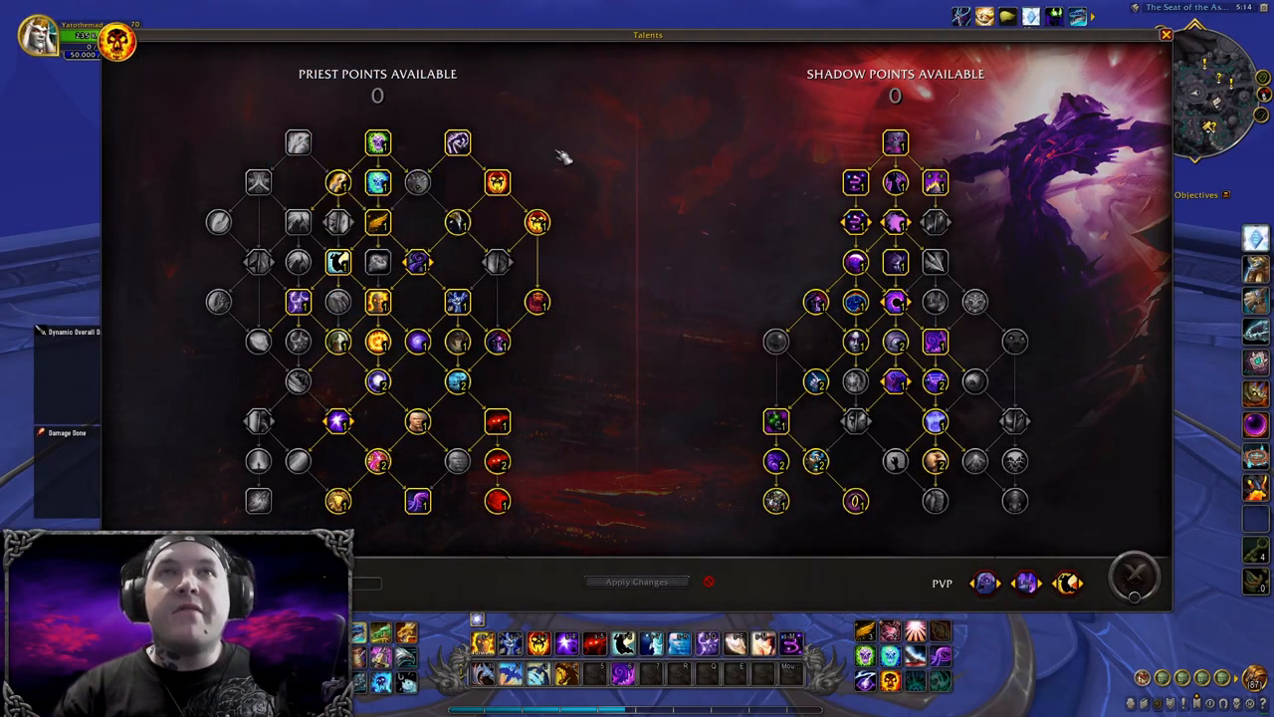
mouse_move(697, 243)
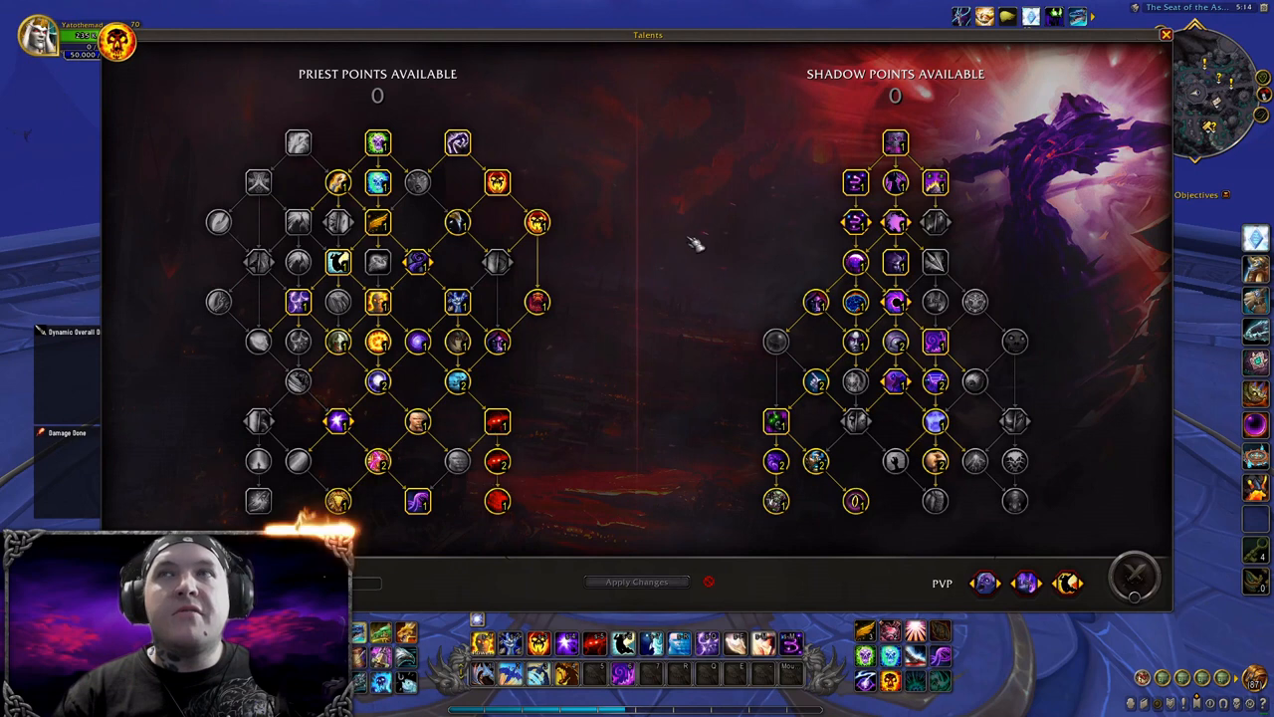
mouse_move(854, 183)
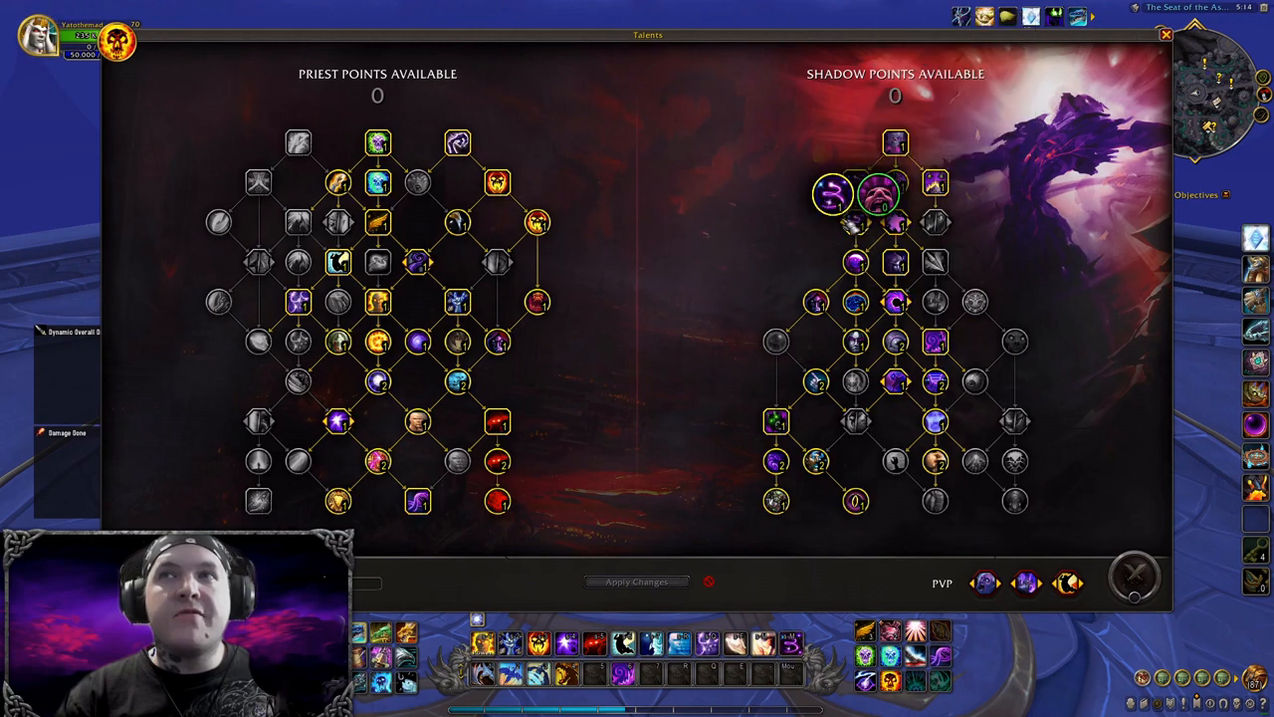
mouse_move(852, 223)
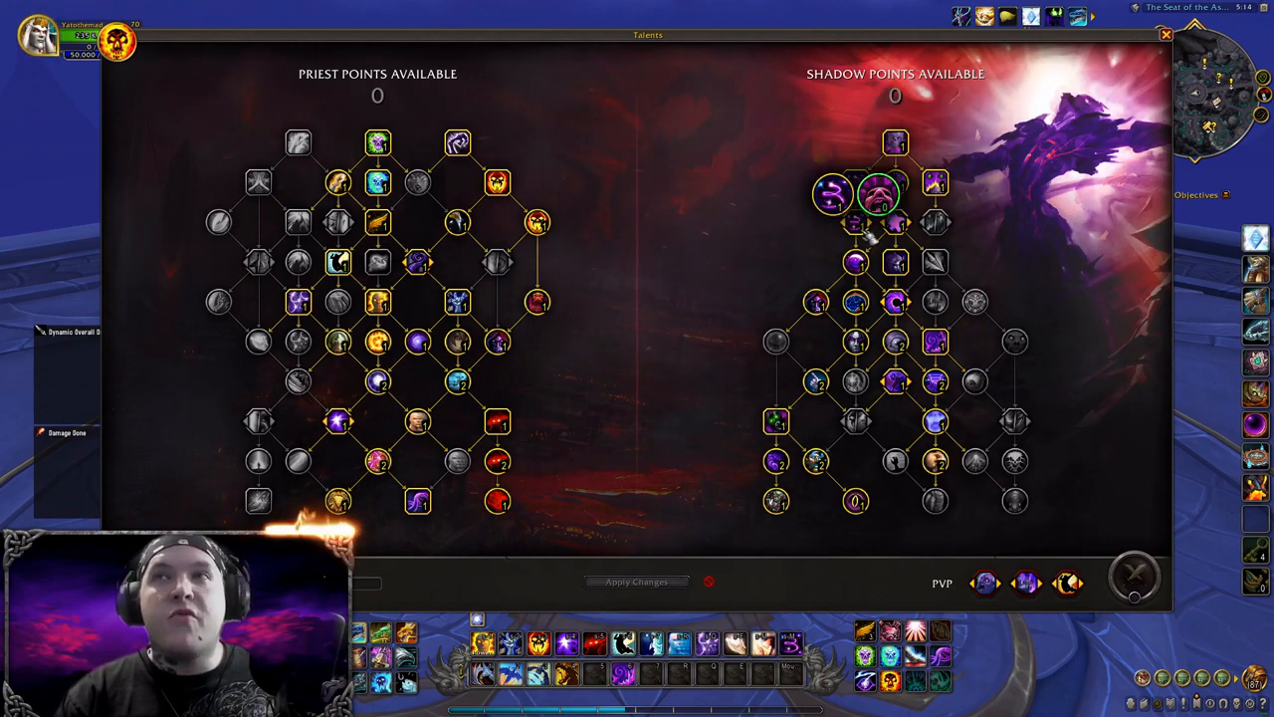
mouse_move(876, 195)
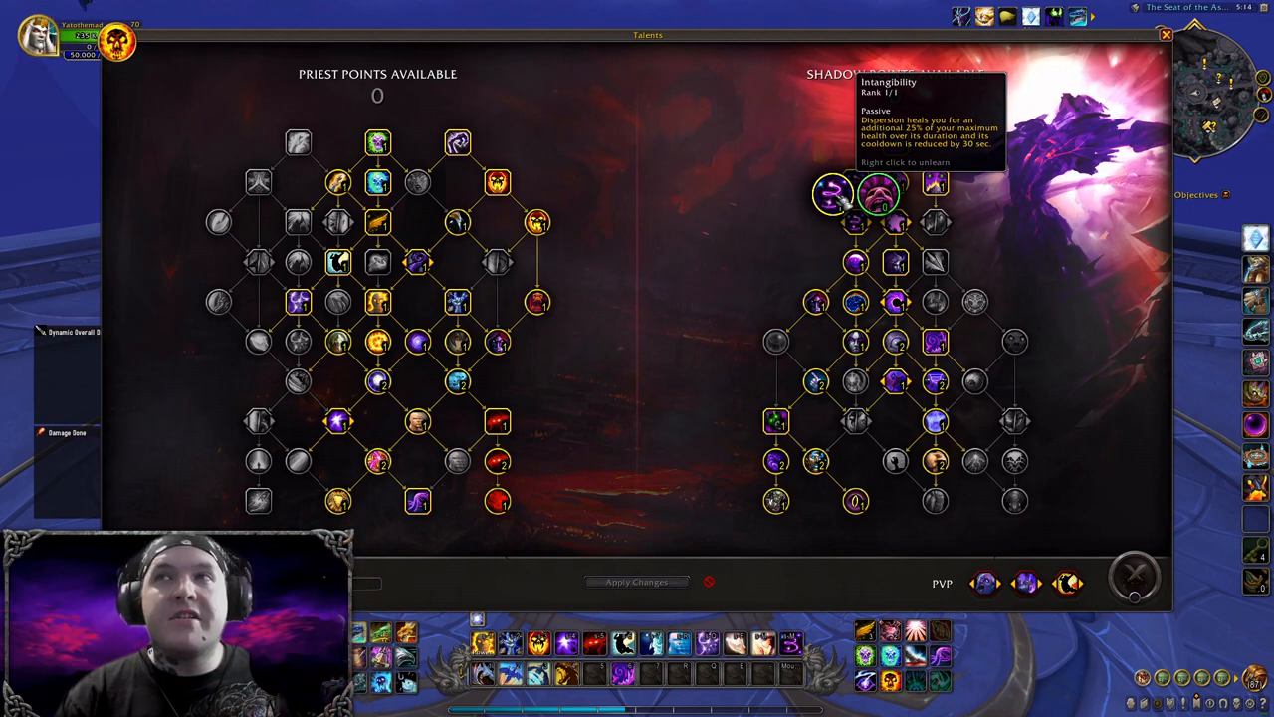
mouse_move(878, 195)
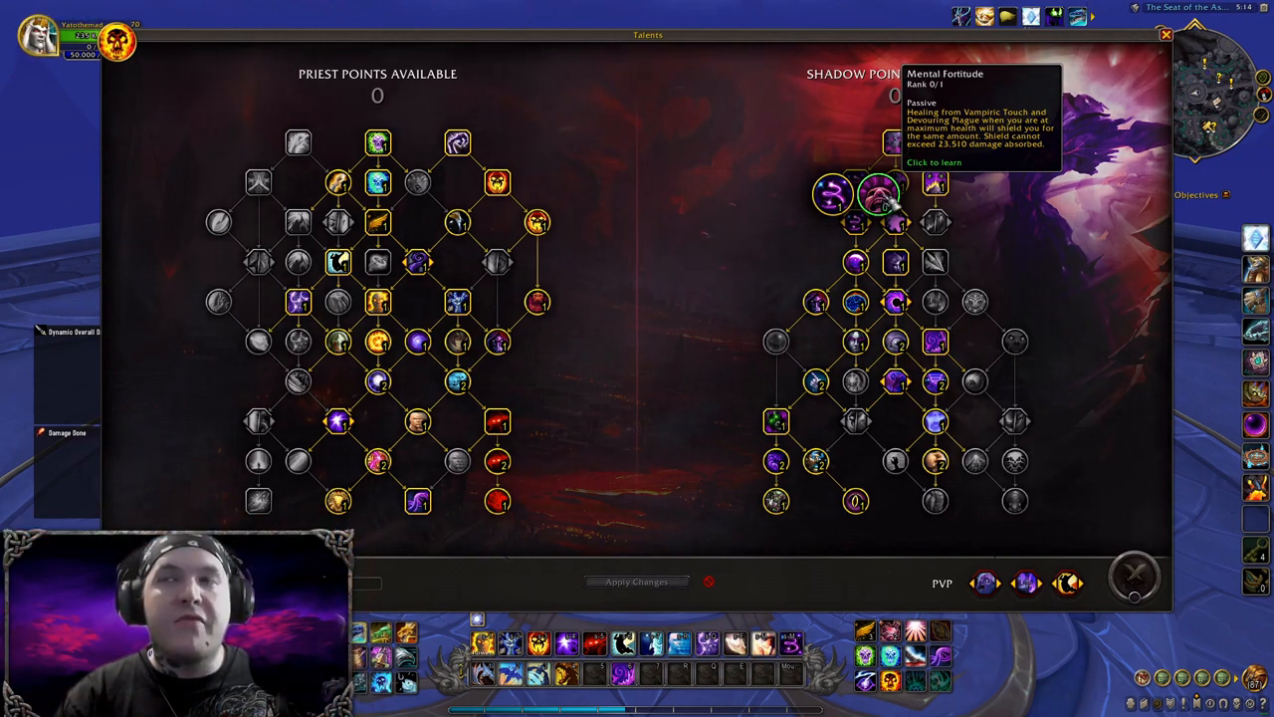
mouse_move(876, 195)
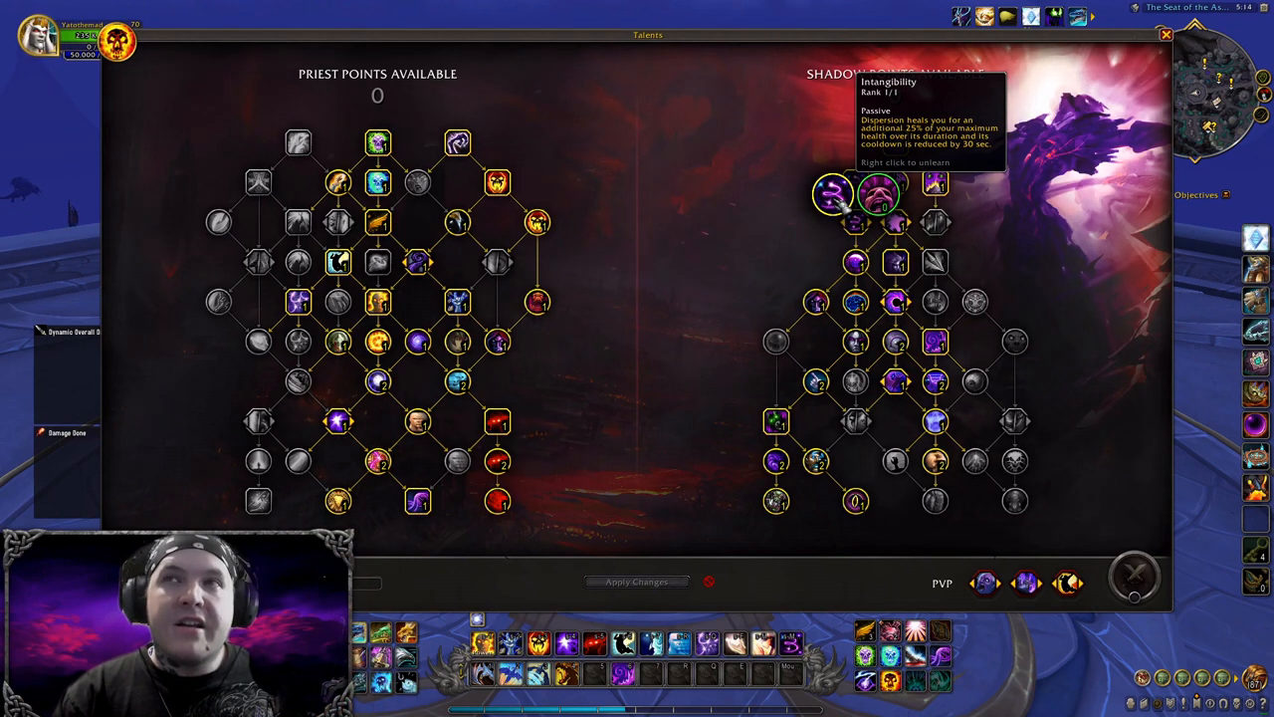
mouse_move(627, 219)
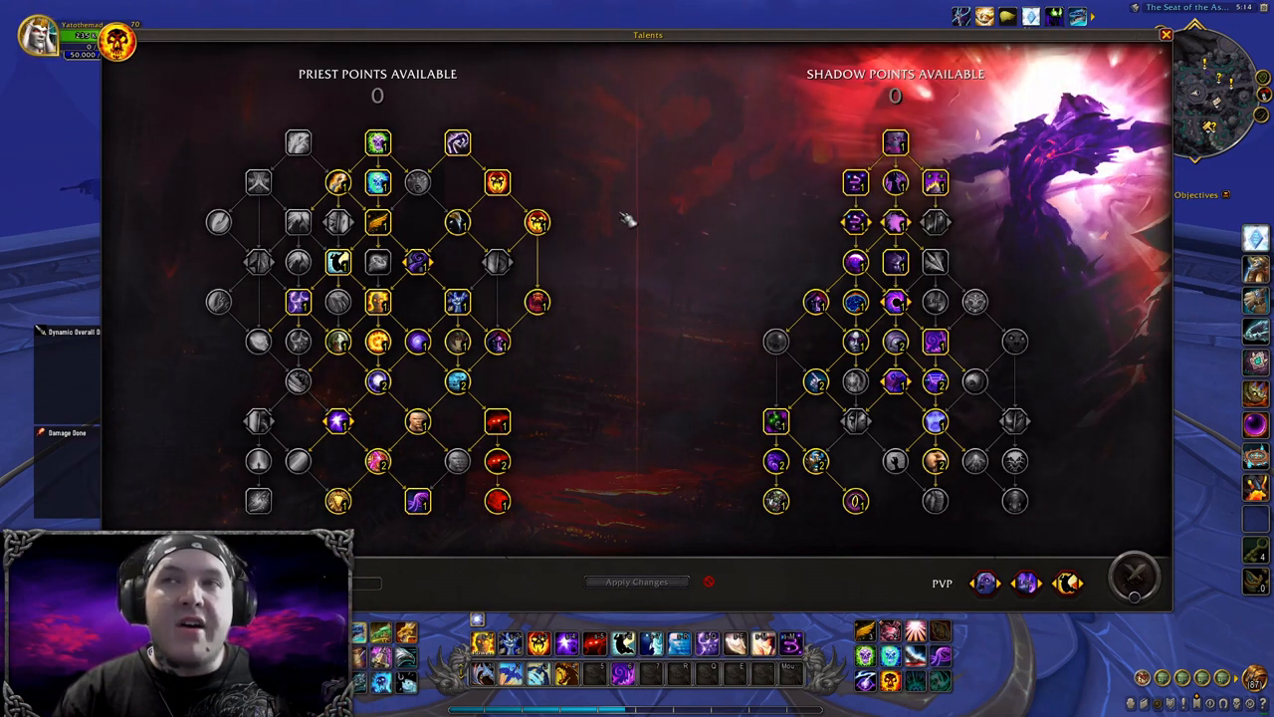
mouse_move(667, 374)
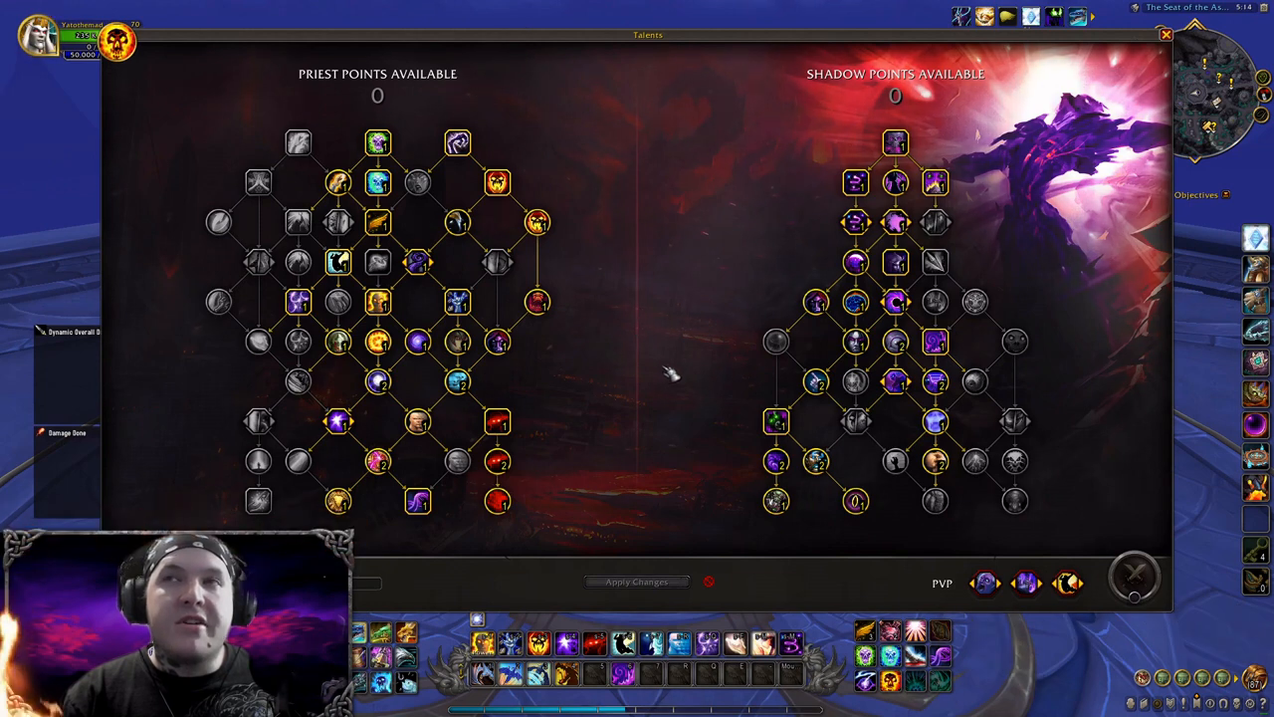
mouse_move(876, 195)
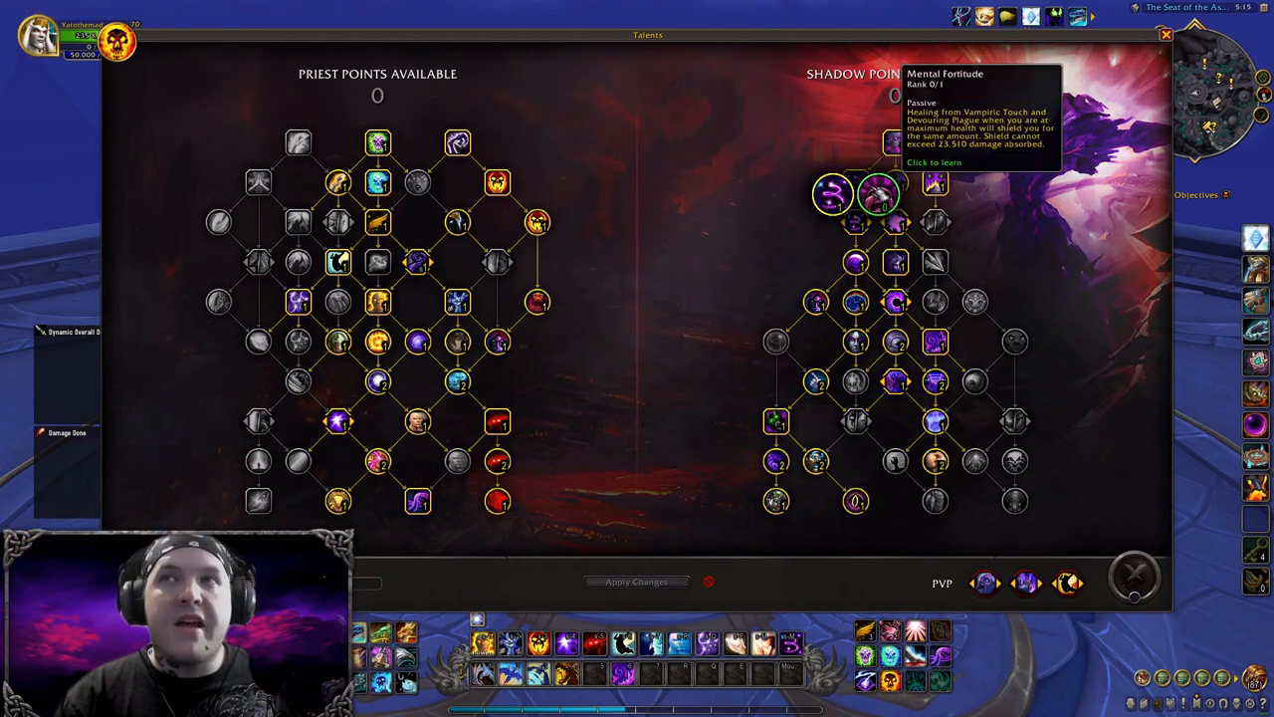
mouse_move(876, 195)
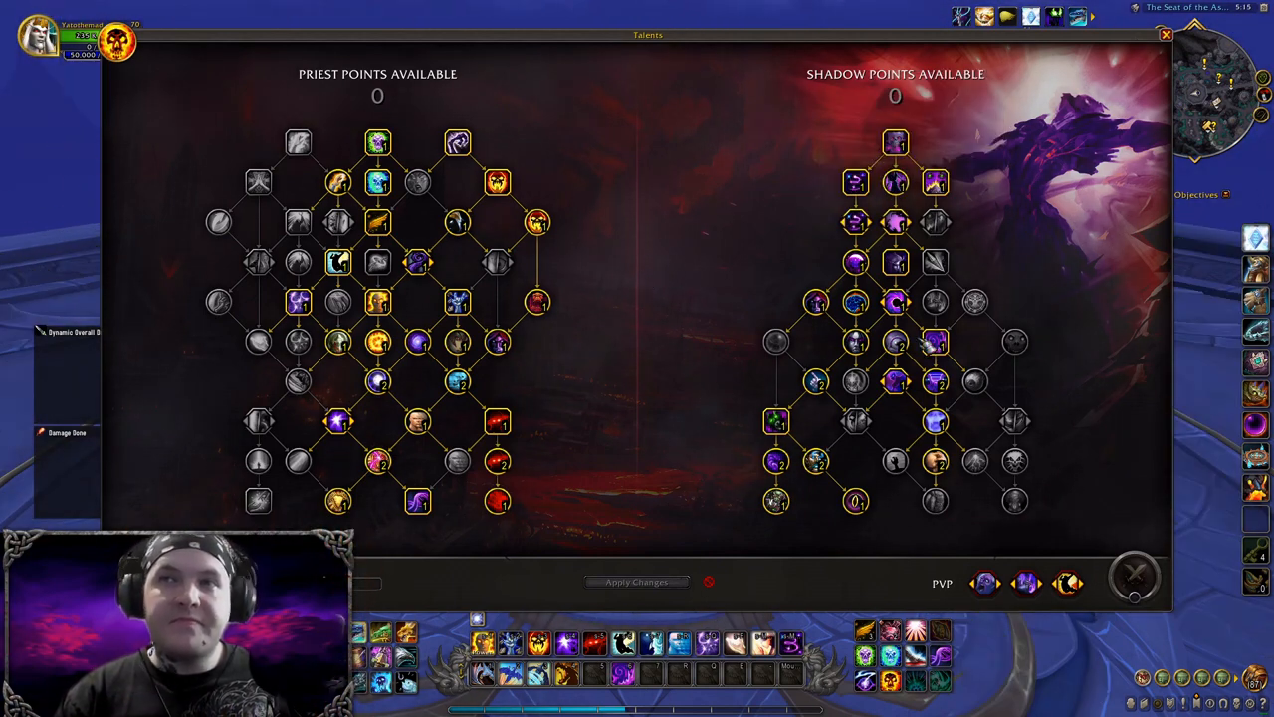
mouse_move(776, 342)
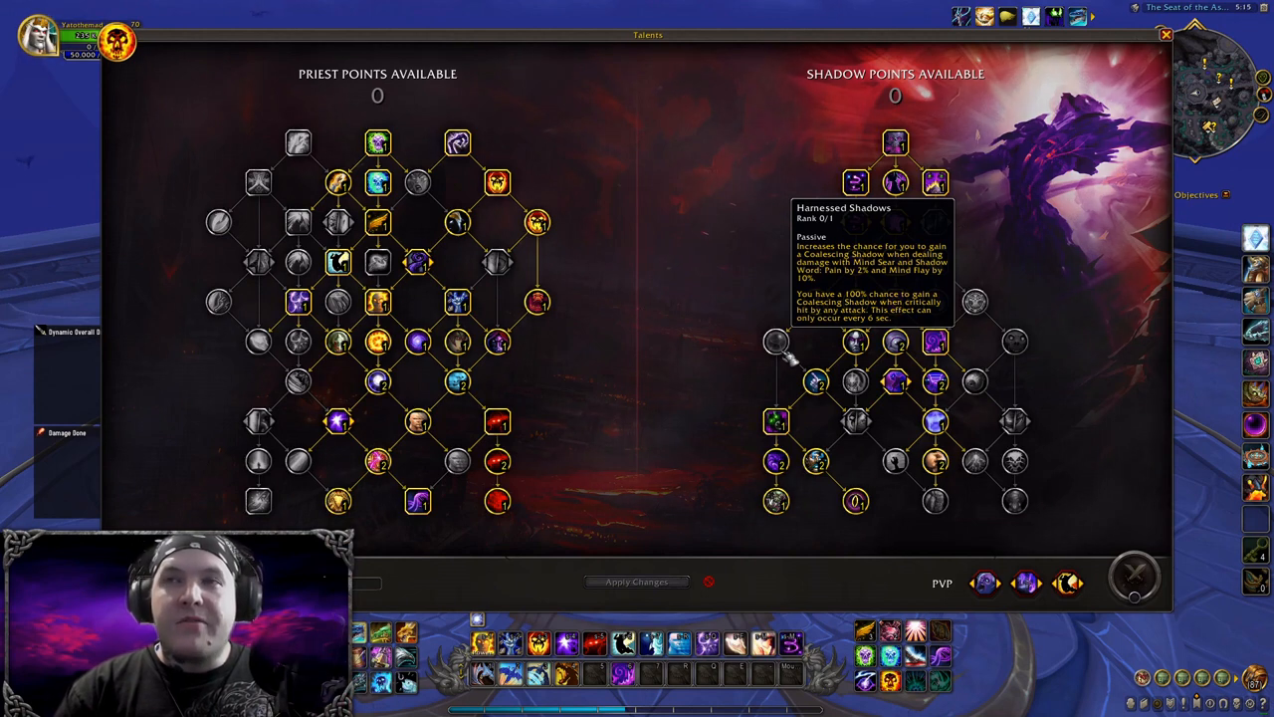
mouse_move(817, 383)
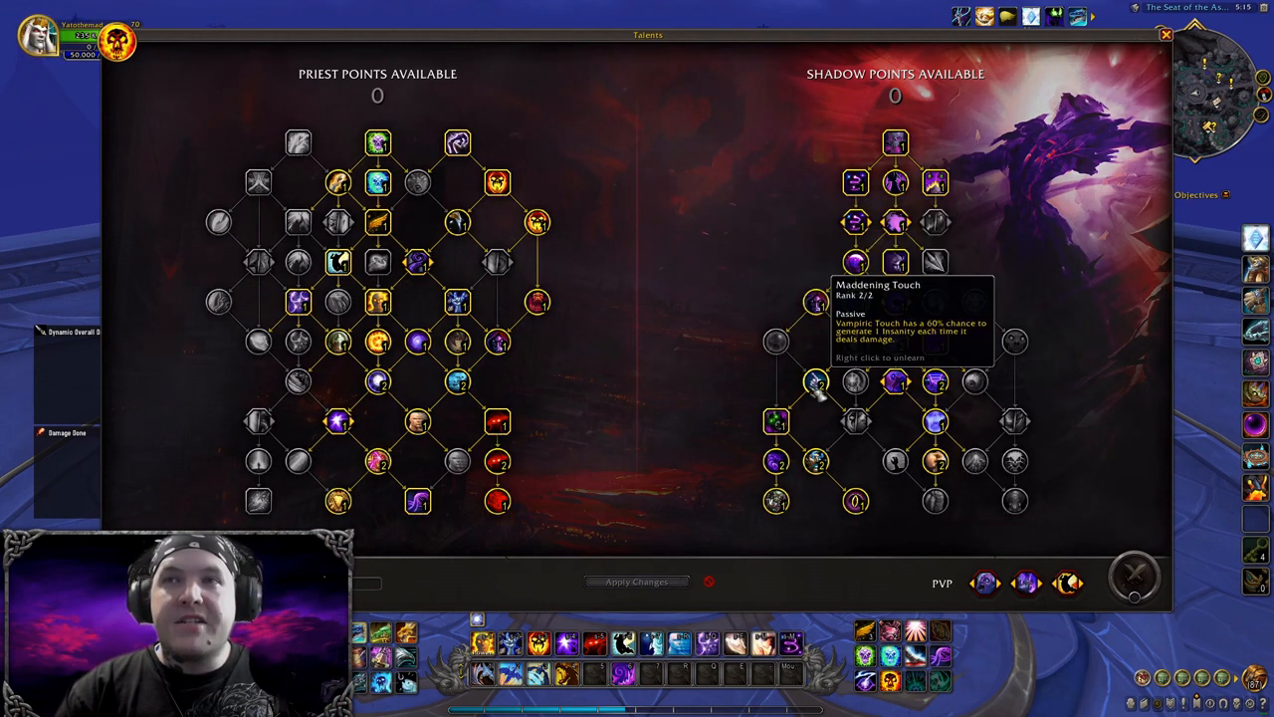
mouse_move(854, 382)
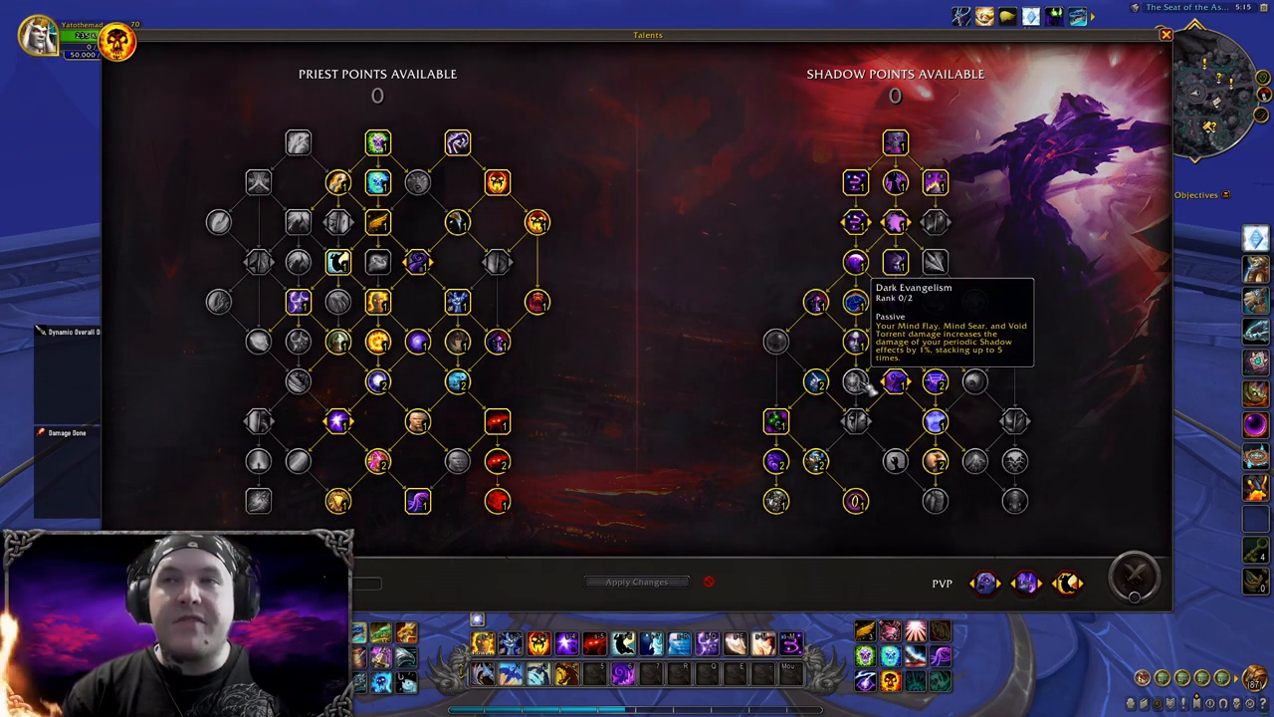
mouse_move(816, 383)
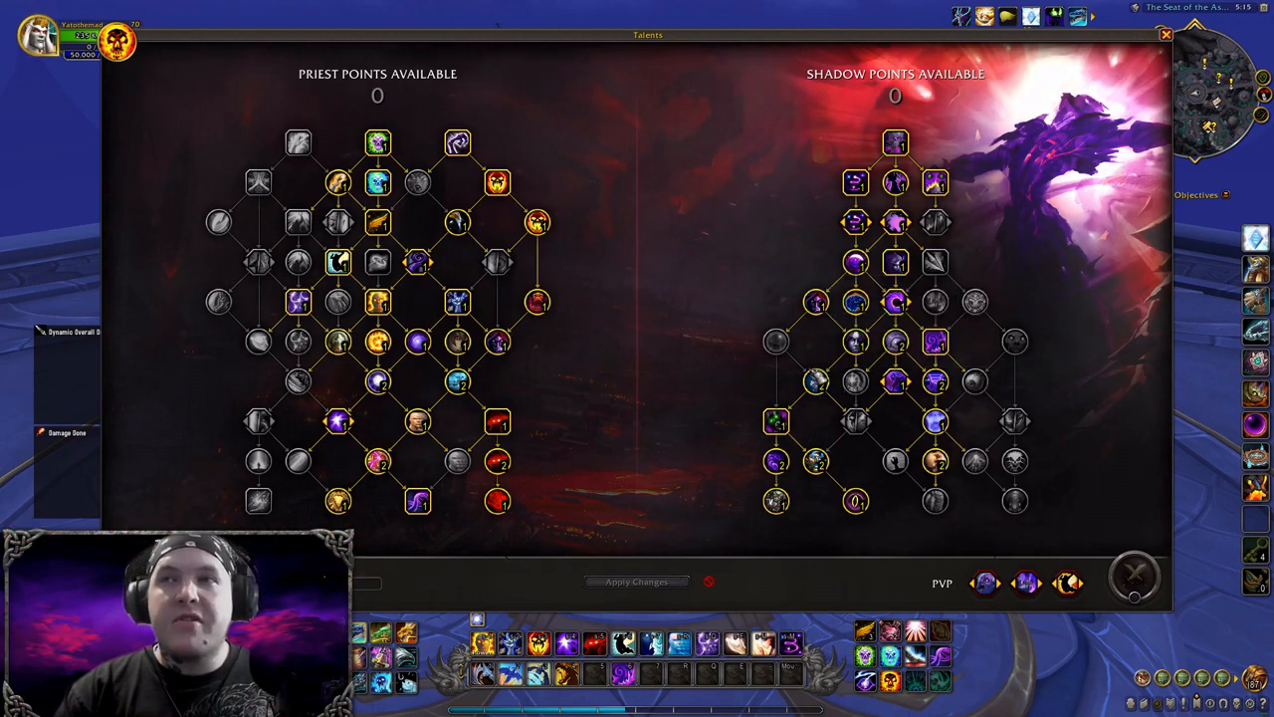
mouse_move(816, 382)
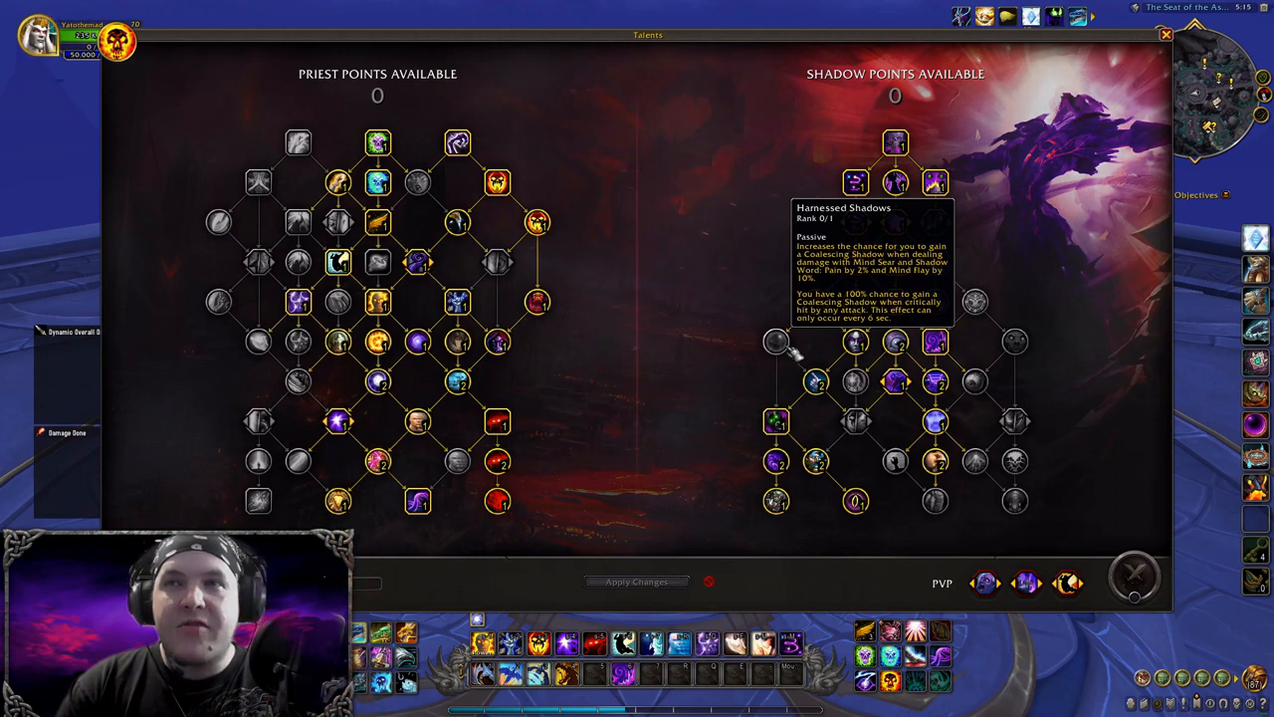
mouse_move(816, 383)
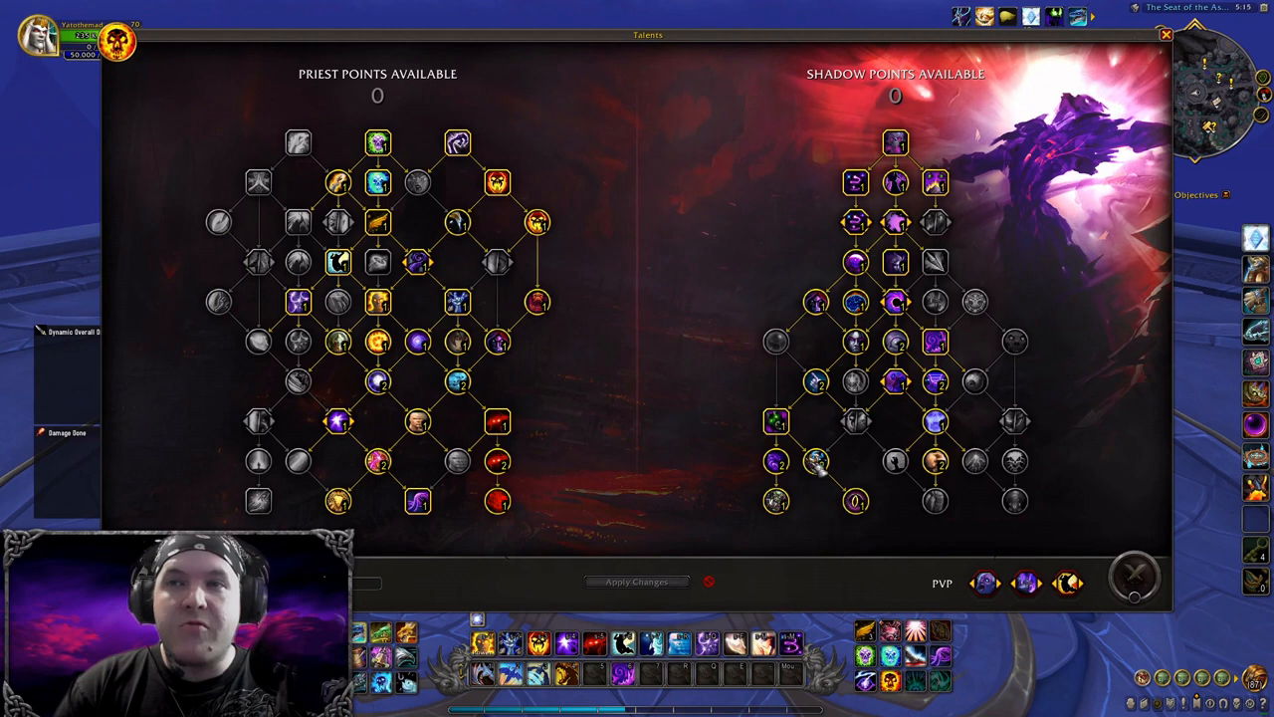
mouse_move(854, 502)
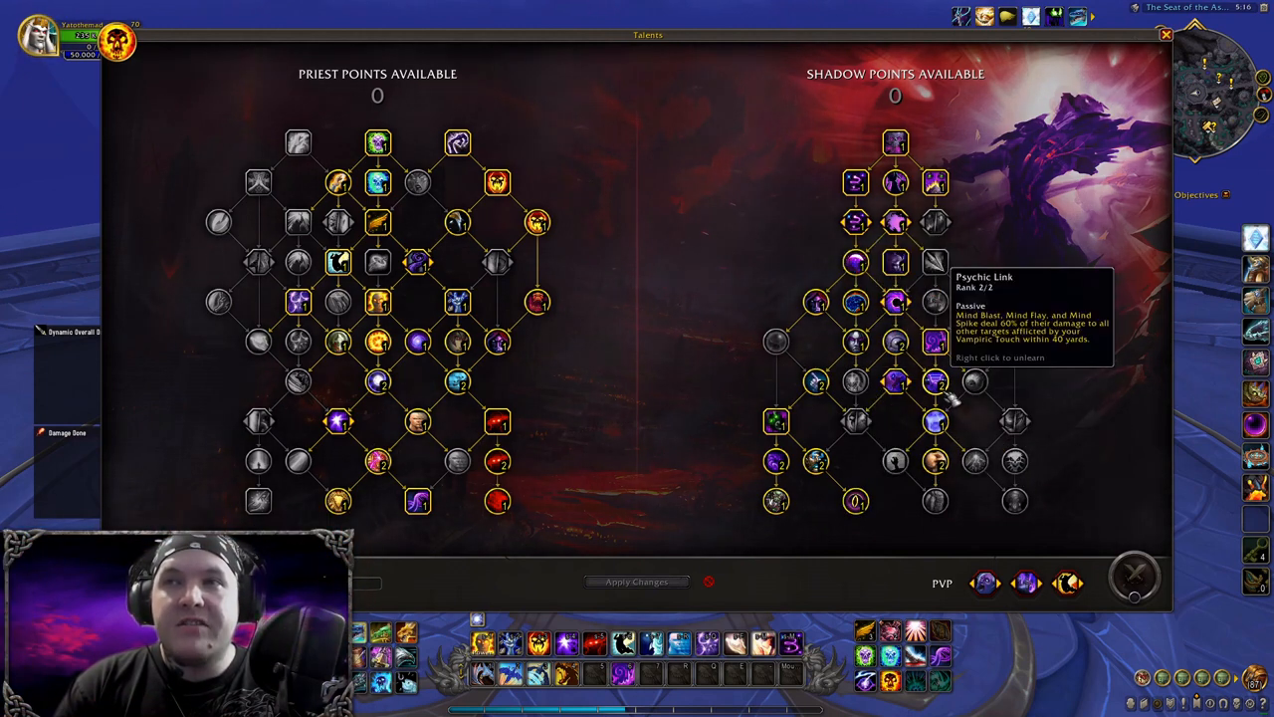
mouse_move(934, 460)
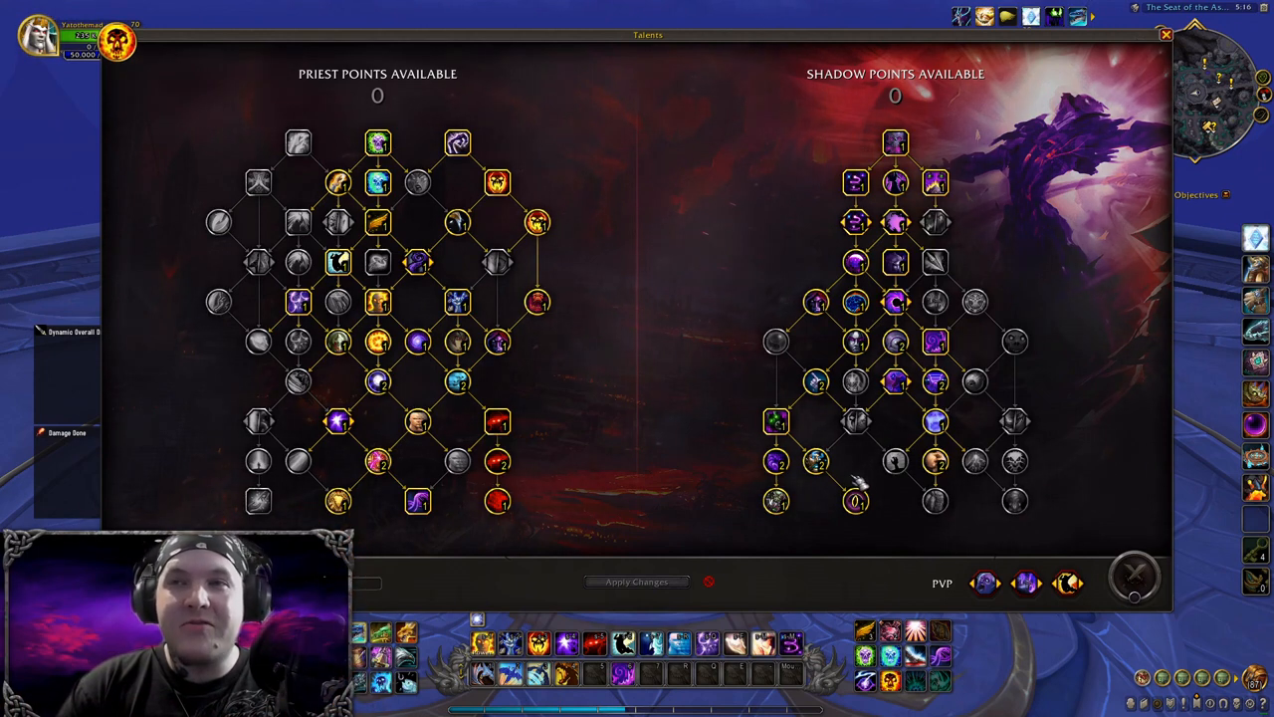
mouse_move(892, 462)
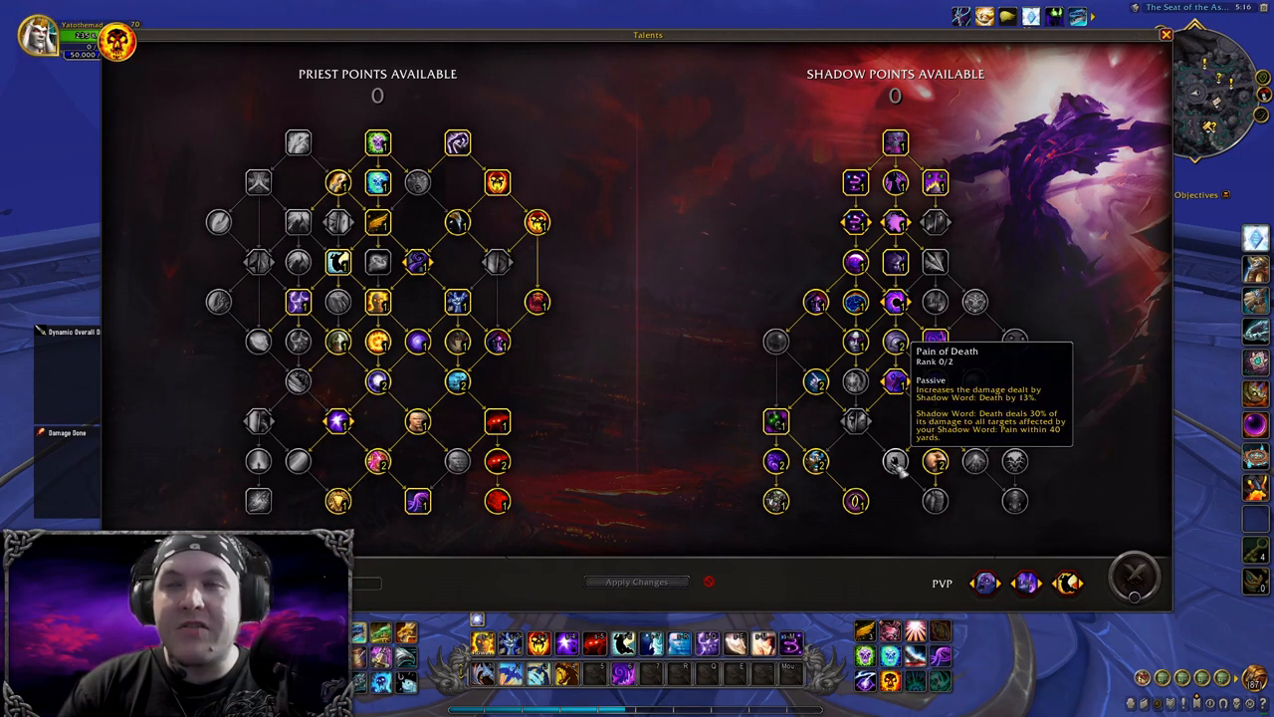
mouse_move(891, 458)
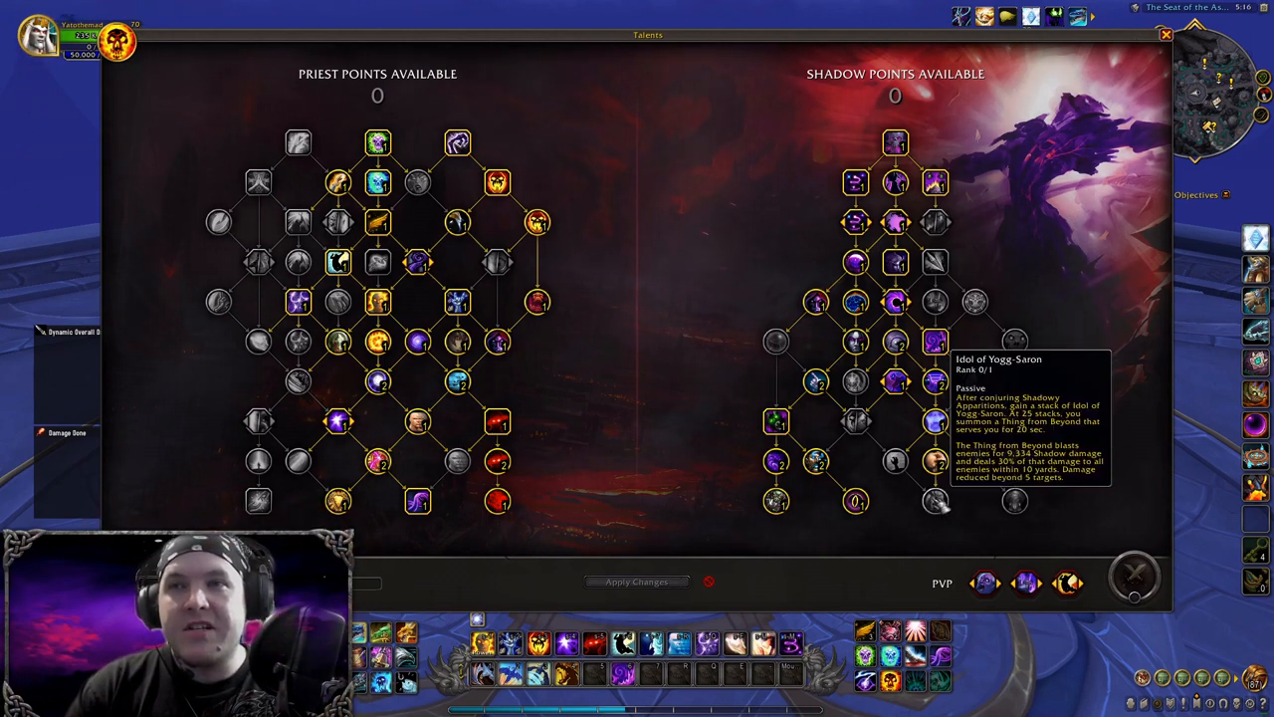
mouse_move(776, 502)
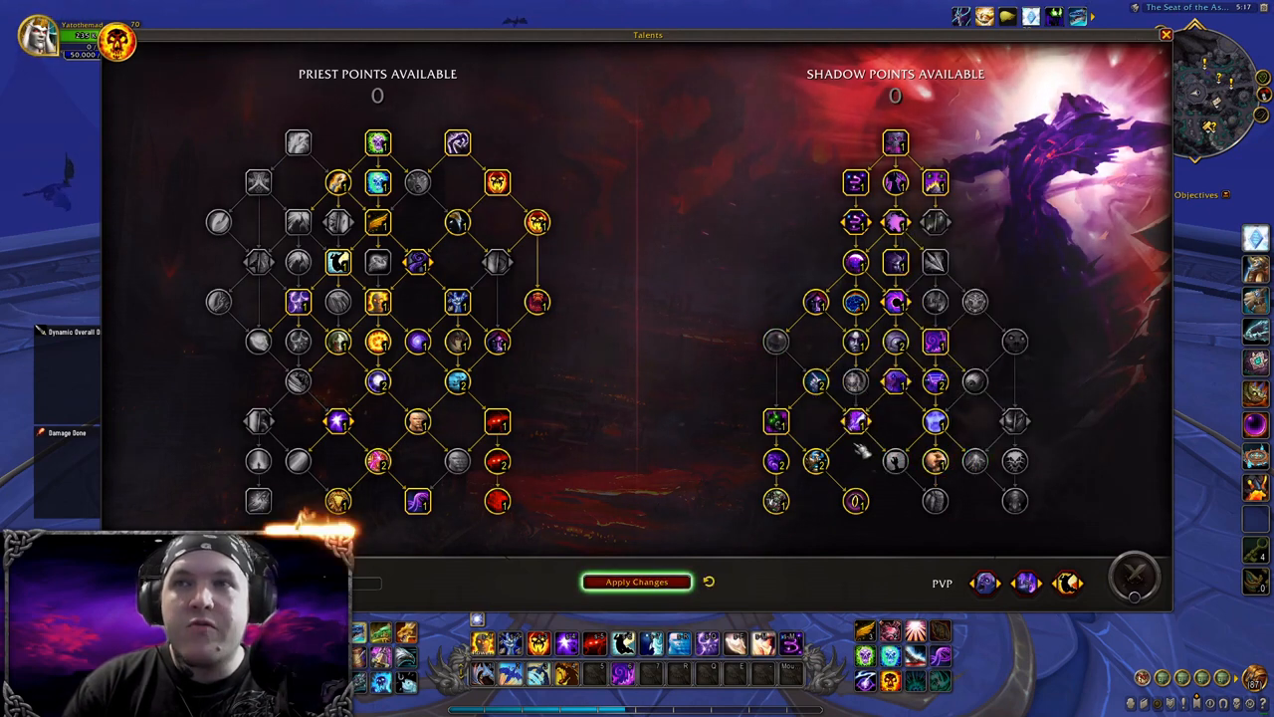
mouse_move(934, 303)
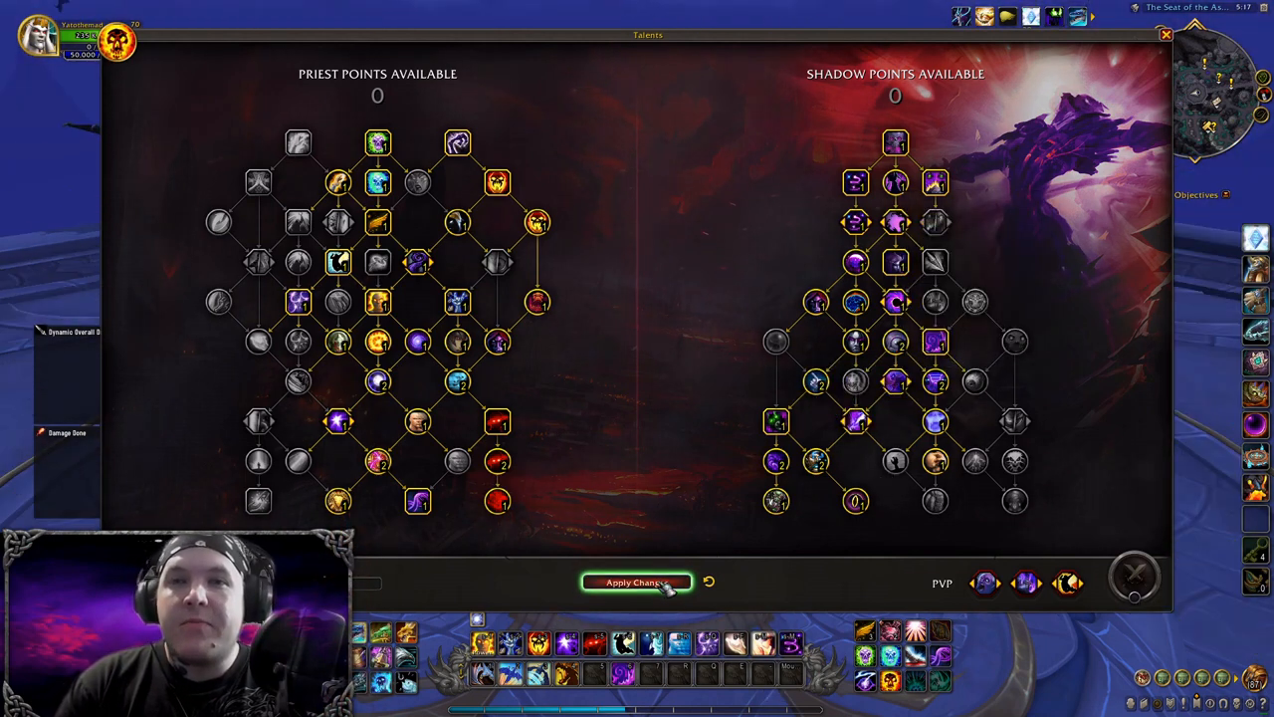
Apply the rearranged Shadow Priest talent build in the Talents window.
click(636, 582)
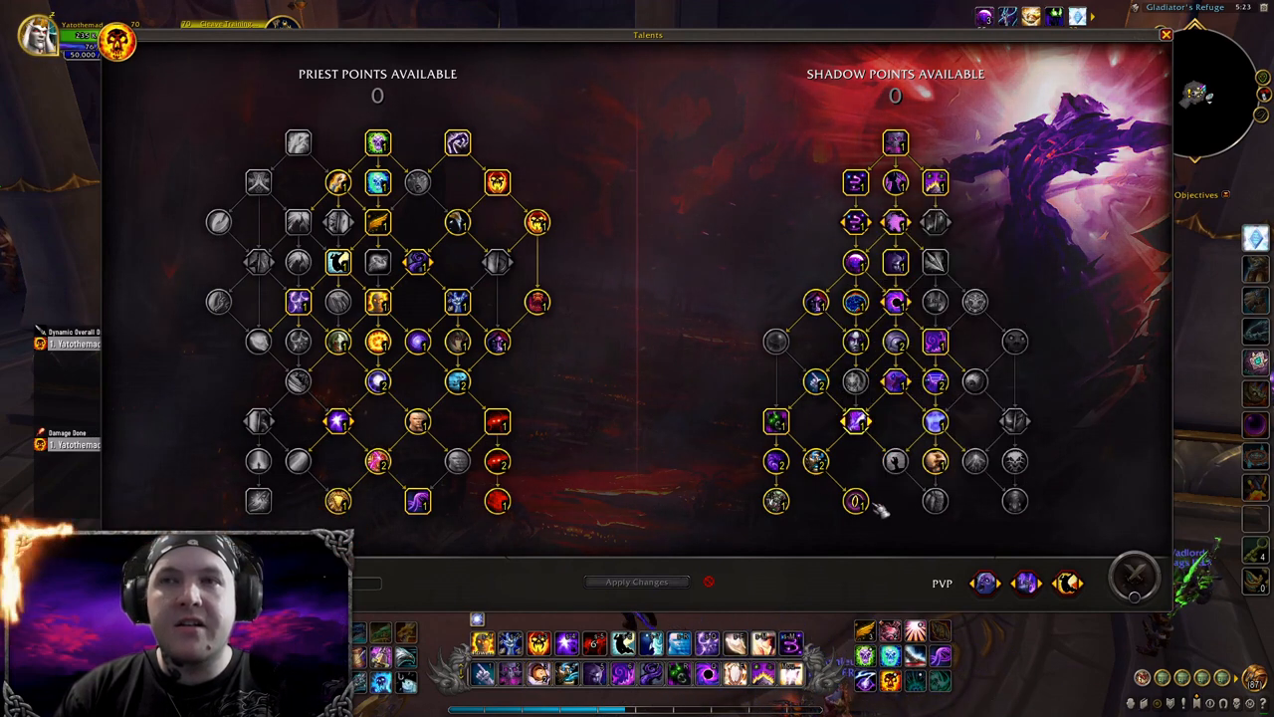
mouse_move(673, 542)
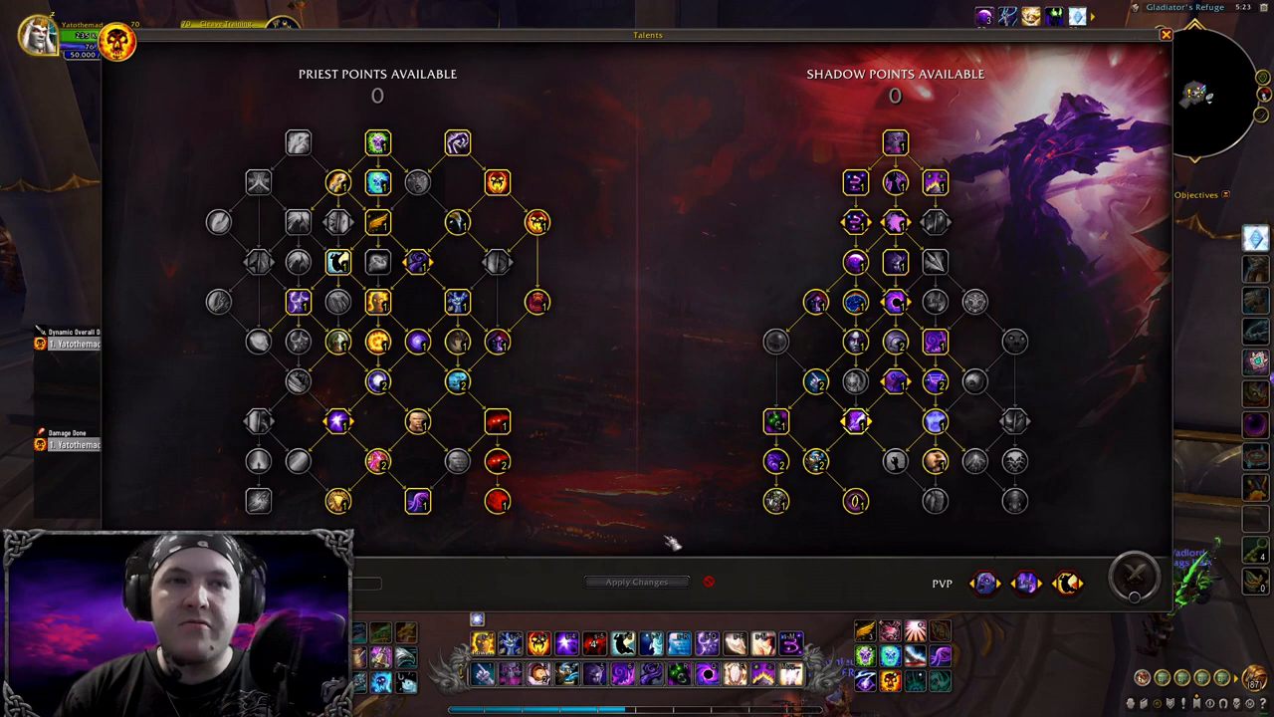